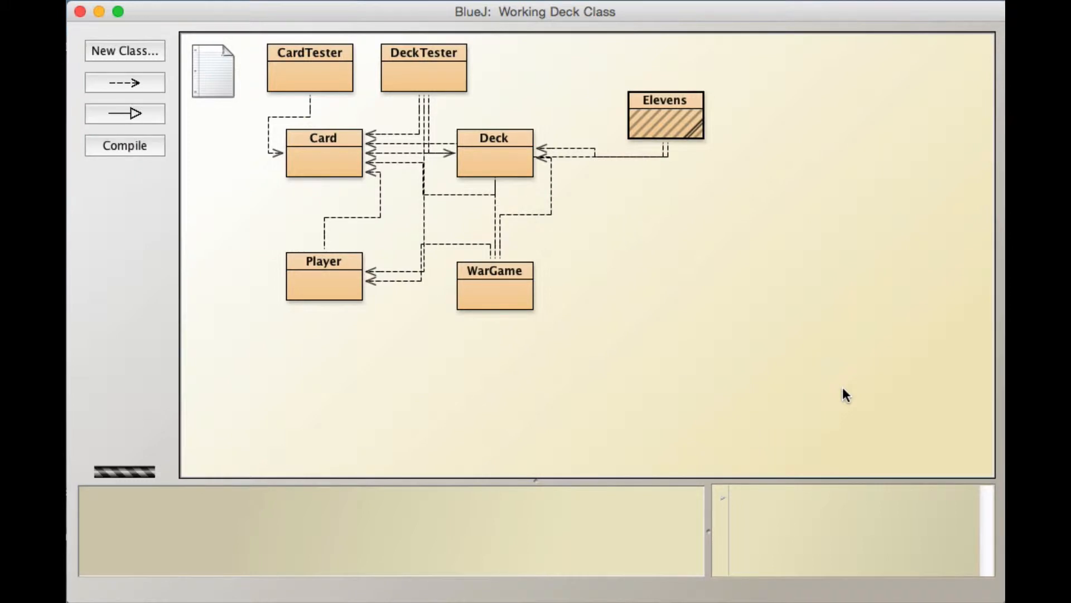
{"action": "mouse_move", "coordinate": [737, 382]}
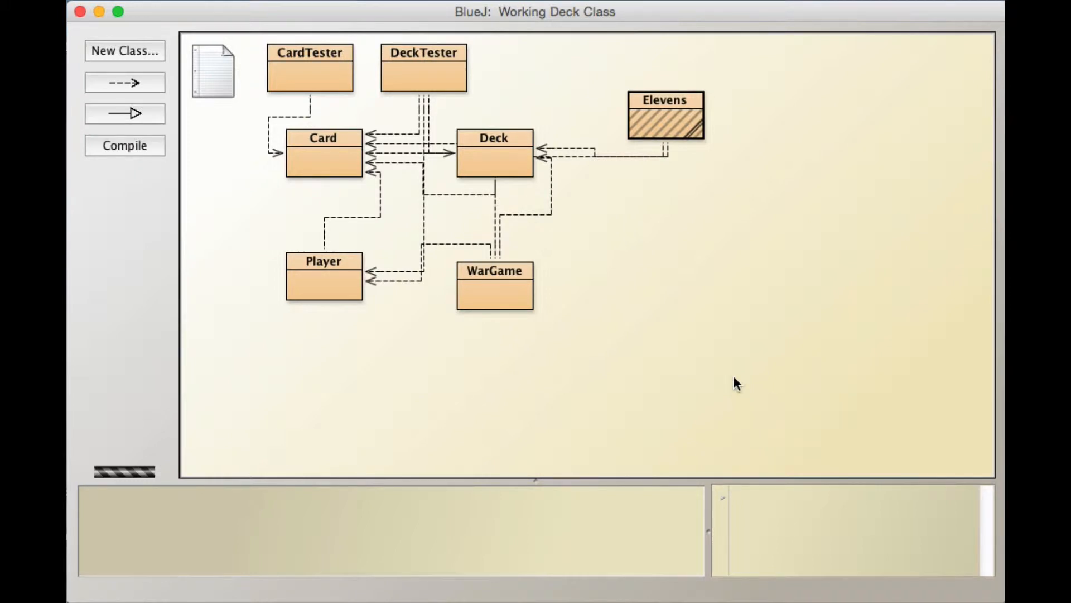
{"action": "mouse_move", "coordinate": [265, 349]}
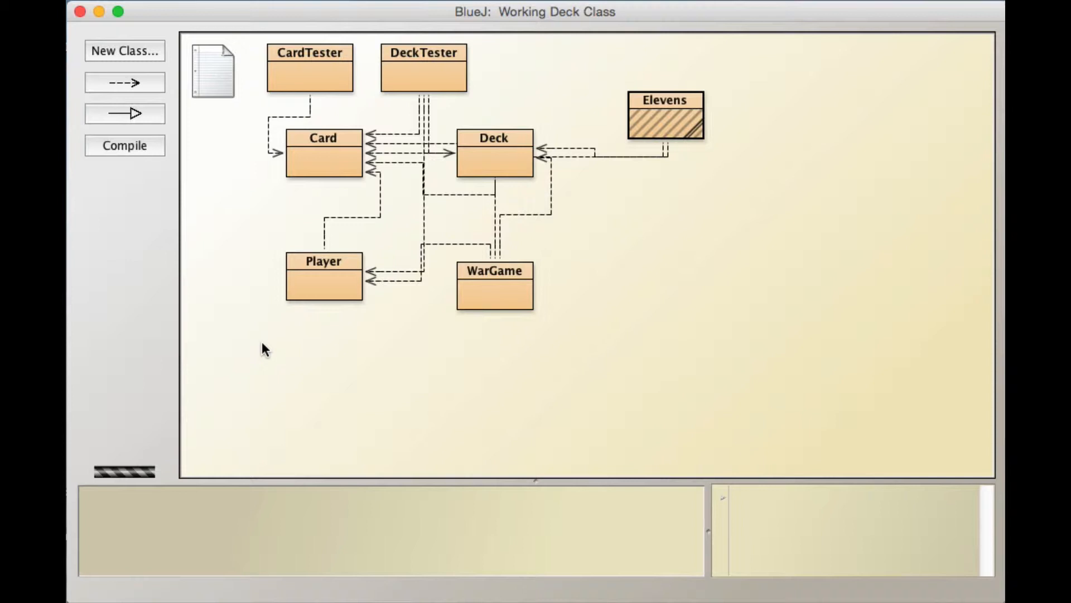
{"action": "mouse_move", "coordinate": [103, 173]}
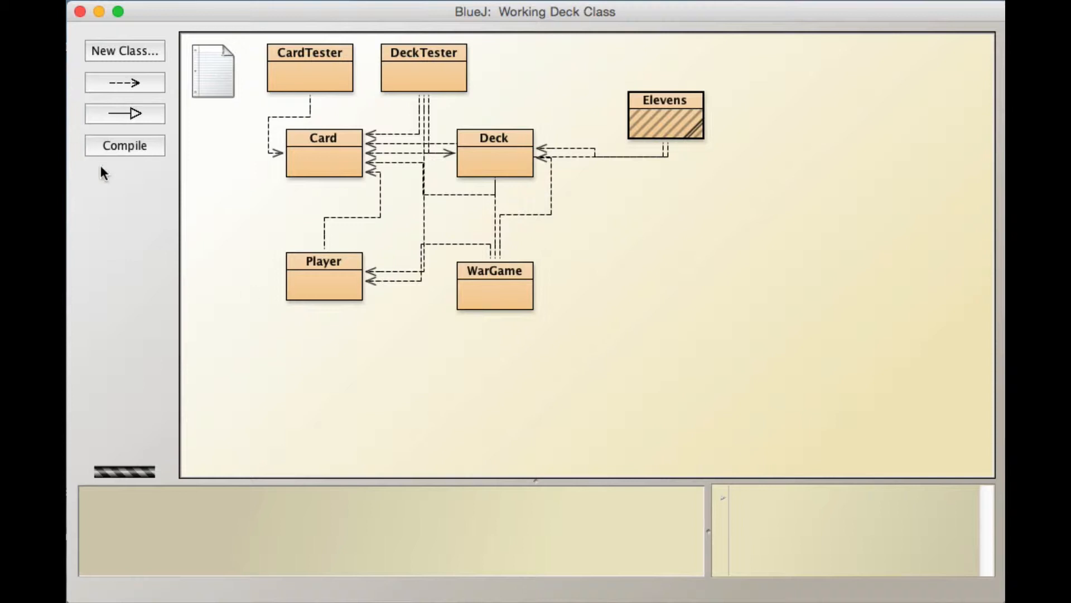
Compile the Working Deck Class project so Elevens no longer needs compiling.
{"action": "left_click", "coordinate": [124, 146]}
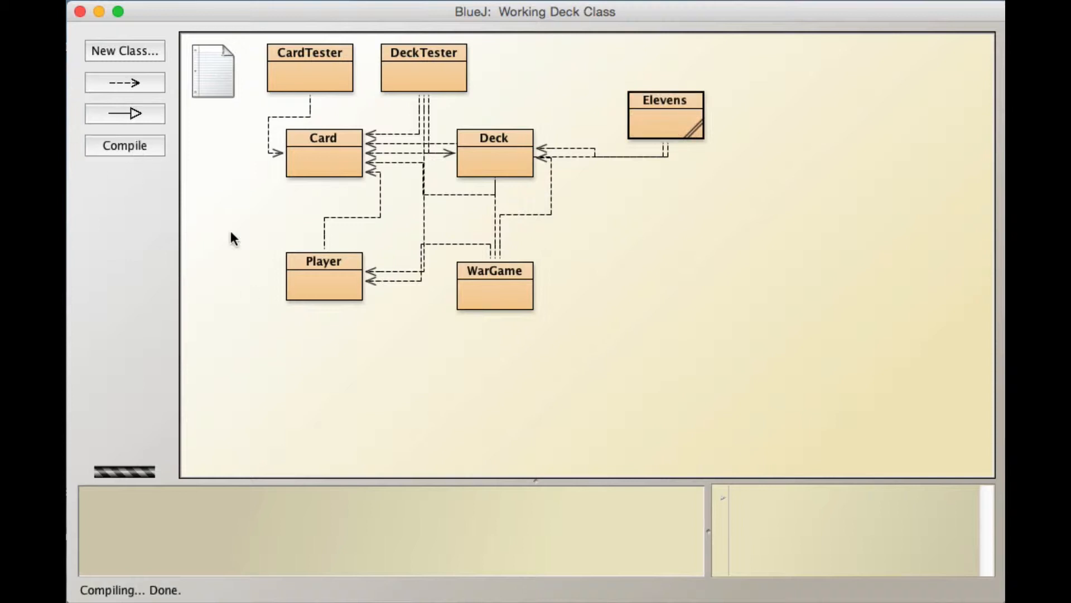
{"action": "mouse_move", "coordinate": [512, 297]}
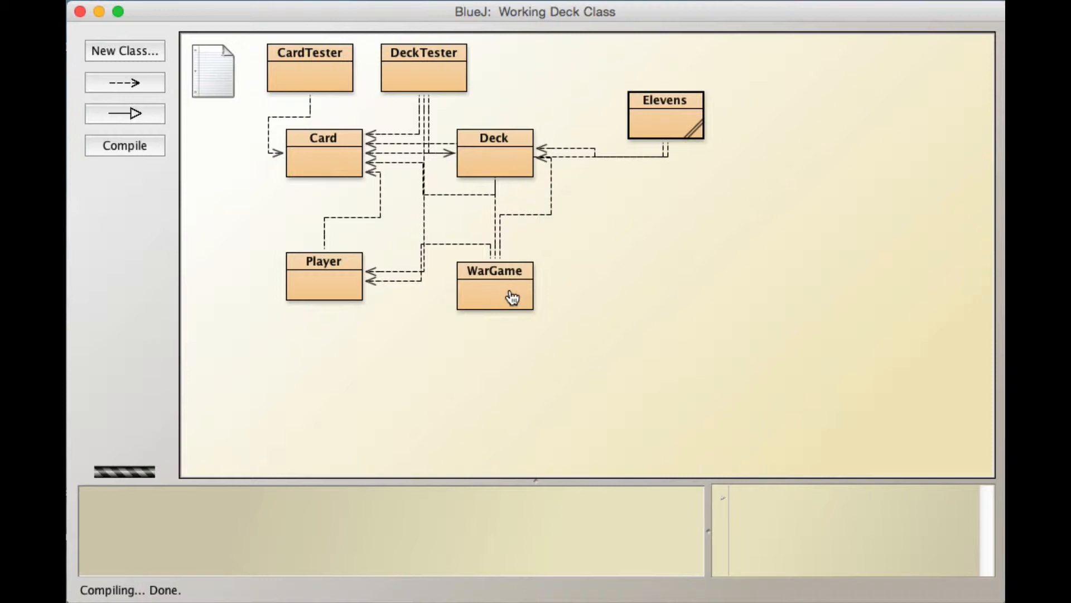
{"action": "double_click", "coordinate": [493, 287]}
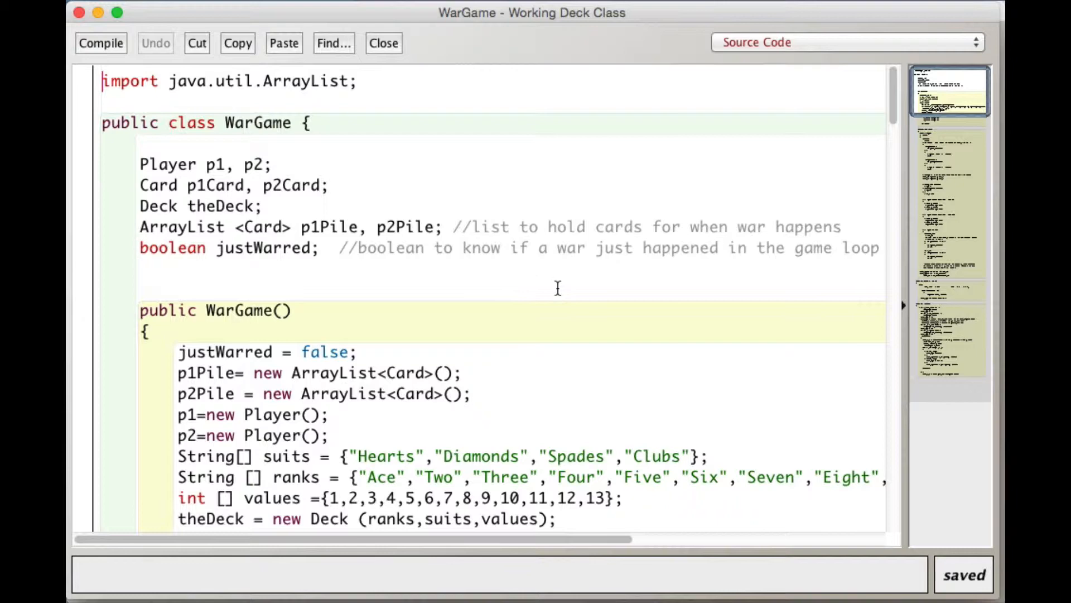
{"action": "scroll", "scroll_direction": "down", "scroll_amount": 3}
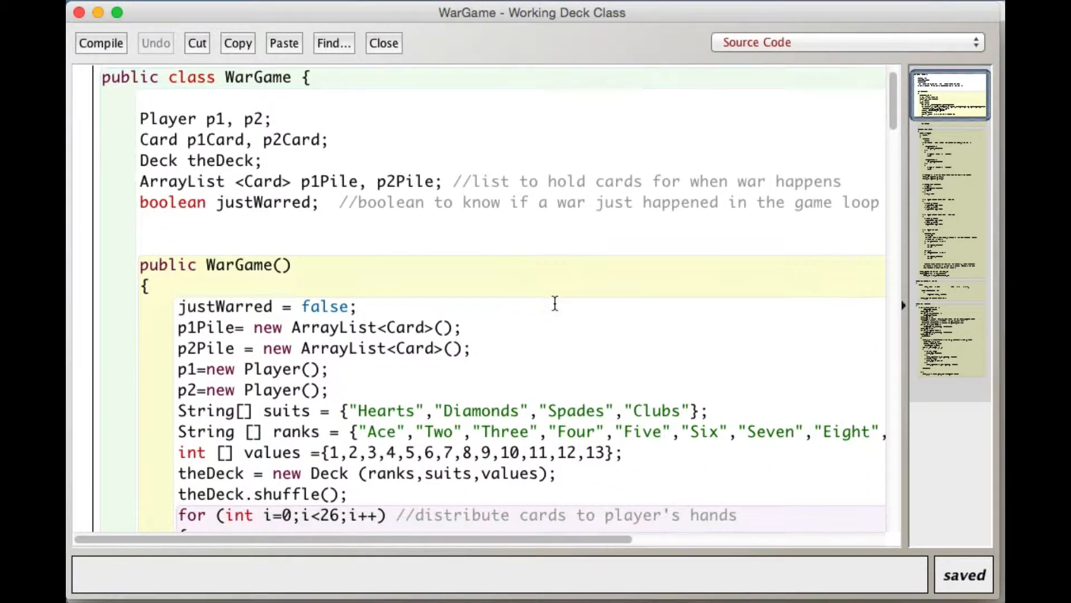
{"action": "scroll", "scroll_direction": "up", "scroll_amount": 3}
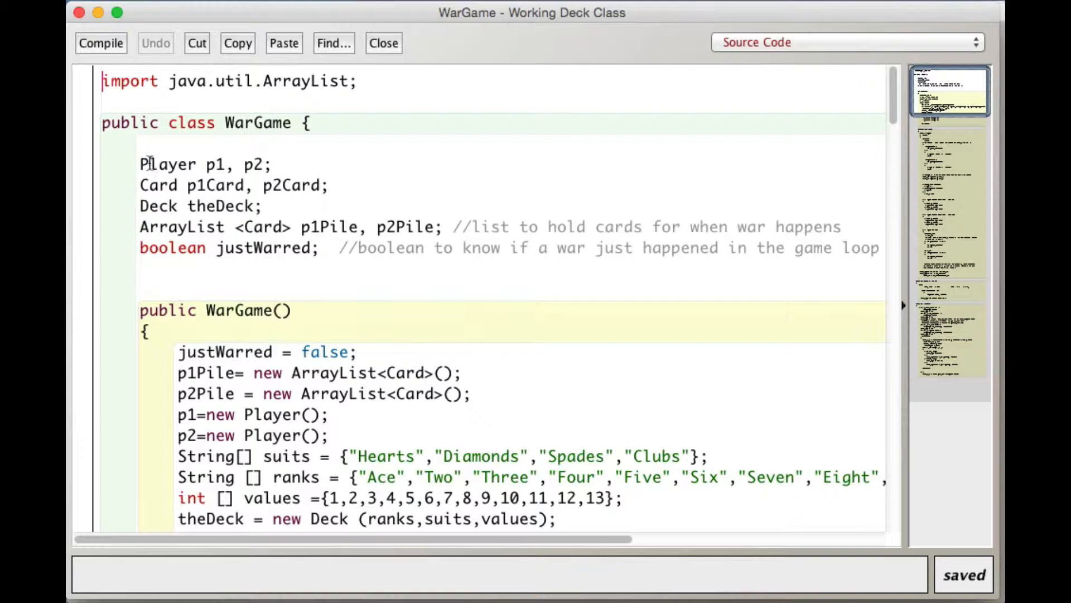
{"action": "mouse_move", "coordinate": [168, 195]}
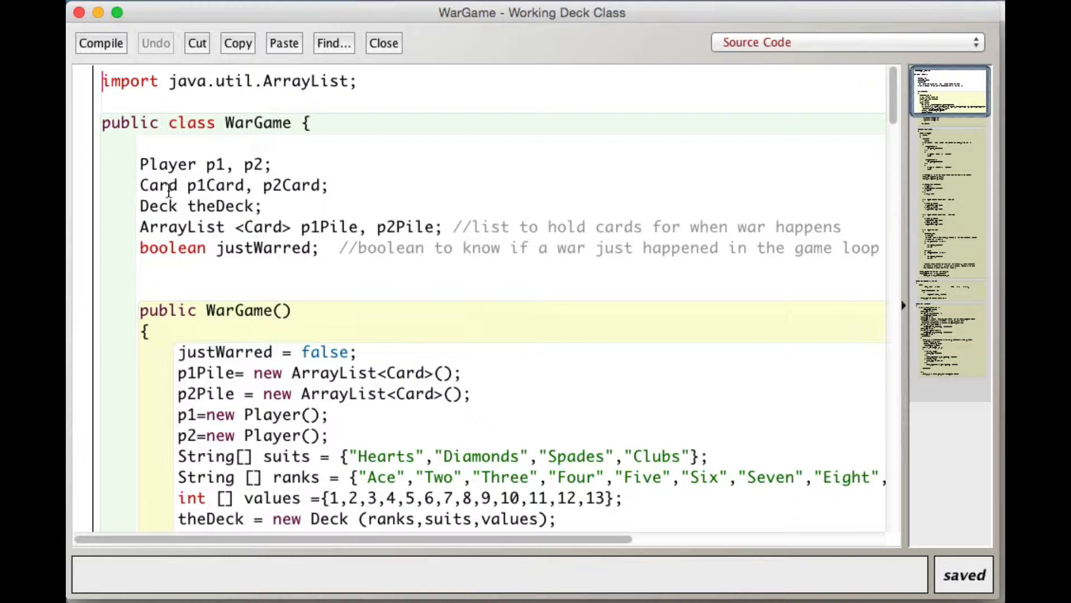
{"action": "mouse_move", "coordinate": [332, 189]}
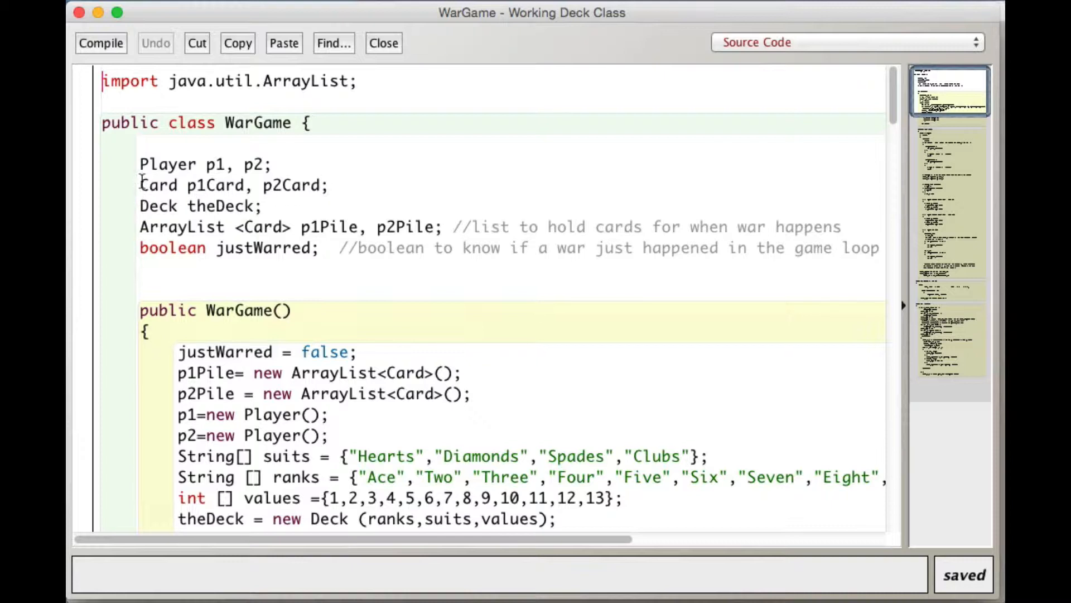
{"action": "mouse_move", "coordinate": [333, 189]}
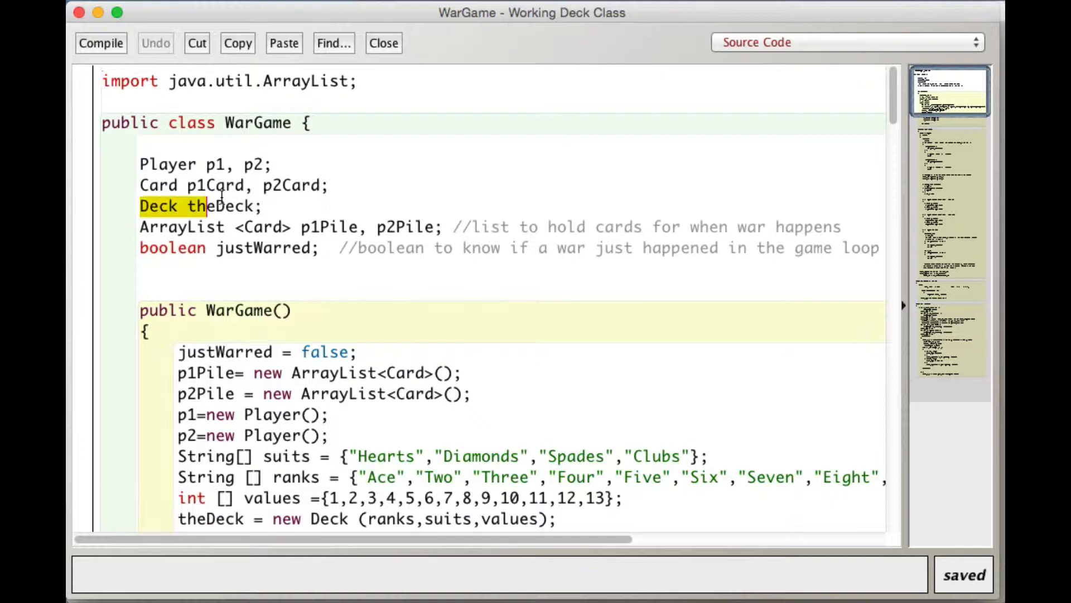
{"action": "left_click", "coordinate": [141, 227]}
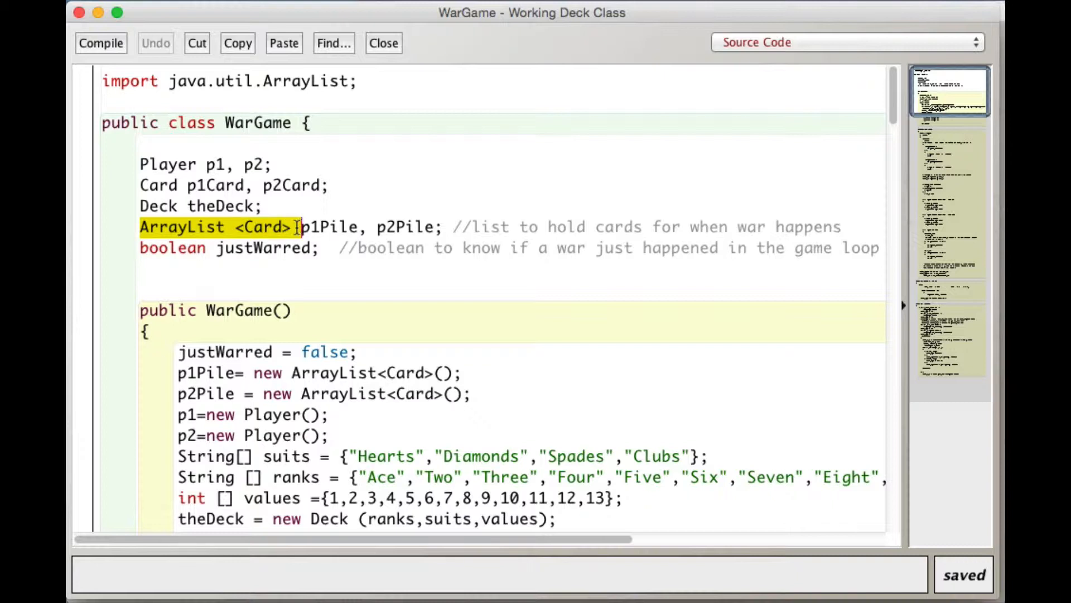
{"action": "mouse_move", "coordinate": [274, 256]}
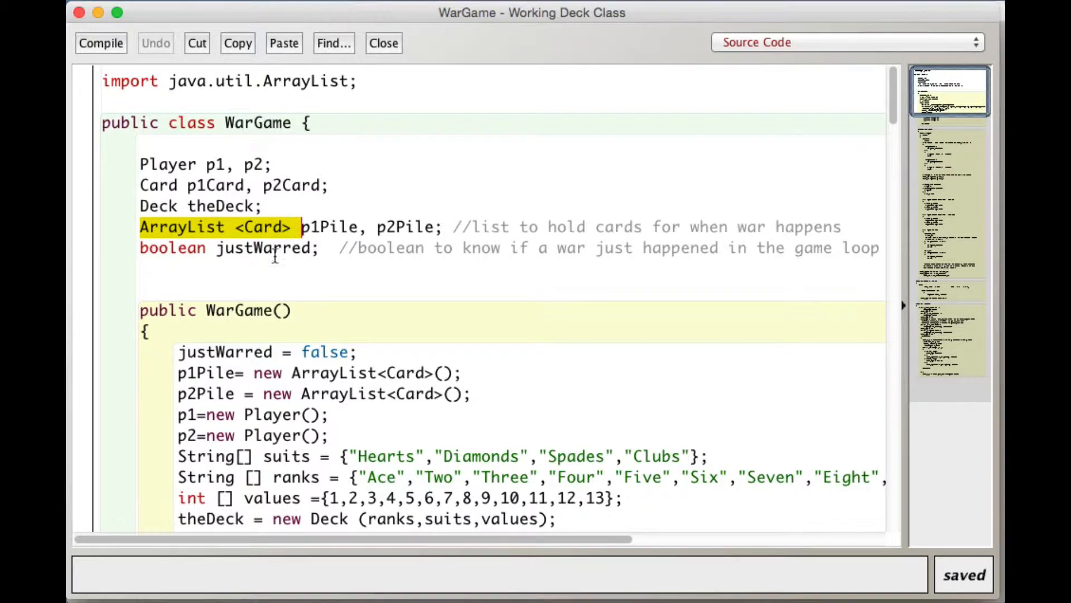
{"action": "scroll", "scroll_direction": "down", "scroll_amount": 3}
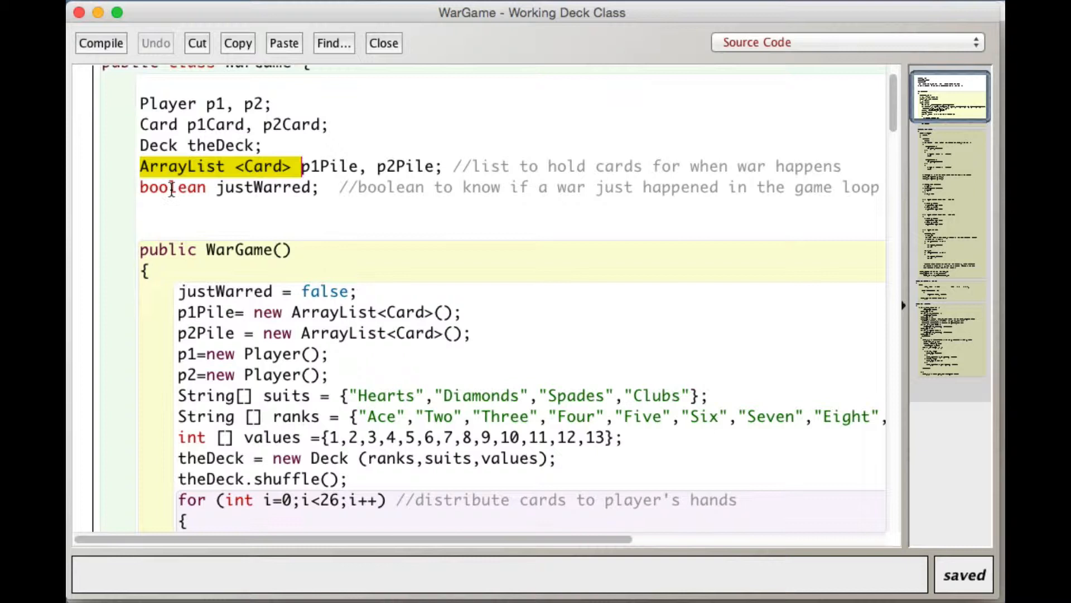
{"action": "scroll", "scroll_direction": "down", "scroll_amount": 3}
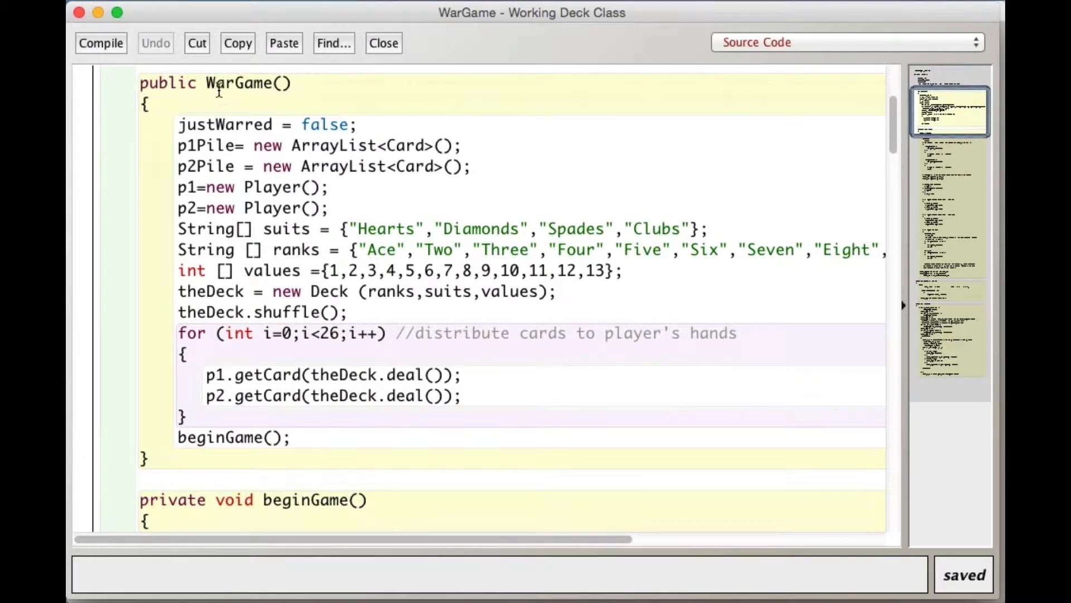
{"action": "mouse_move", "coordinate": [283, 451]}
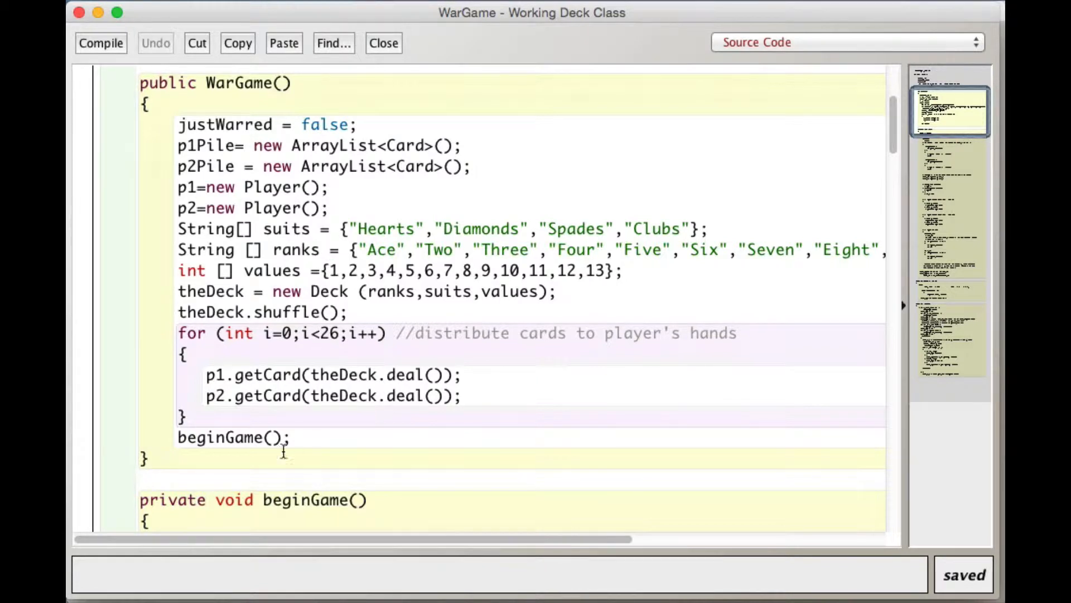
{"action": "mouse_move", "coordinate": [170, 228]}
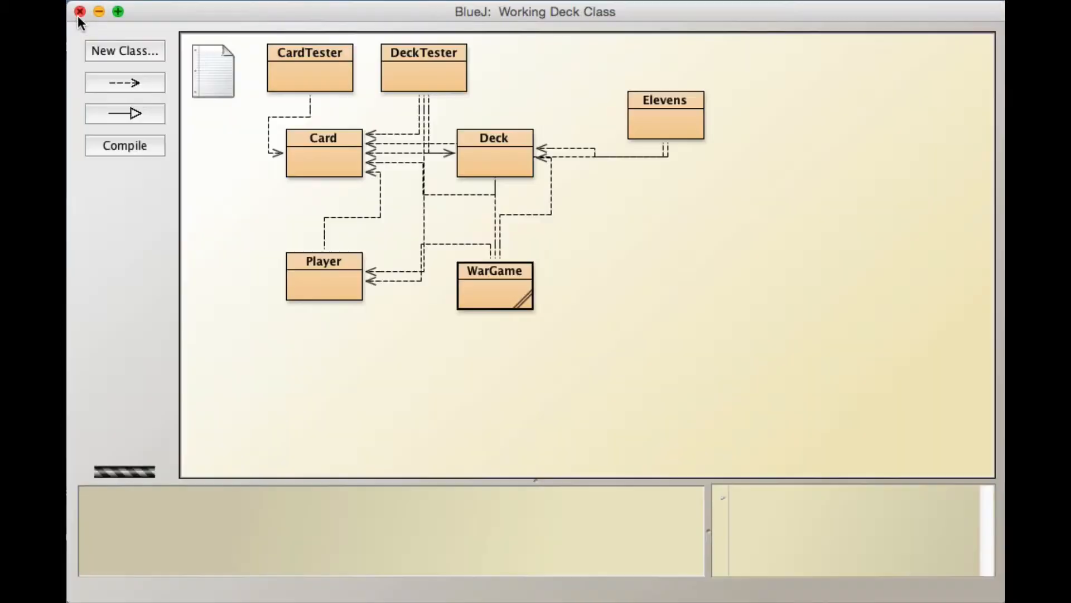
Open the Elevens source and scroll through its fields, constructor and playGame with removeJQK.
{"action": "double_click", "coordinate": [664, 116]}
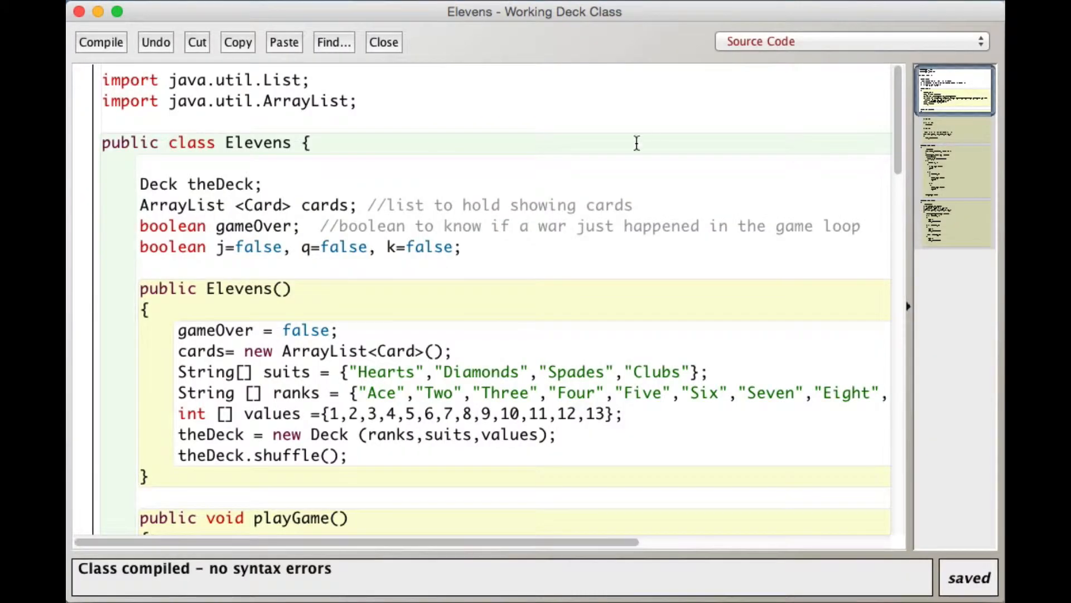
{"action": "mouse_move", "coordinate": [240, 65]}
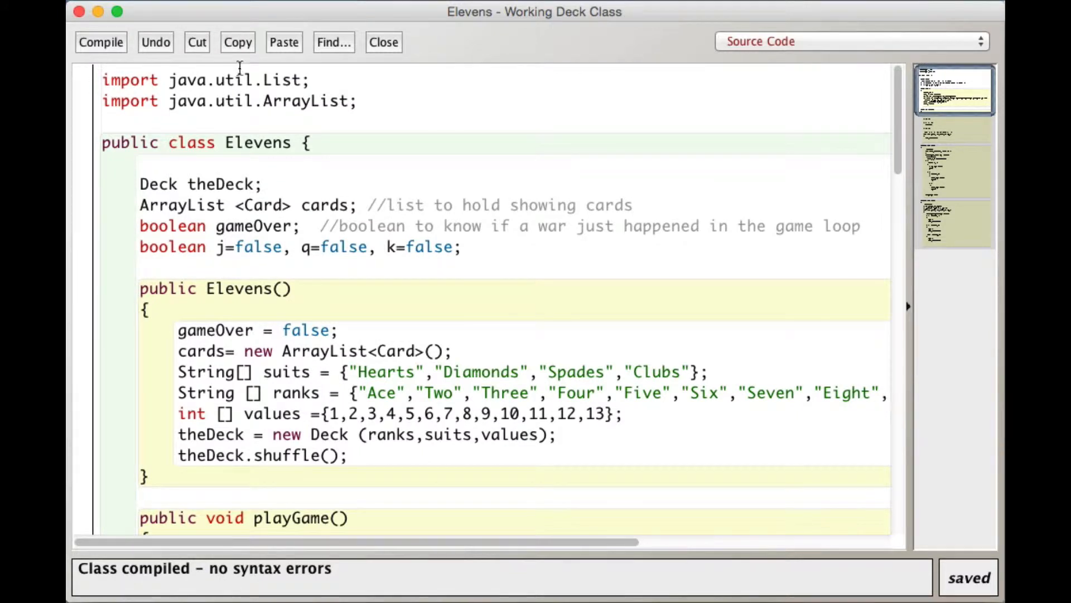
{"action": "mouse_move", "coordinate": [383, 208]}
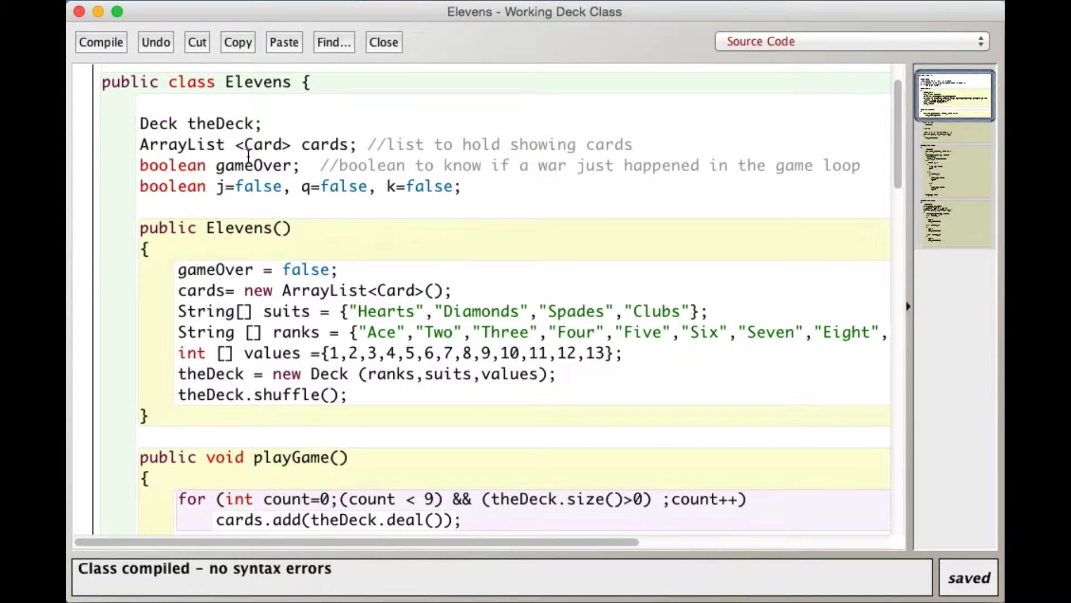
{"action": "scroll", "scroll_direction": "down", "scroll_amount": 3}
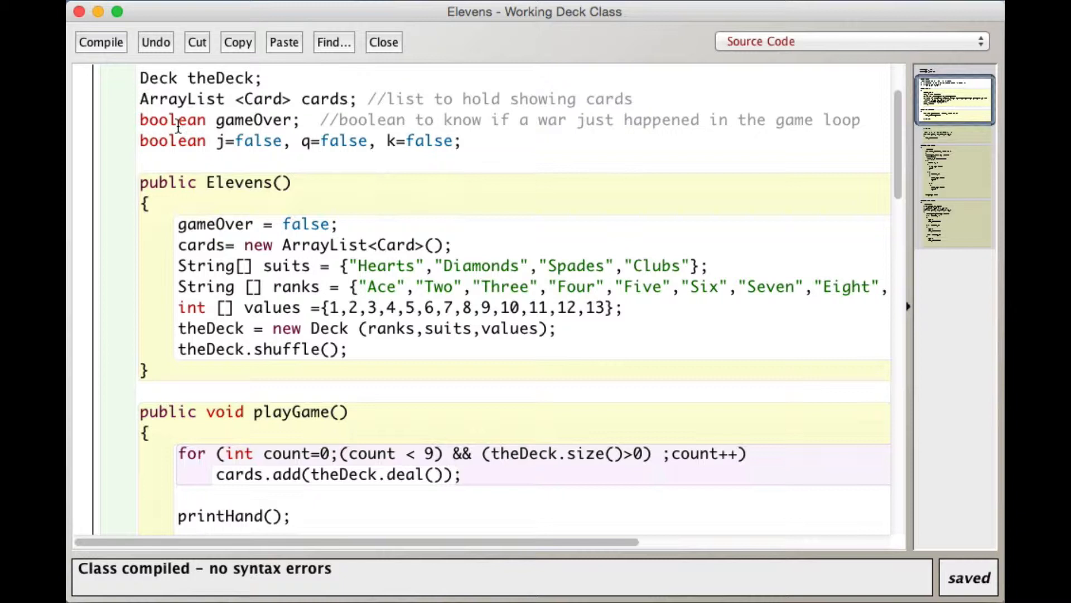
{"action": "mouse_move", "coordinate": [318, 119]}
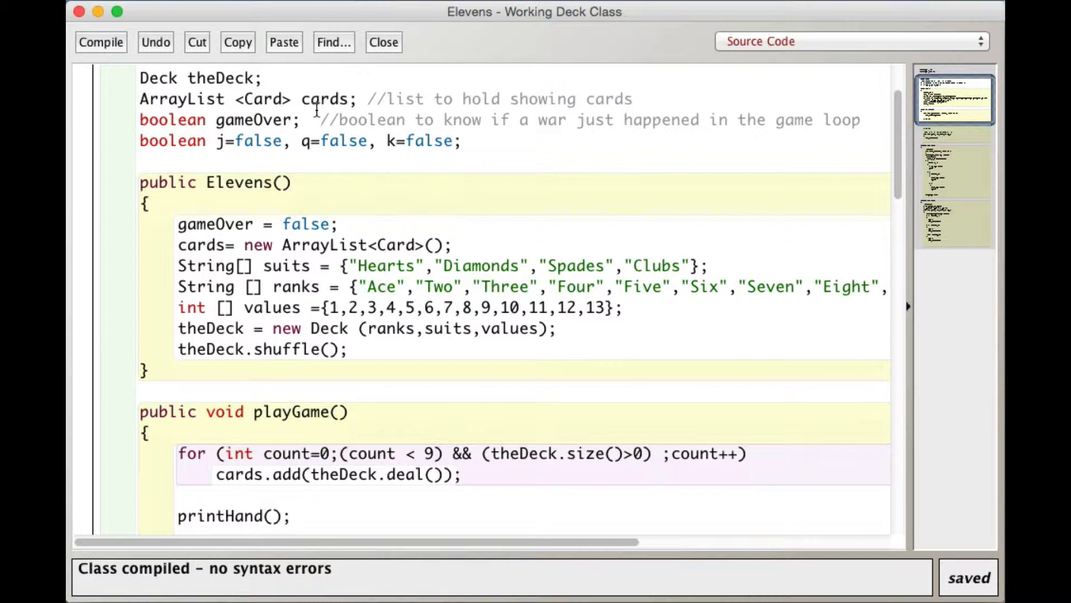
{"action": "scroll", "scroll_direction": "up", "scroll_amount": 3}
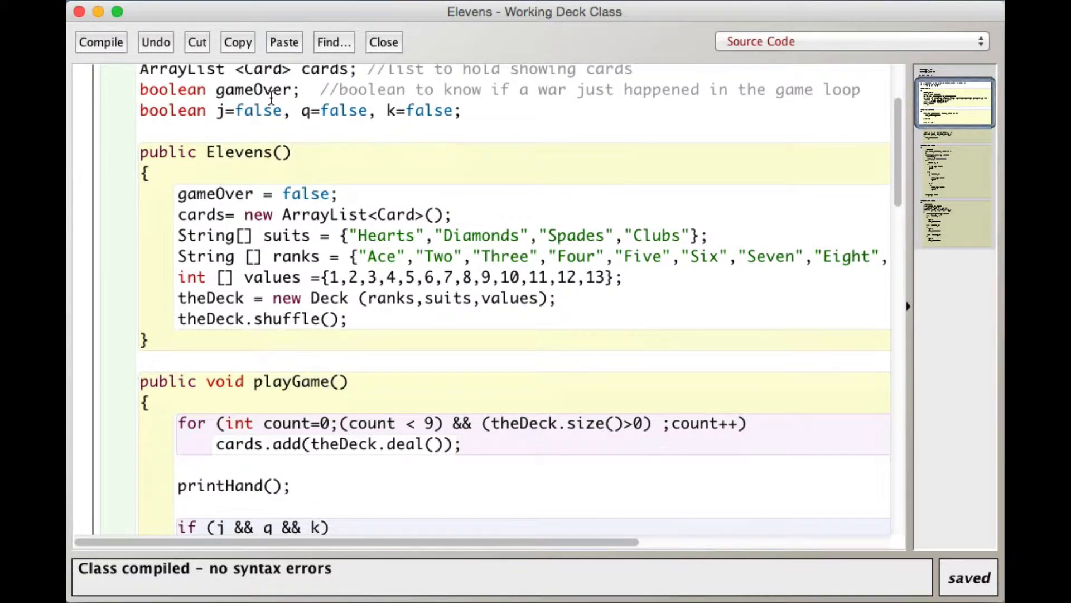
{"action": "mouse_move", "coordinate": [250, 134]}
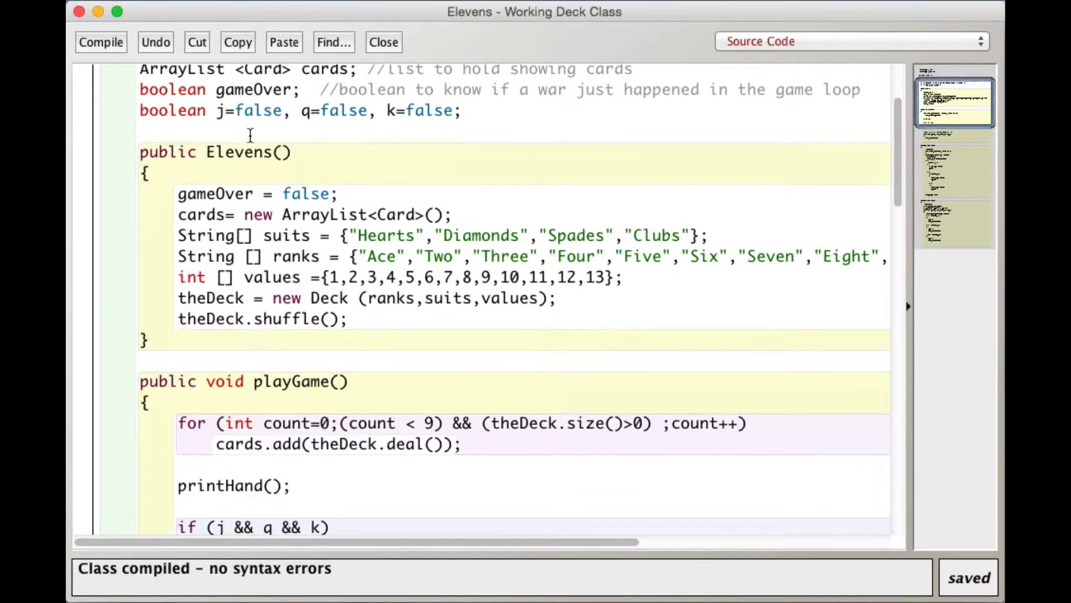
{"action": "scroll", "scroll_direction": "down", "scroll_amount": 3}
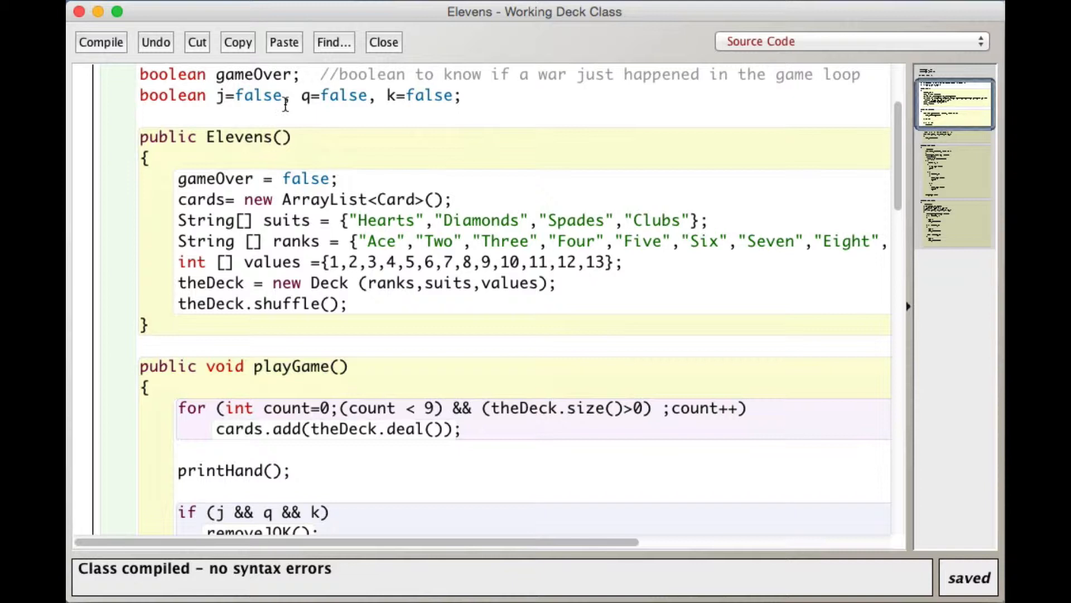
{"action": "mouse_move", "coordinate": [432, 106]}
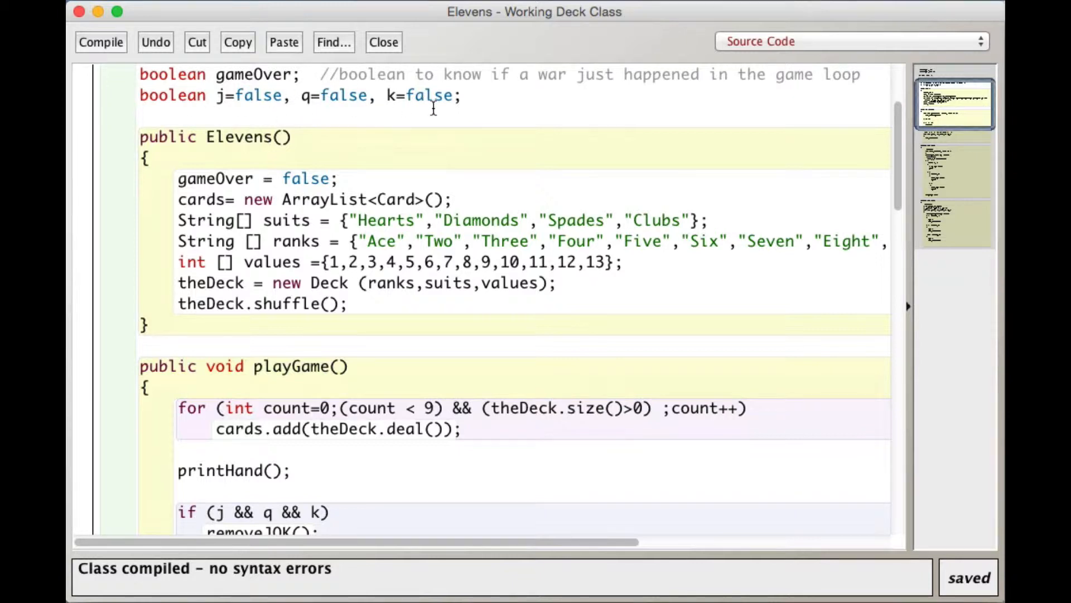
{"action": "scroll", "scroll_direction": "down", "scroll_amount": 3}
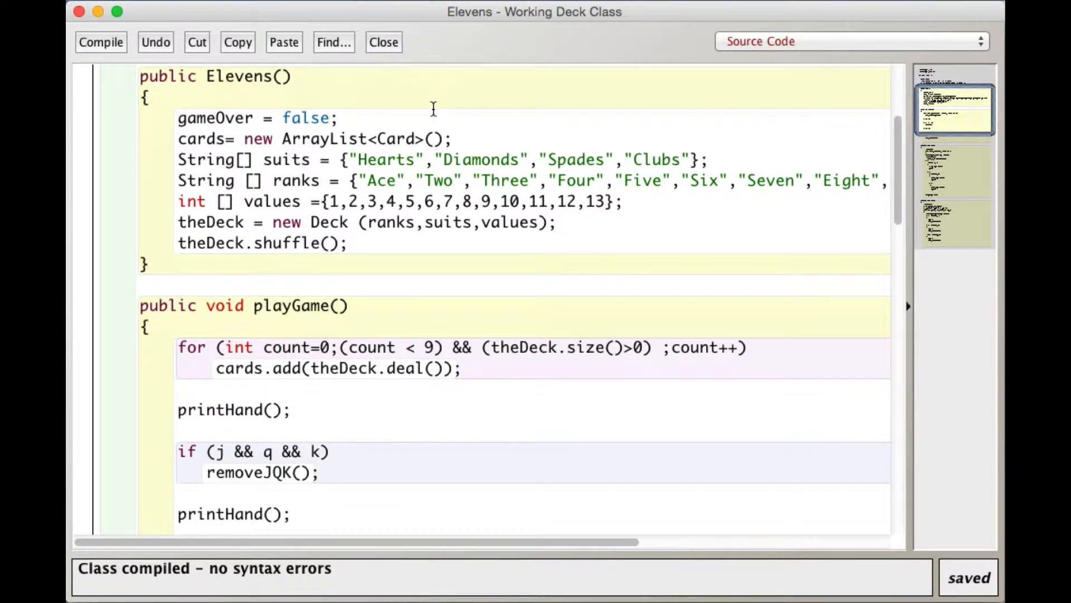
{"action": "mouse_move", "coordinate": [228, 146]}
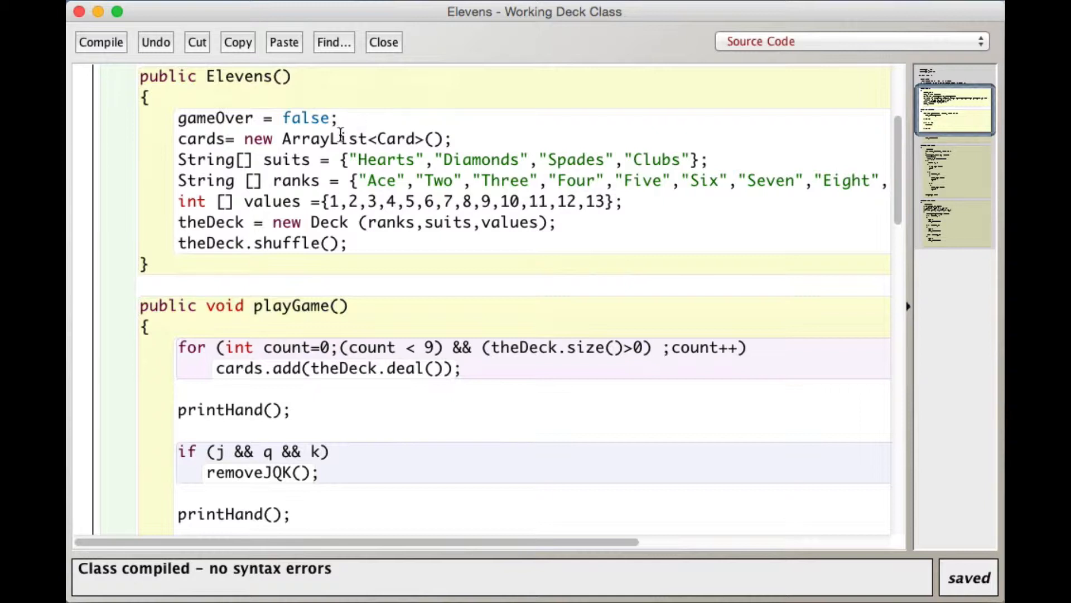
{"action": "mouse_move", "coordinate": [277, 146]}
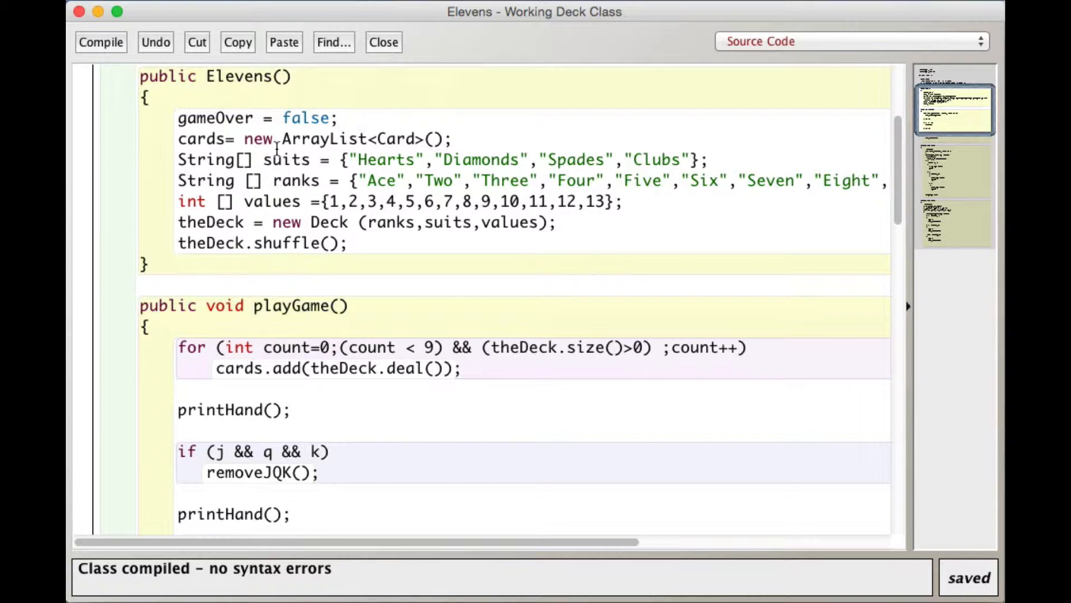
{"action": "mouse_move", "coordinate": [305, 139]}
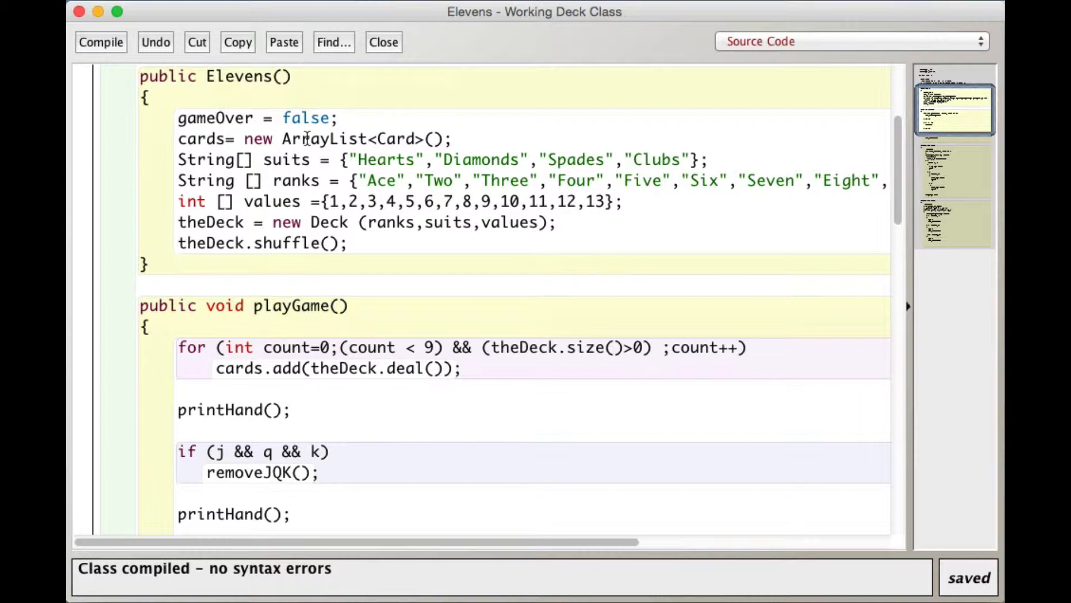
{"action": "mouse_move", "coordinate": [261, 159]}
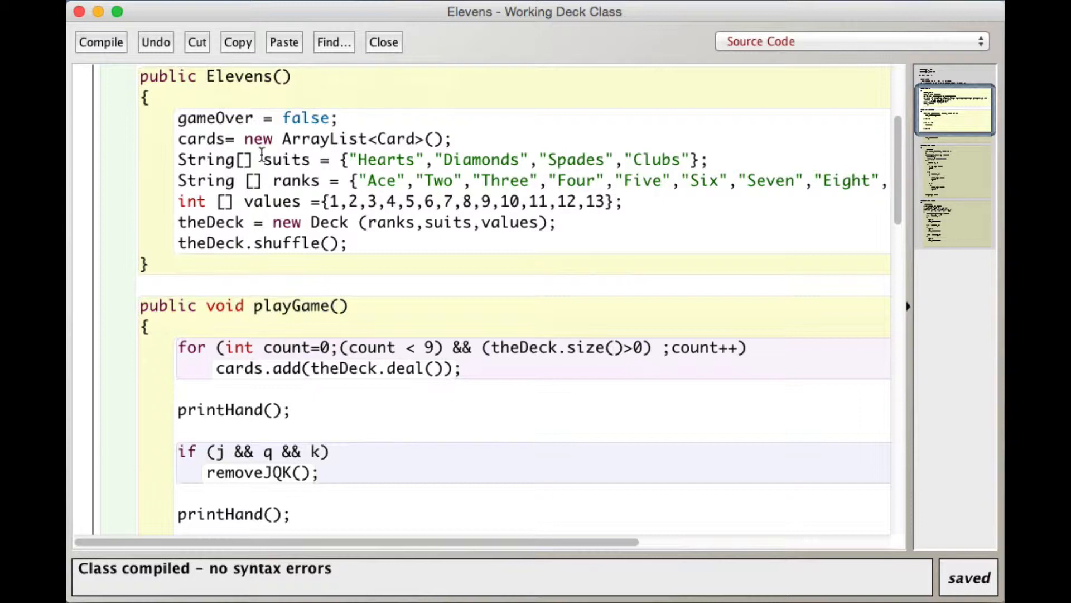
{"action": "mouse_move", "coordinate": [236, 139]}
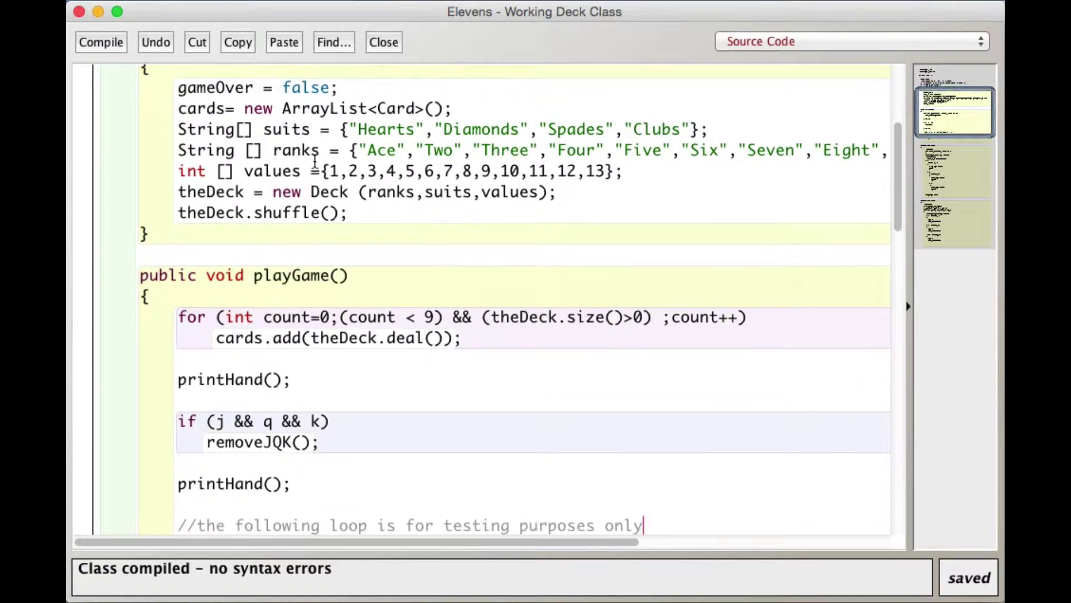
{"action": "scroll", "scroll_direction": "down", "scroll_amount": 3}
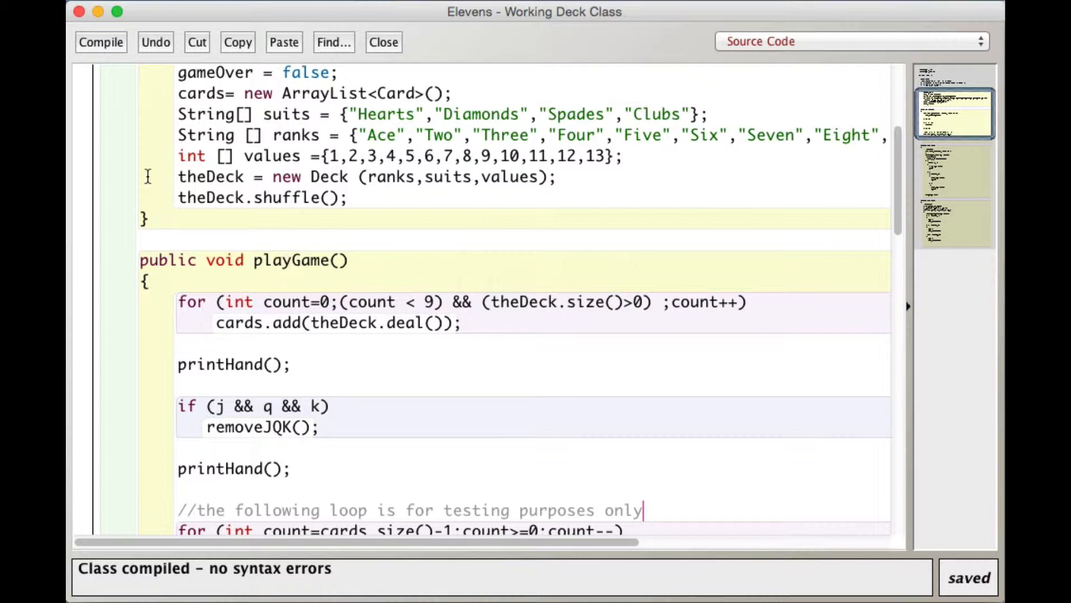
{"action": "mouse_move", "coordinate": [345, 176]}
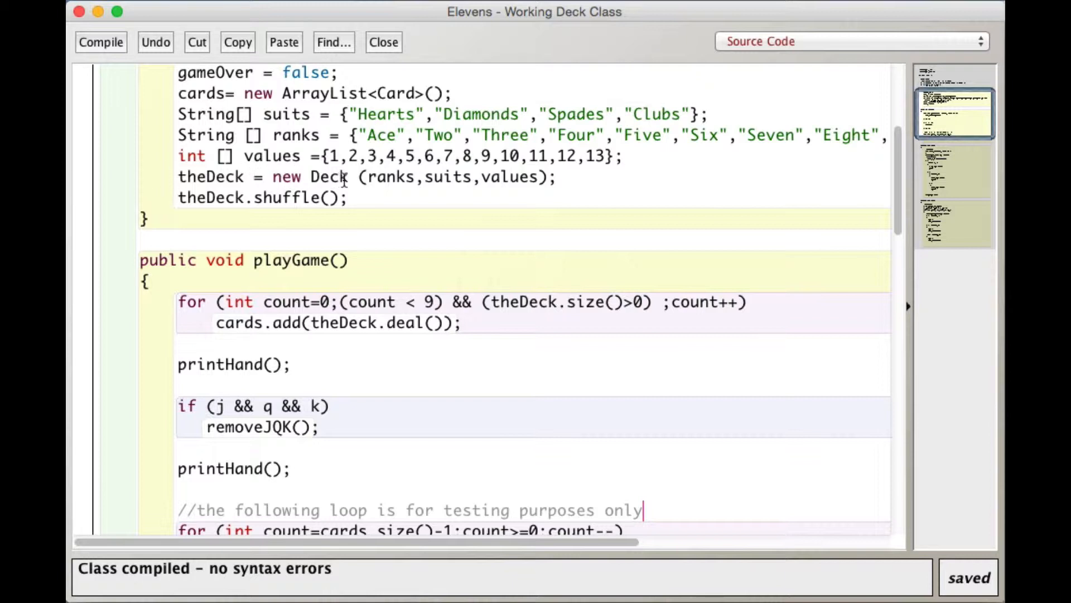
{"action": "scroll", "scroll_direction": "down", "scroll_amount": 3}
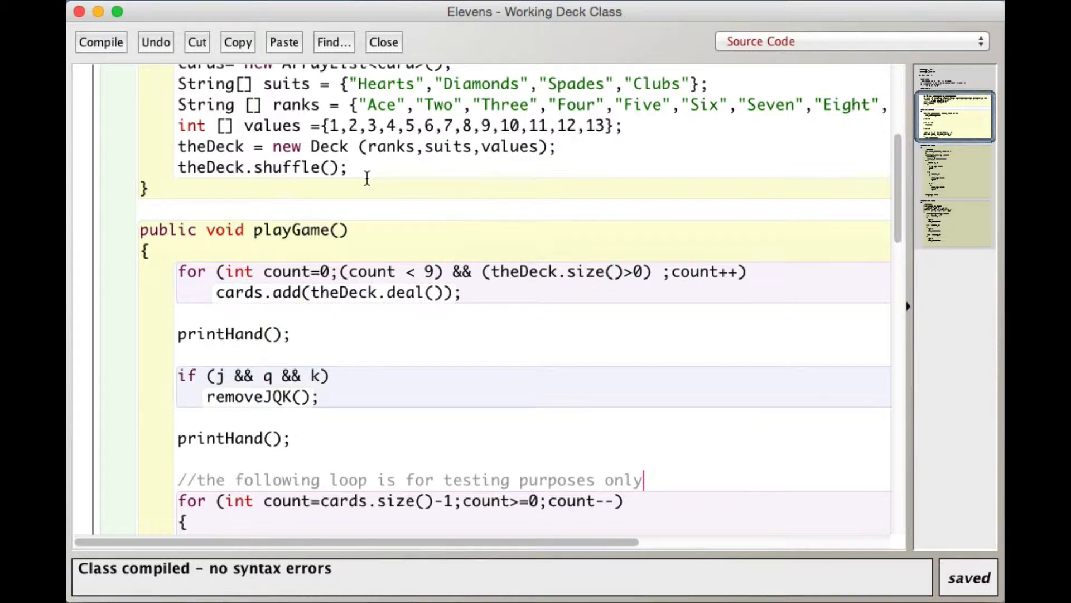
{"action": "scroll", "scroll_direction": "down", "scroll_amount": 3}
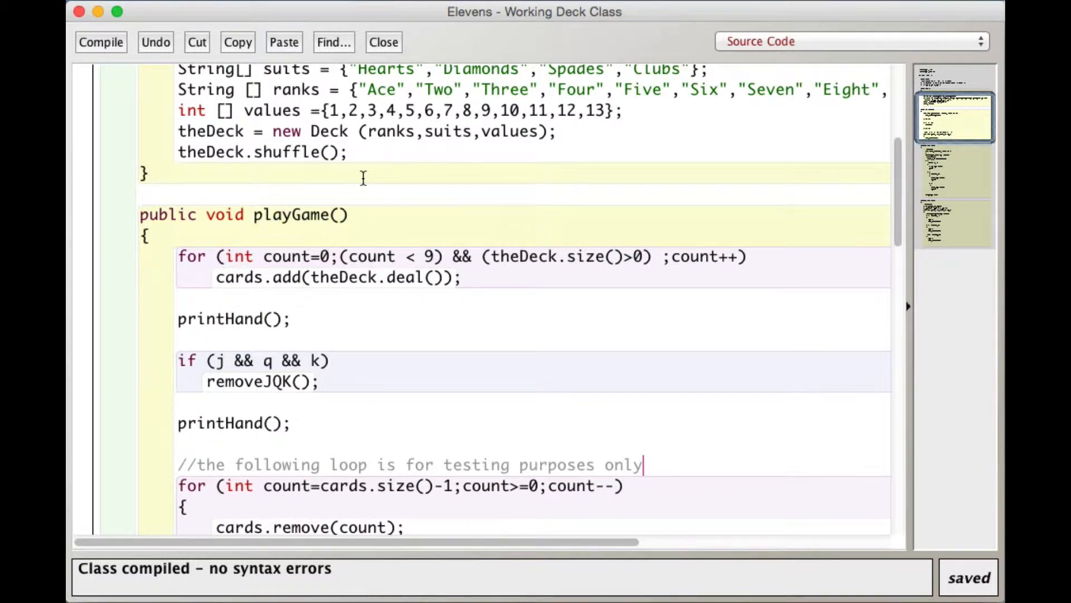
{"action": "scroll", "scroll_direction": "down", "scroll_amount": 3}
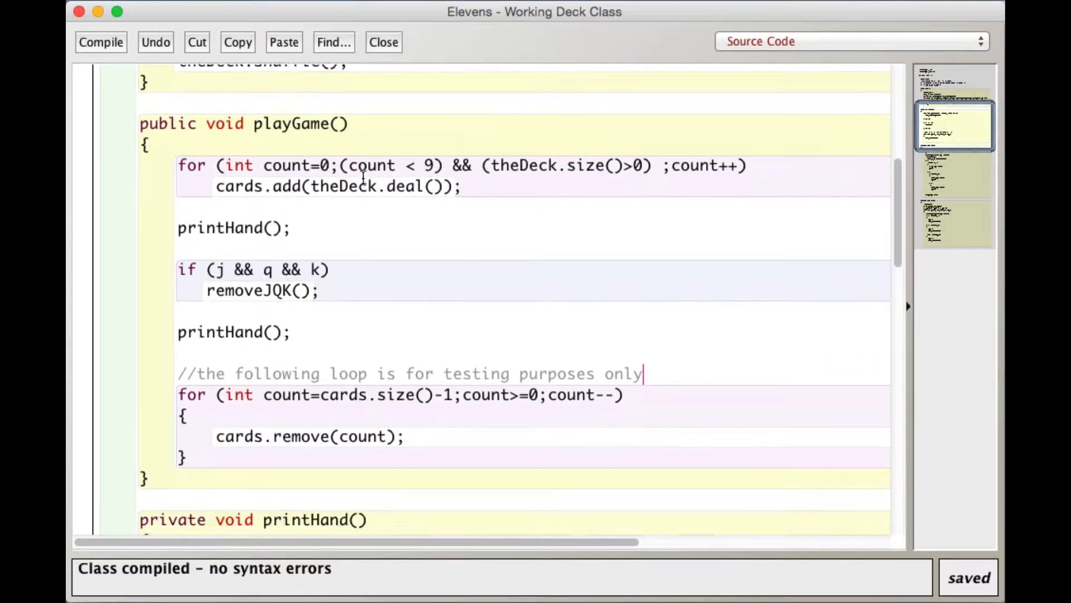
{"action": "scroll", "scroll_direction": "down", "scroll_amount": 3}
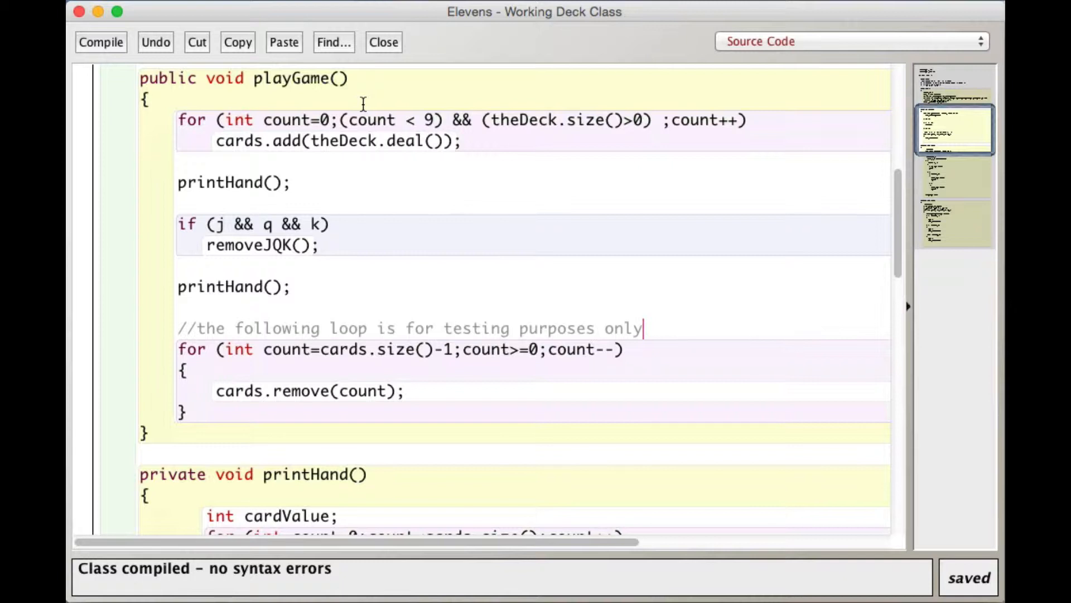
{"action": "mouse_move", "coordinate": [310, 203]}
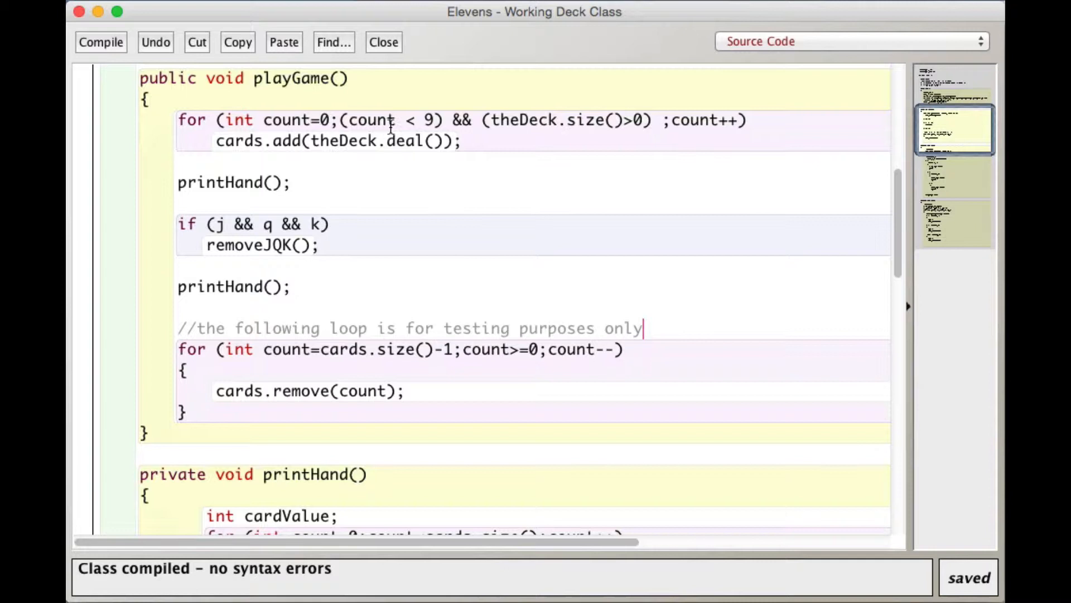
{"action": "mouse_move", "coordinate": [476, 133]}
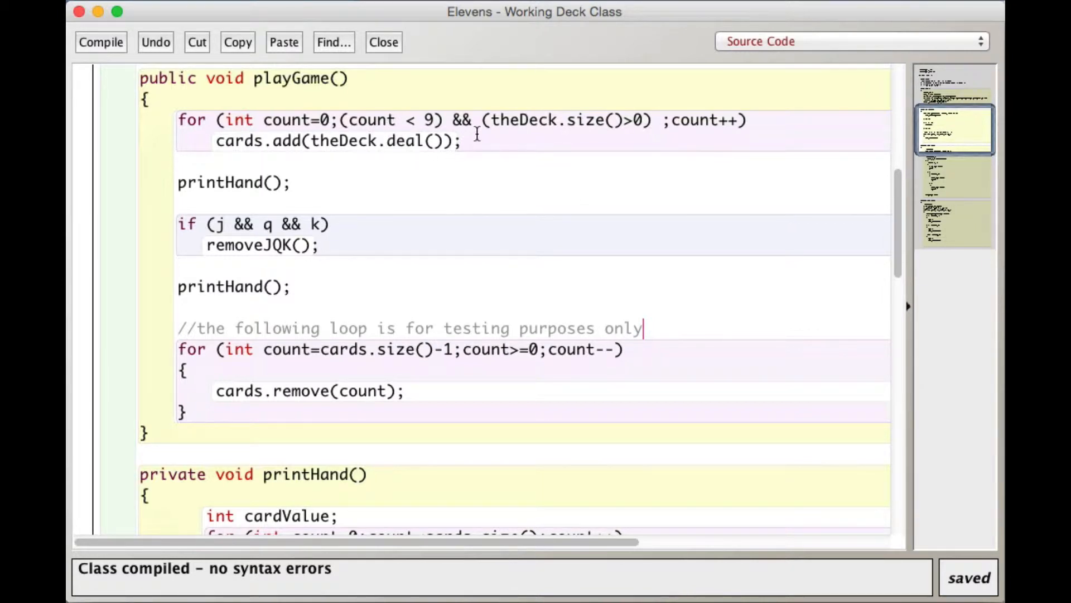
{"action": "mouse_move", "coordinate": [372, 145]}
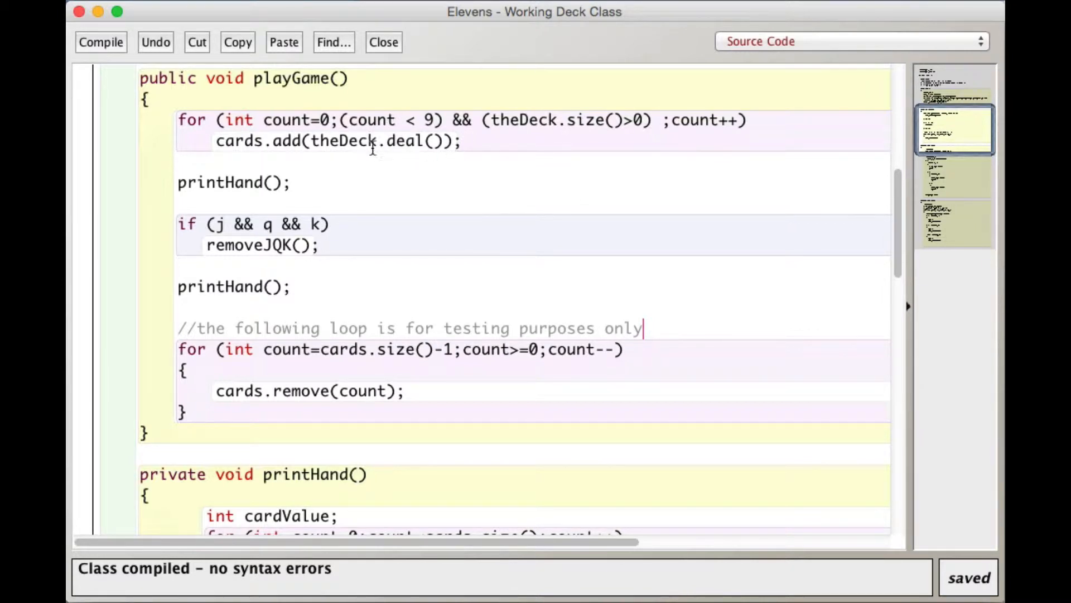
{"action": "mouse_move", "coordinate": [335, 164]}
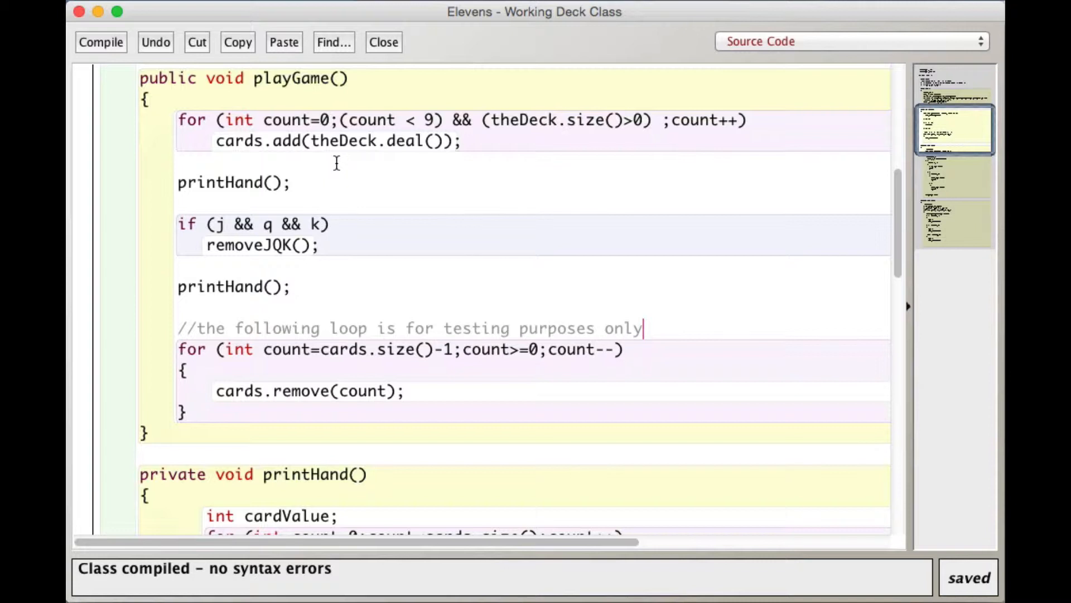
{"action": "mouse_move", "coordinate": [408, 152]}
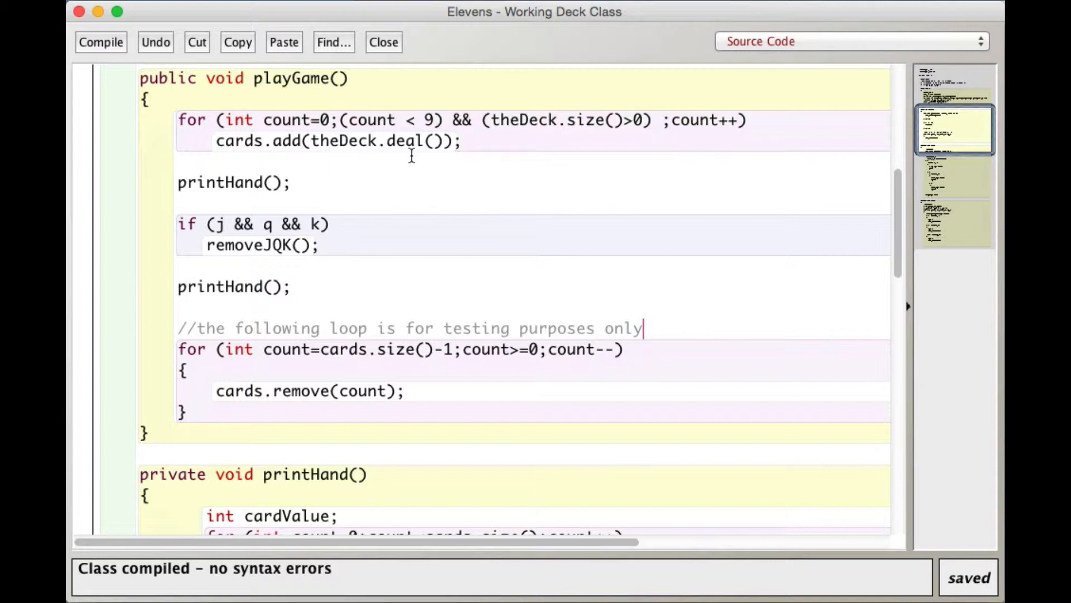
{"action": "mouse_move", "coordinate": [402, 161]}
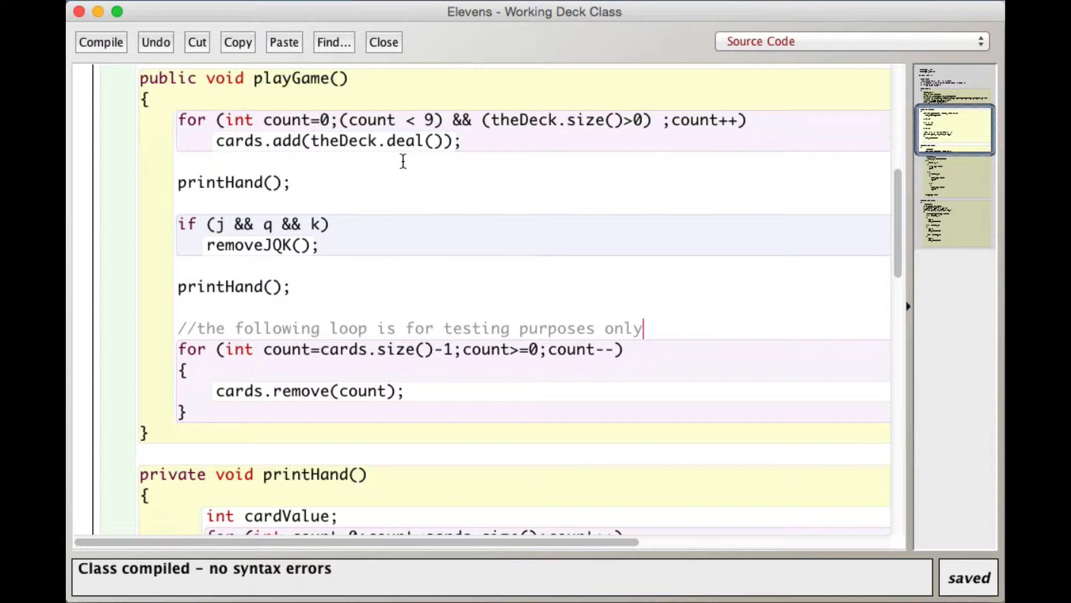
{"action": "mouse_move", "coordinate": [412, 156]}
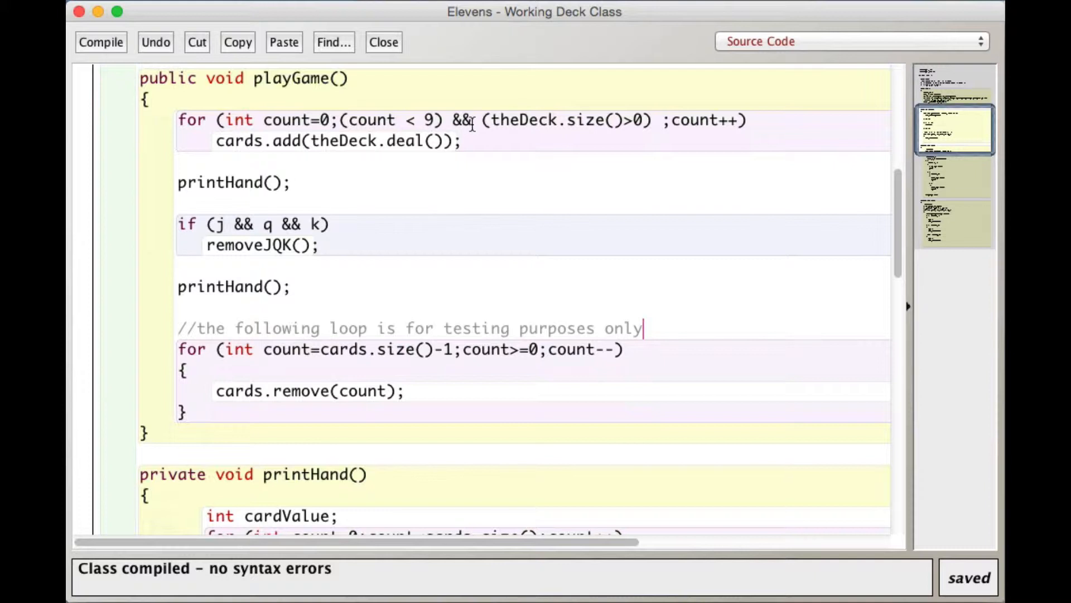
{"action": "mouse_move", "coordinate": [489, 133]}
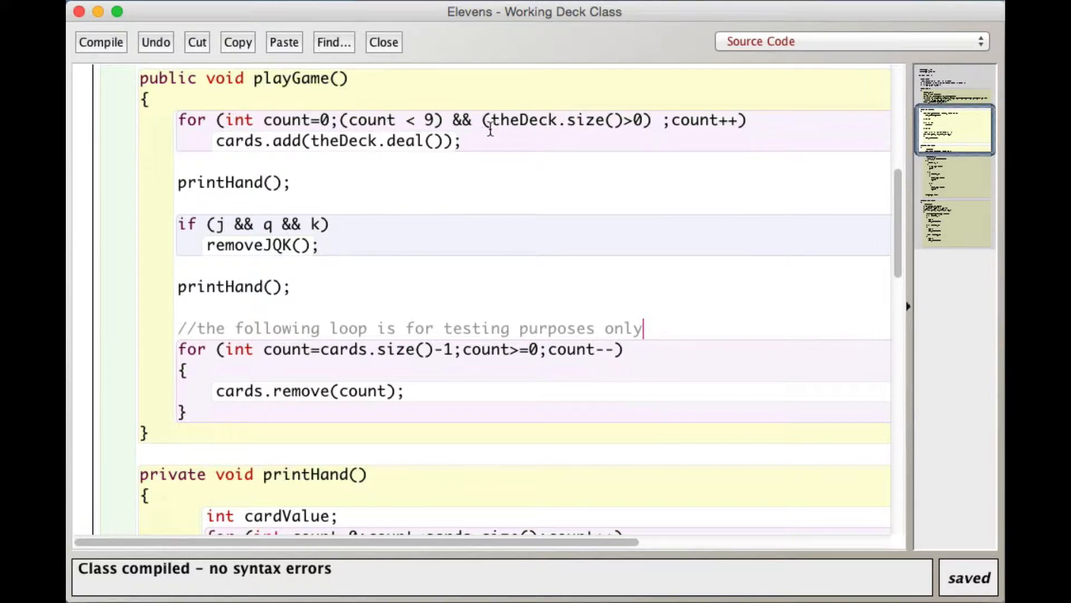
{"action": "mouse_move", "coordinate": [536, 134]}
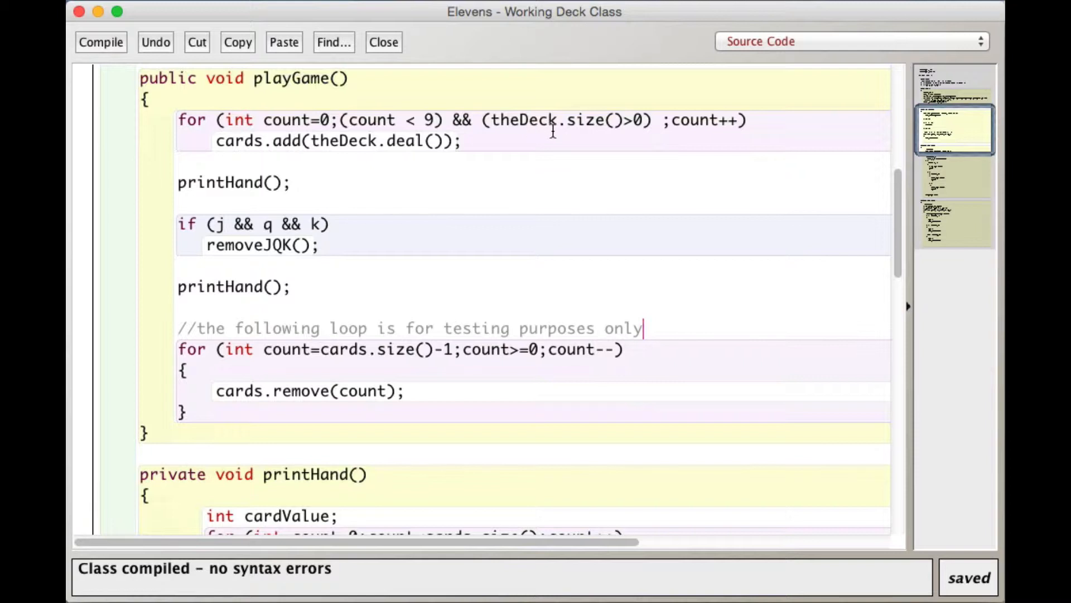
{"action": "mouse_move", "coordinate": [457, 134]}
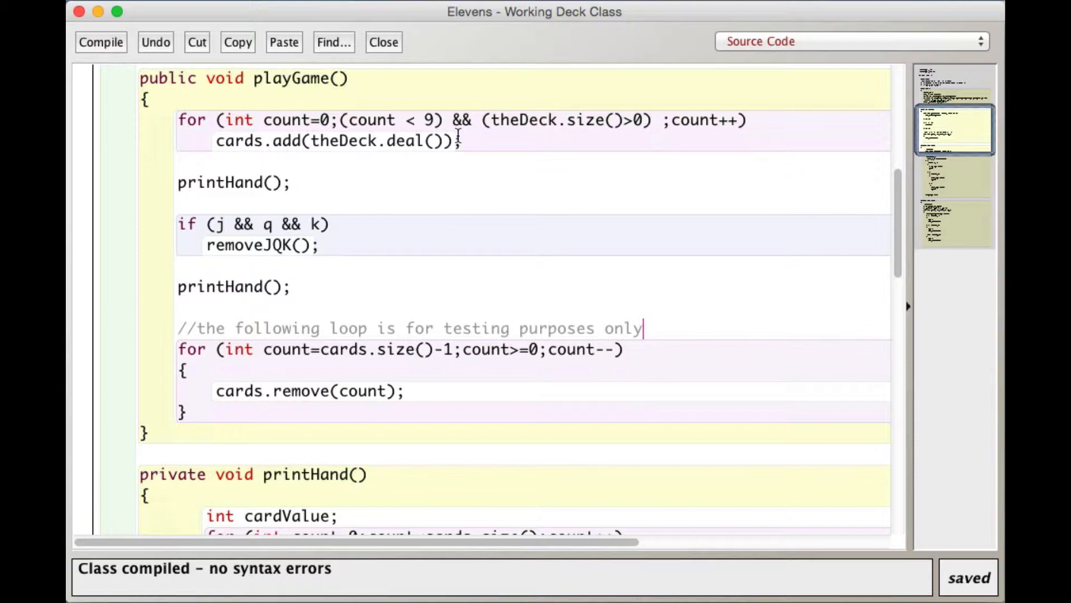
{"action": "mouse_move", "coordinate": [625, 130]}
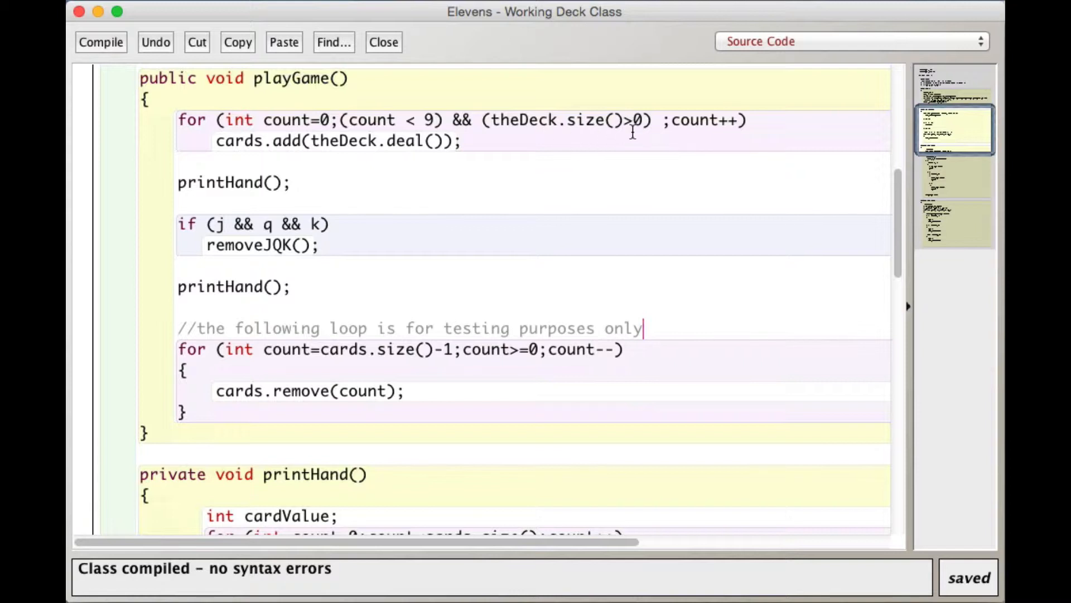
{"action": "mouse_move", "coordinate": [475, 133]}
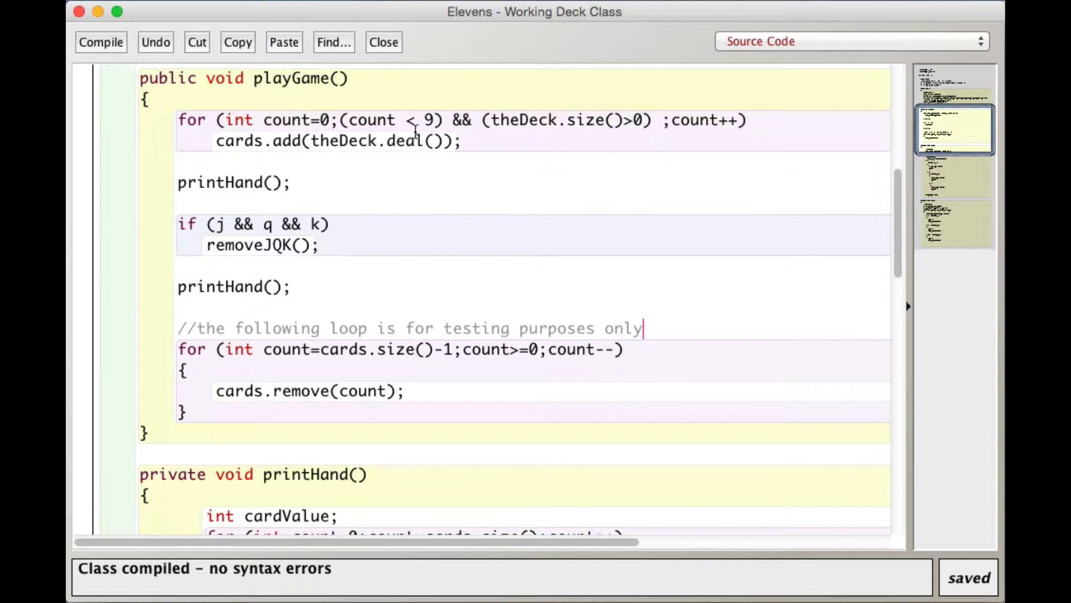
{"action": "mouse_move", "coordinate": [390, 141]}
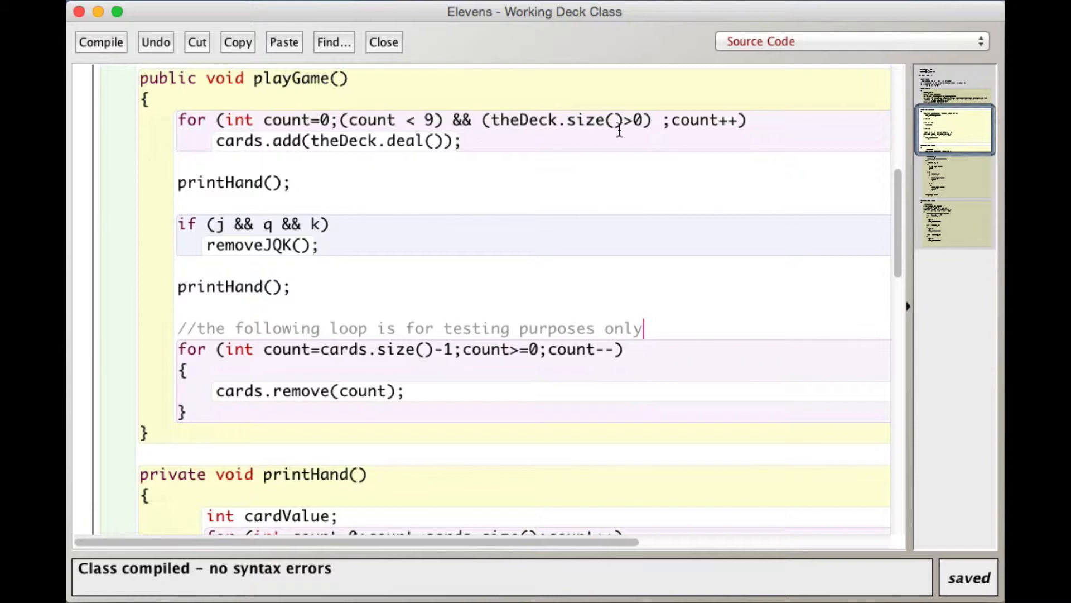
{"action": "mouse_move", "coordinate": [574, 169]}
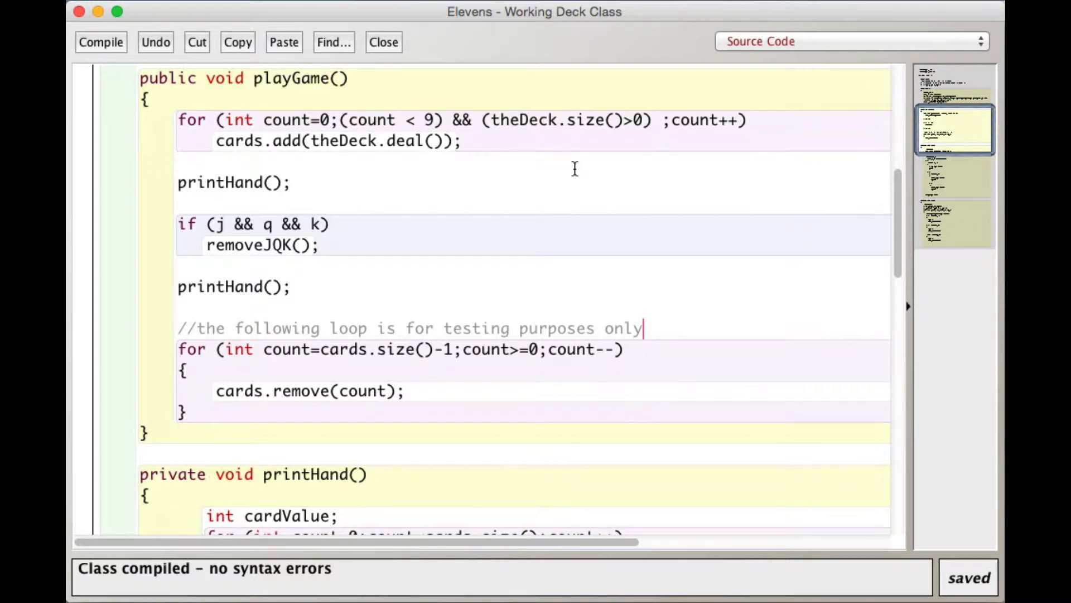
{"action": "scroll", "scroll_direction": "down", "scroll_amount": 3}
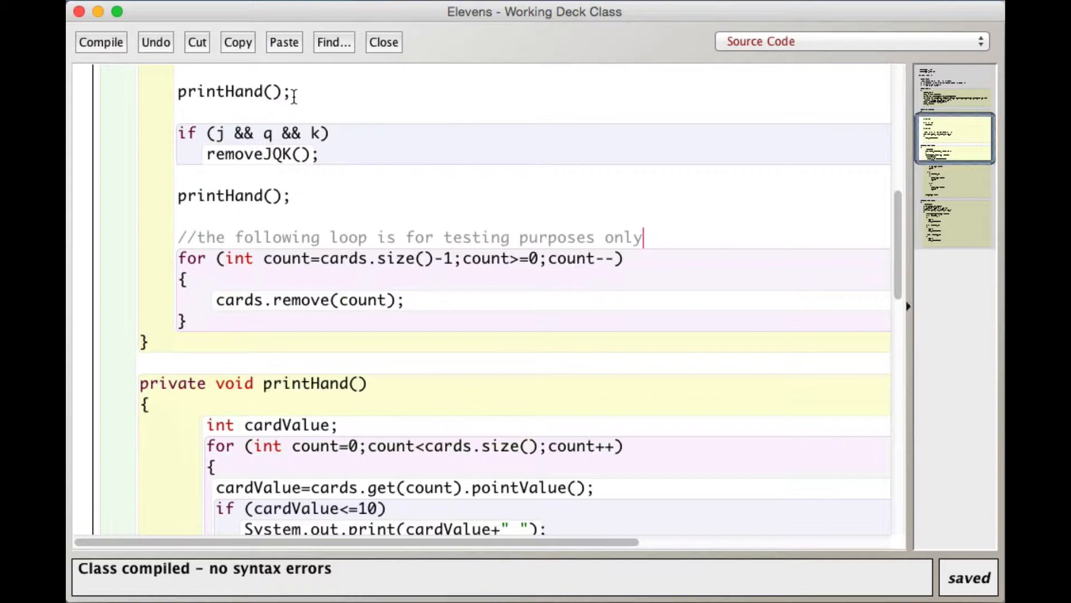
{"action": "scroll", "scroll_direction": "down", "scroll_amount": 3}
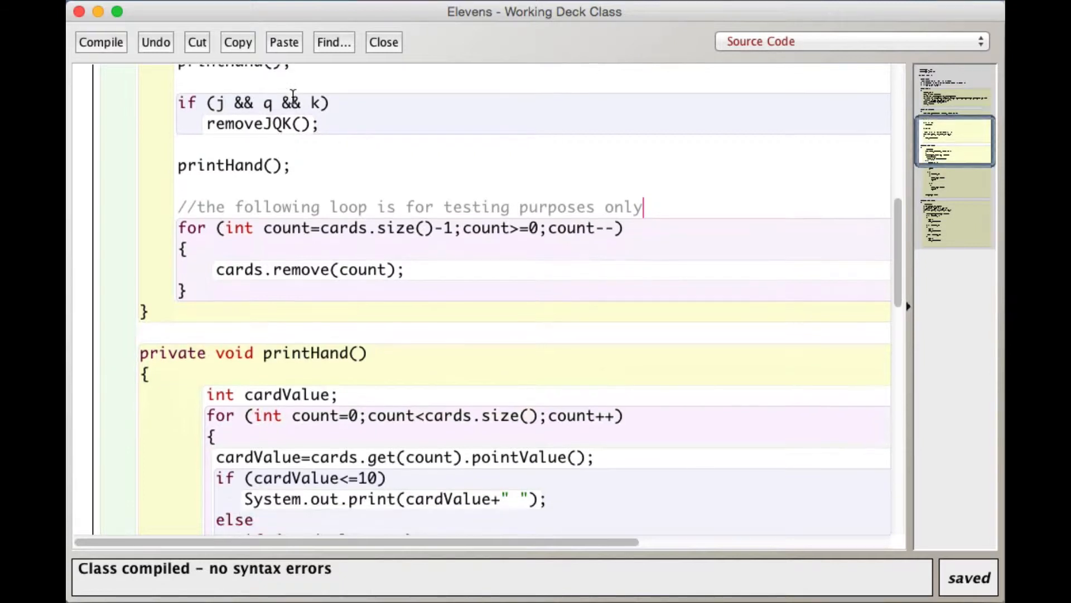
{"action": "scroll", "scroll_direction": "down", "scroll_amount": 3}
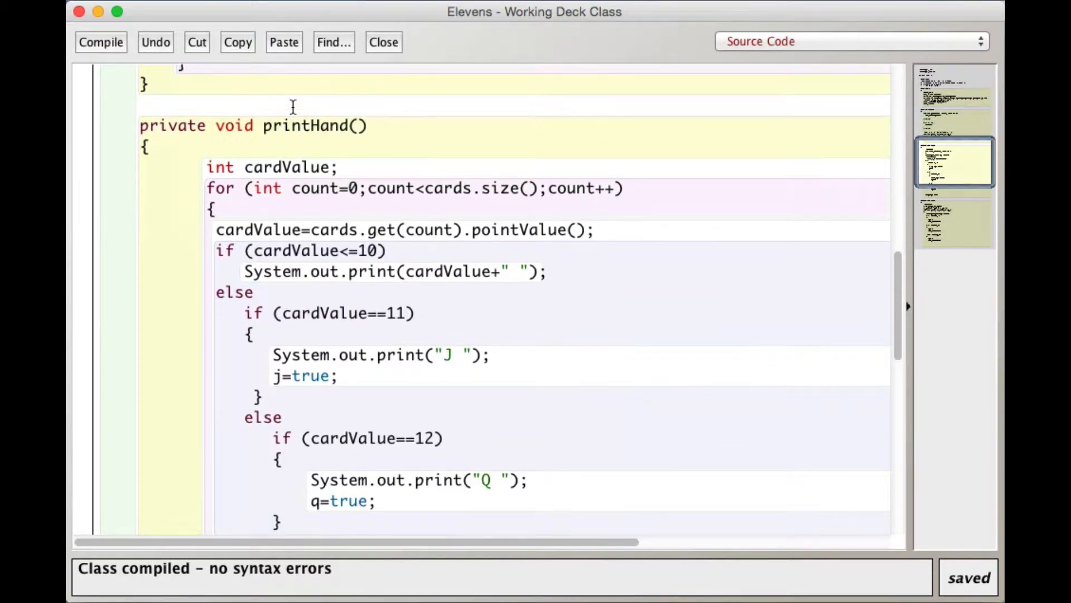
{"action": "scroll", "scroll_direction": "down", "scroll_amount": 3}
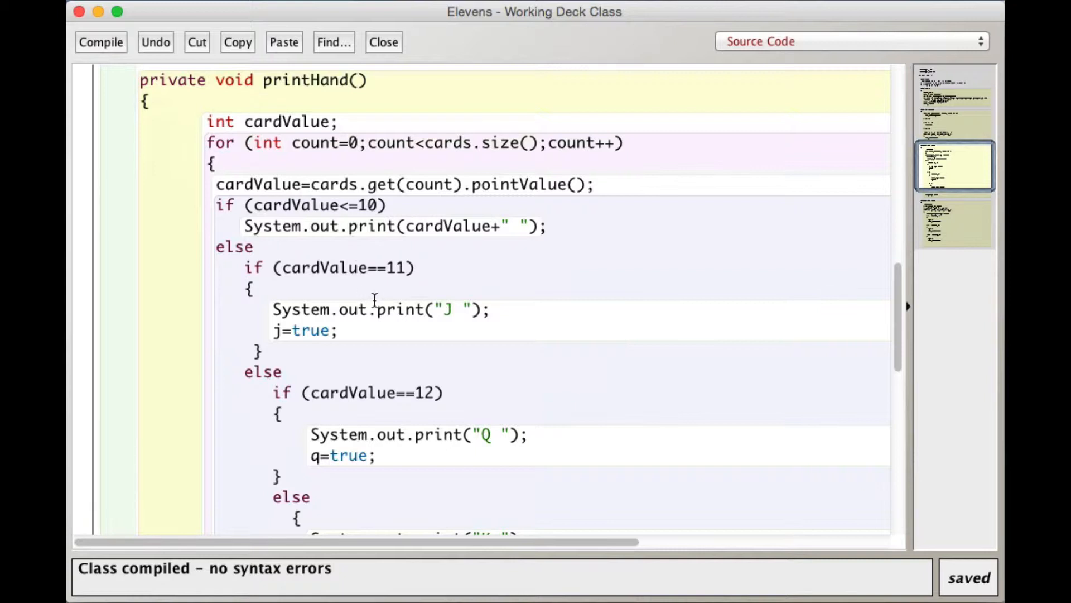
{"action": "scroll", "scroll_direction": "down", "scroll_amount": 3}
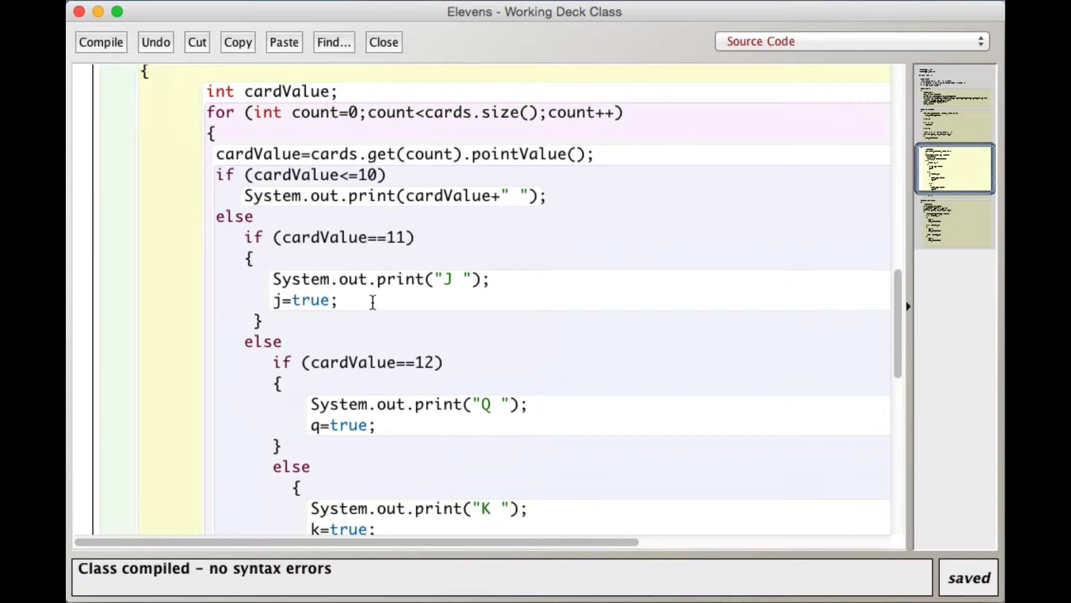
{"action": "scroll", "scroll_direction": "up", "scroll_amount": 3}
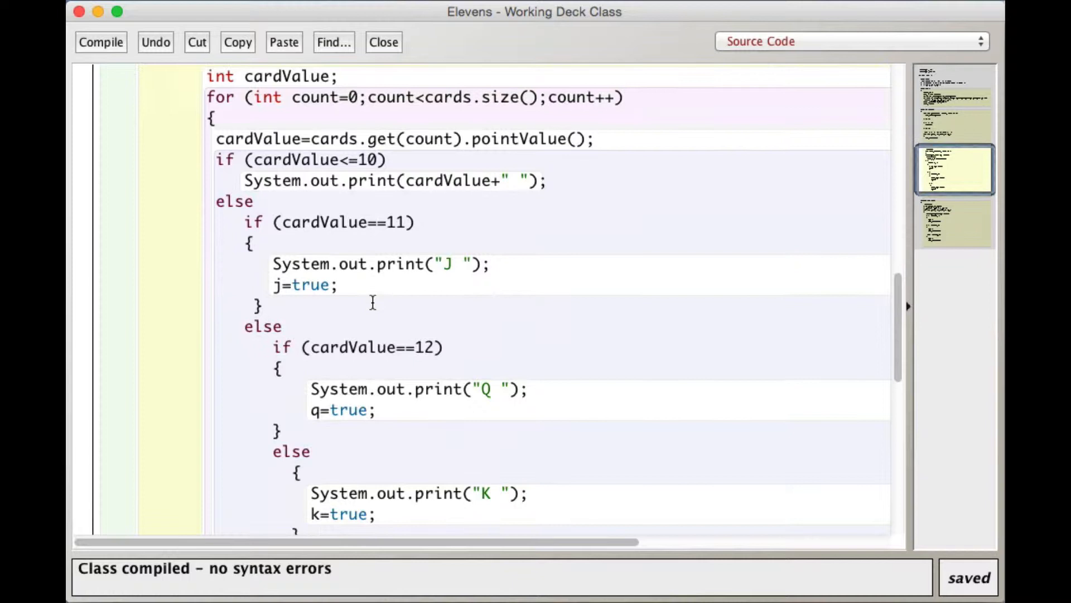
{"action": "scroll", "scroll_direction": "up", "scroll_amount": 3}
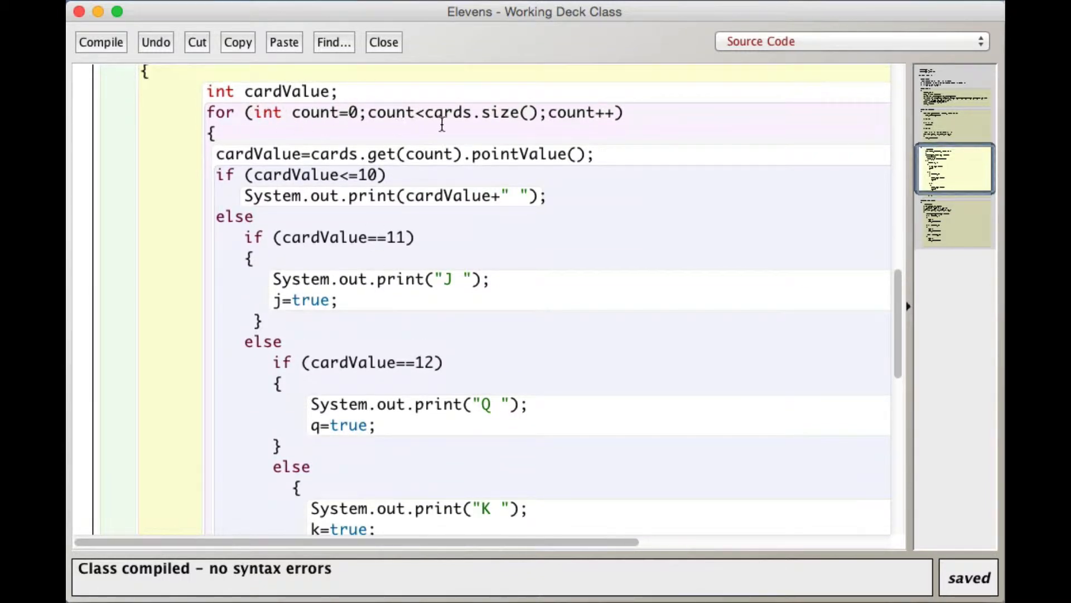
{"action": "mouse_move", "coordinate": [515, 126]}
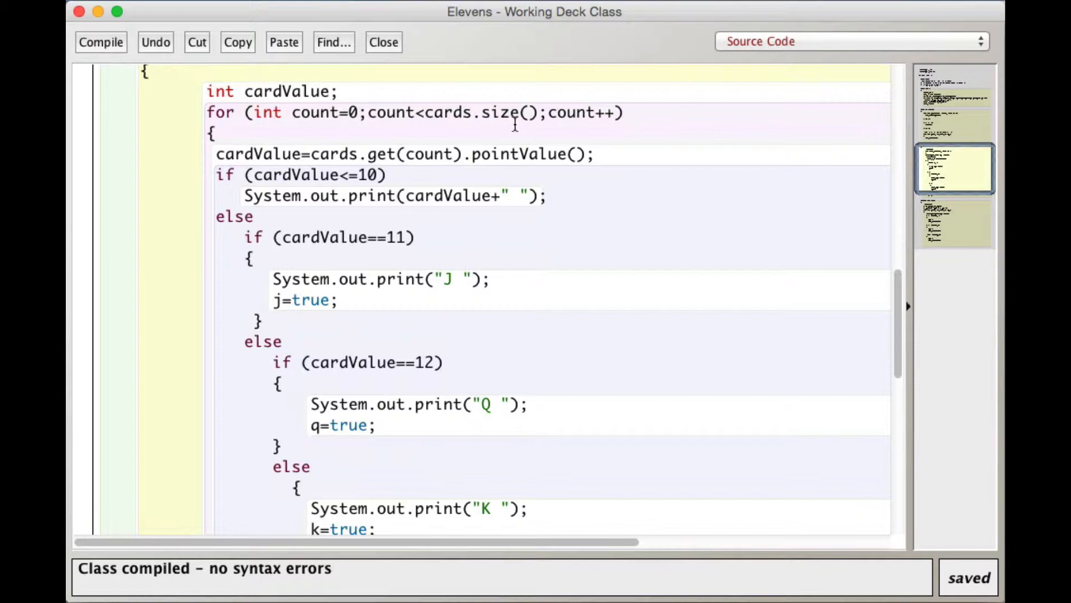
{"action": "mouse_move", "coordinate": [515, 110]}
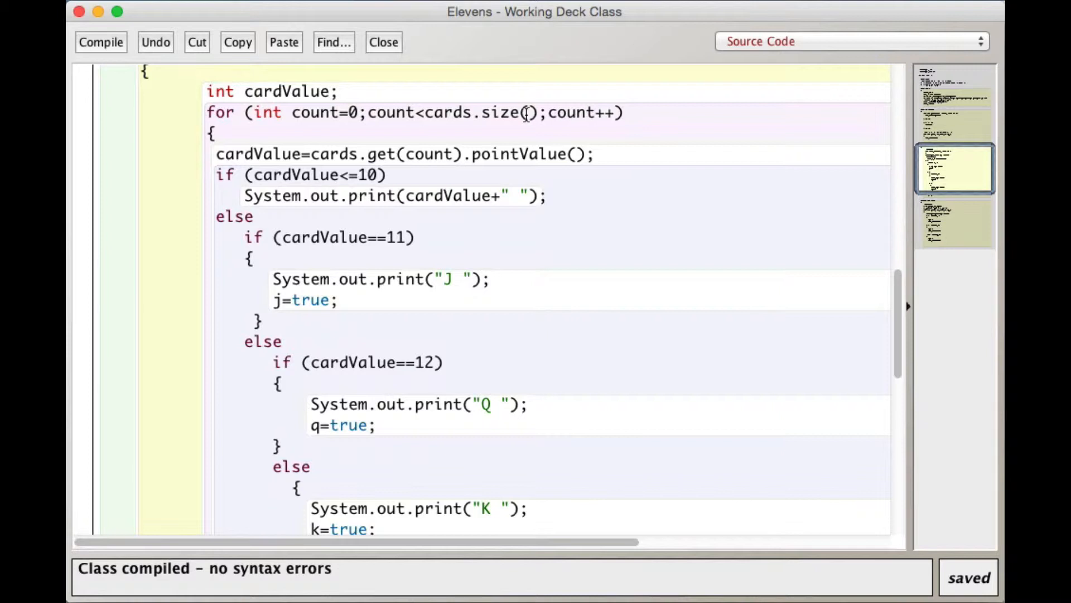
{"action": "scroll", "scroll_direction": "up", "scroll_amount": 3}
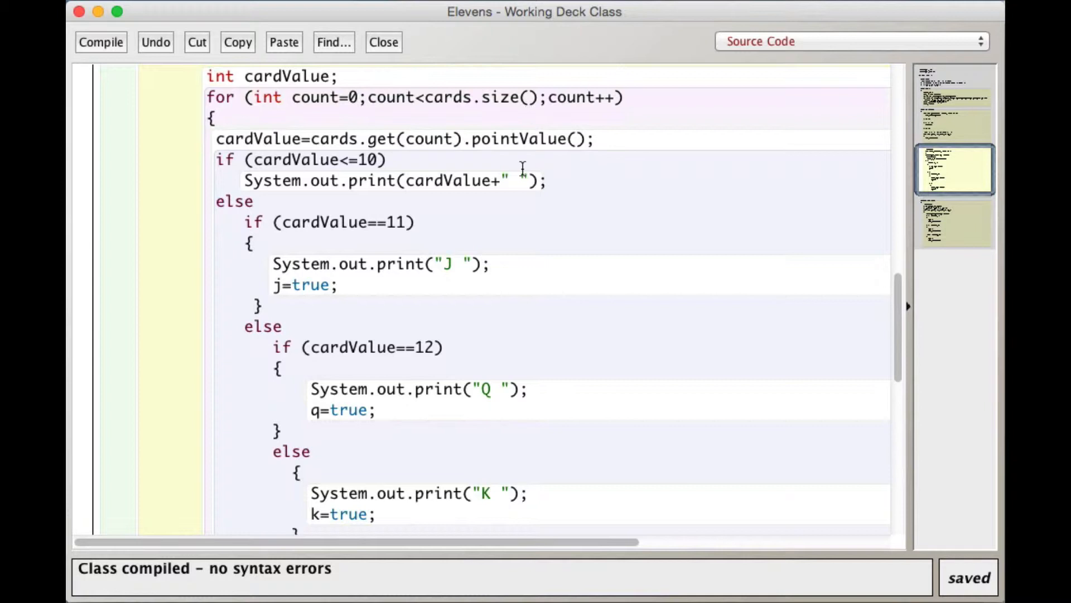
{"action": "mouse_move", "coordinate": [494, 98]}
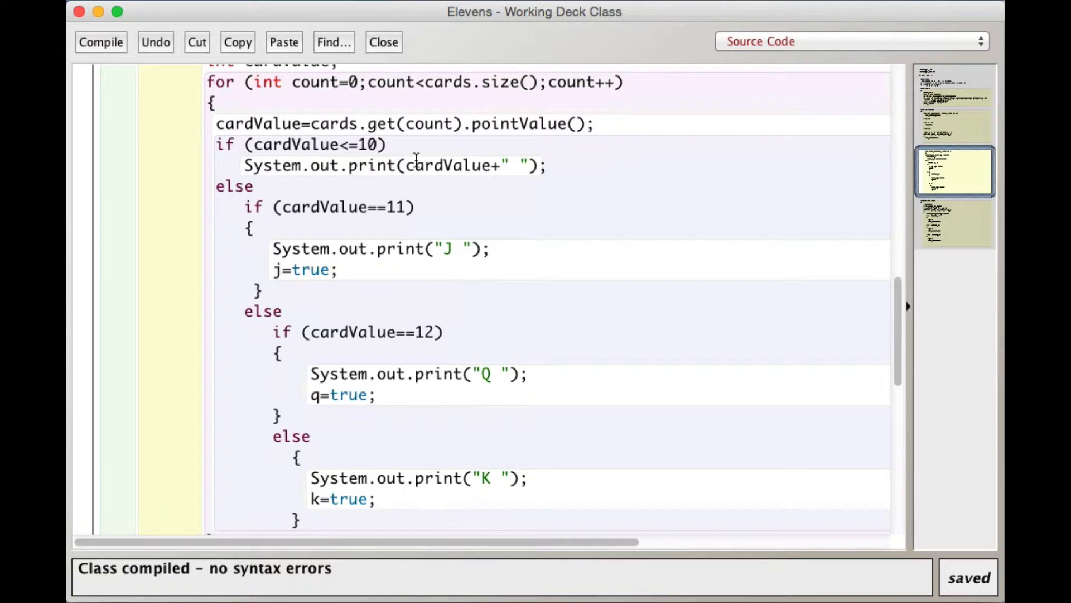
{"action": "mouse_move", "coordinate": [345, 133]}
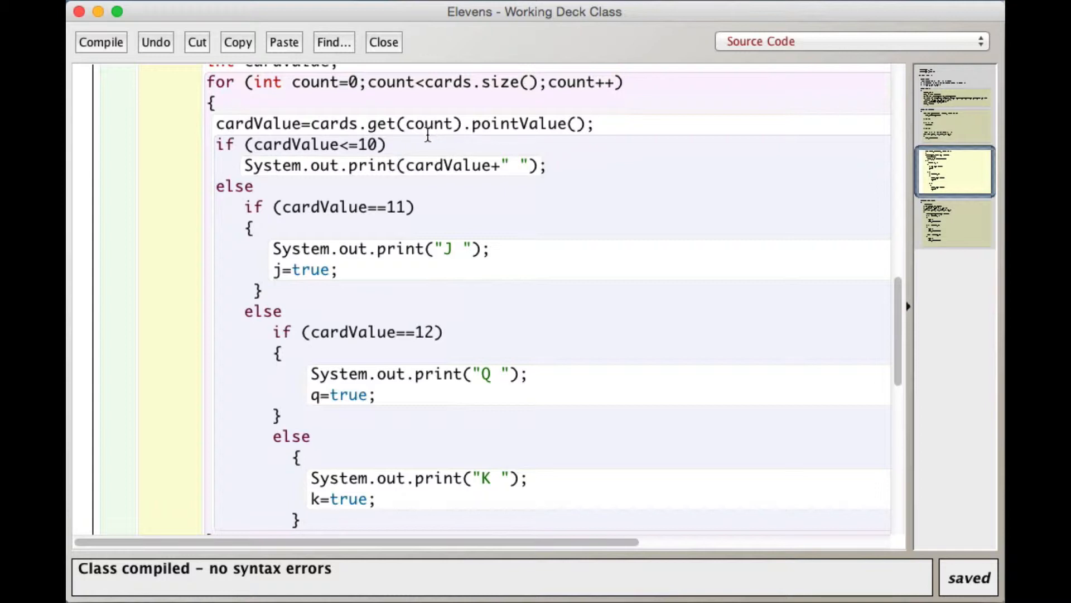
{"action": "mouse_move", "coordinate": [434, 127]}
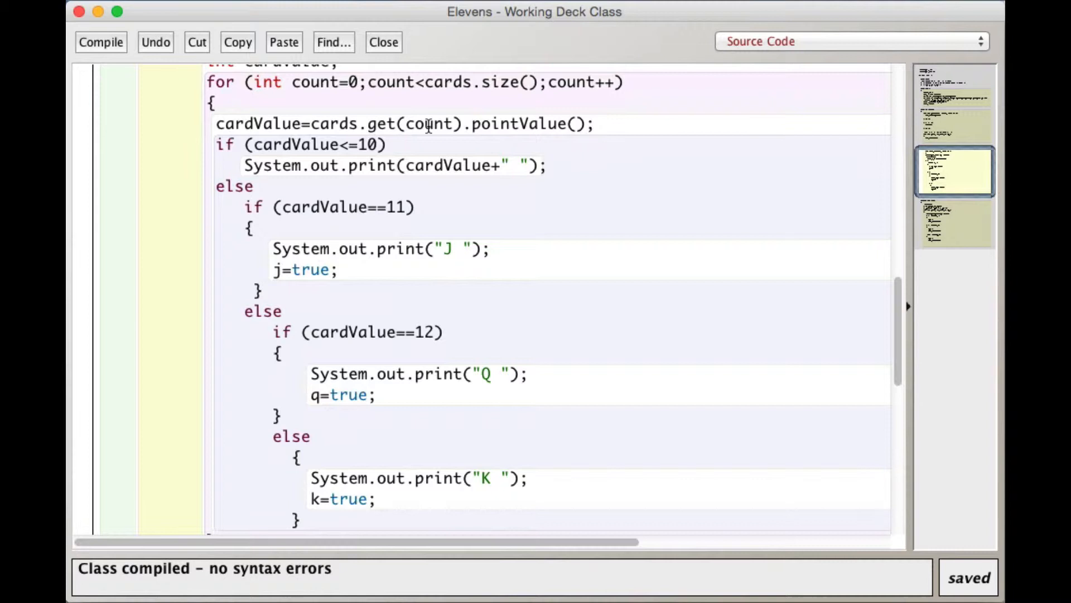
{"action": "mouse_move", "coordinate": [439, 137]}
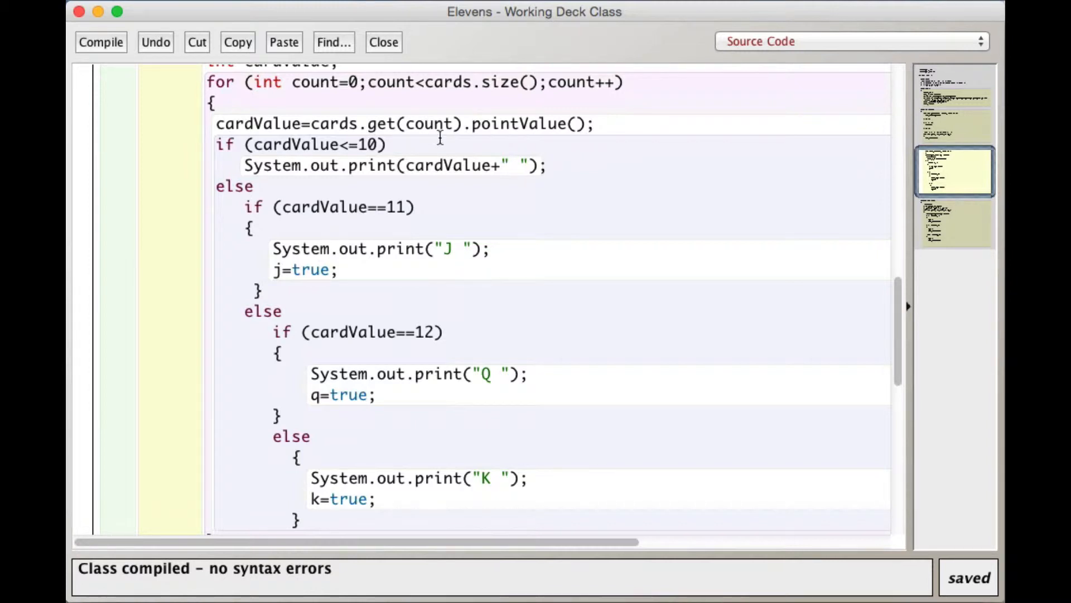
{"action": "mouse_move", "coordinate": [570, 135]}
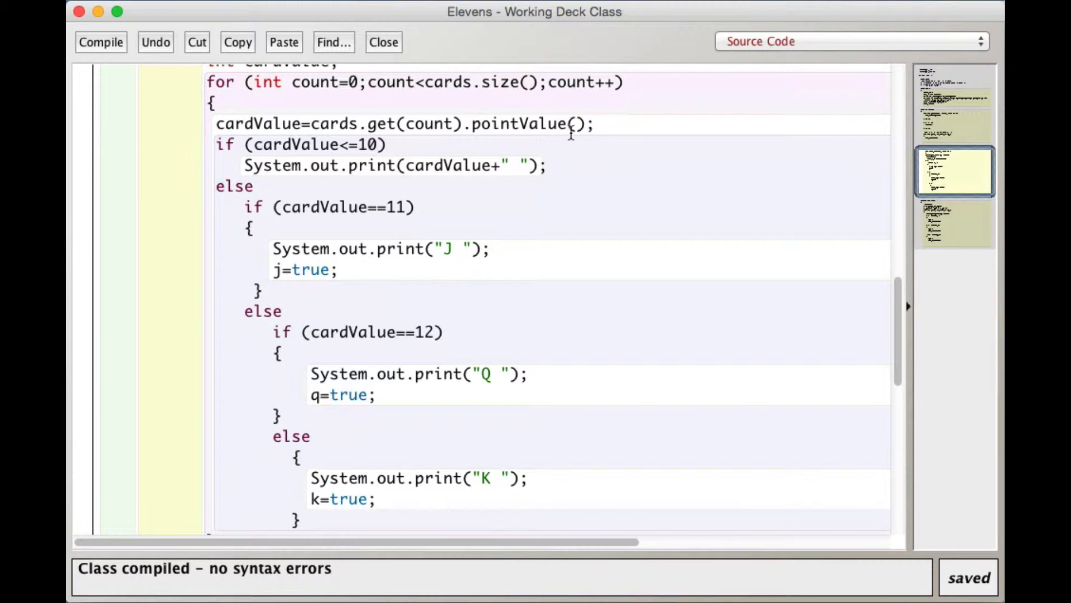
{"action": "mouse_move", "coordinate": [278, 123]}
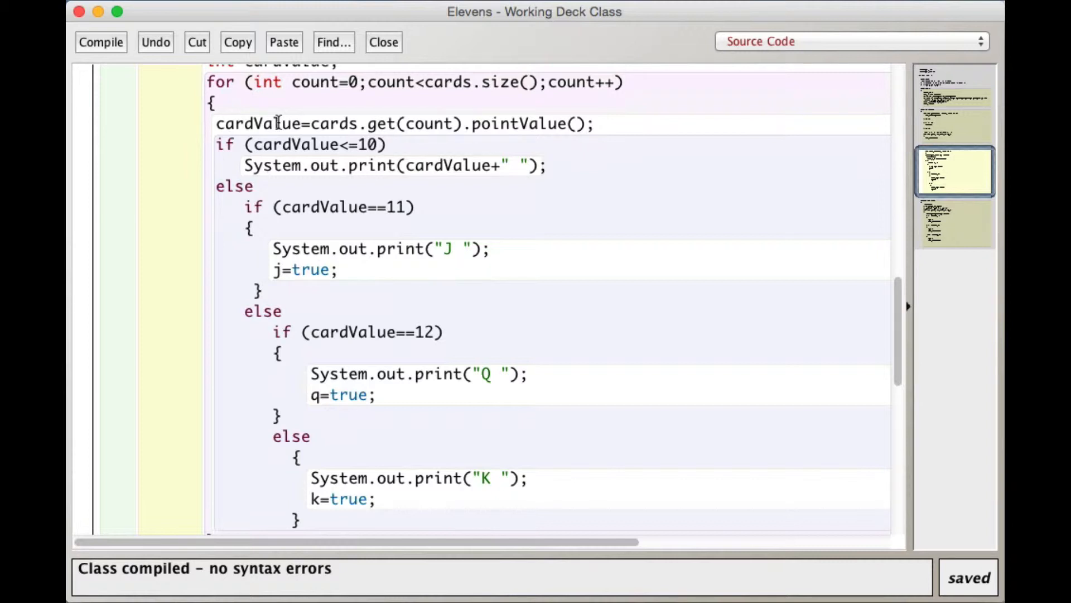
{"action": "mouse_move", "coordinate": [316, 154]}
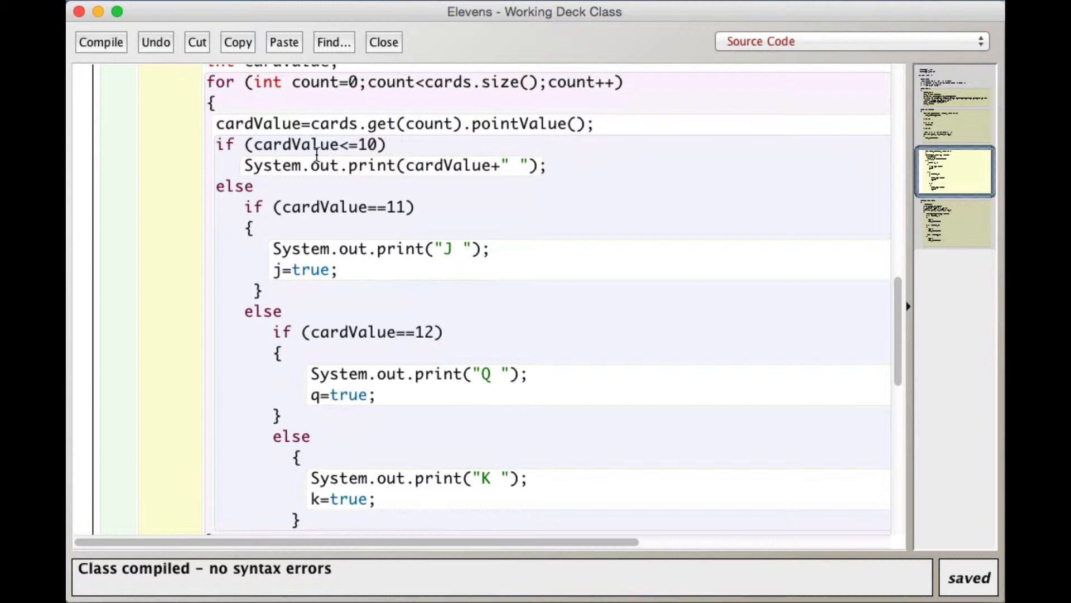
{"action": "scroll", "scroll_direction": "down", "scroll_amount": 3}
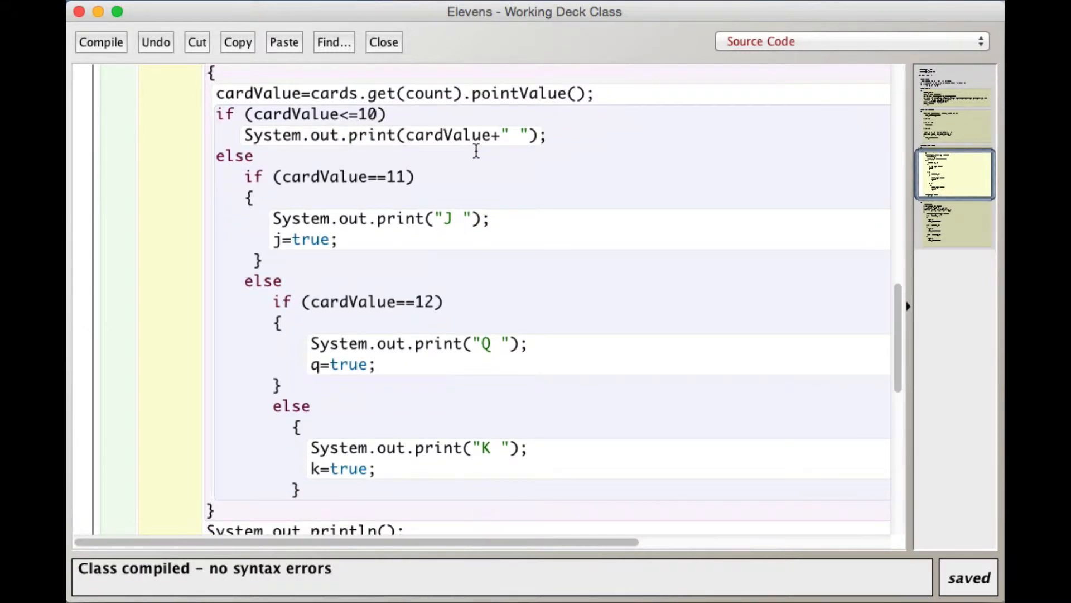
{"action": "mouse_move", "coordinate": [387, 231]}
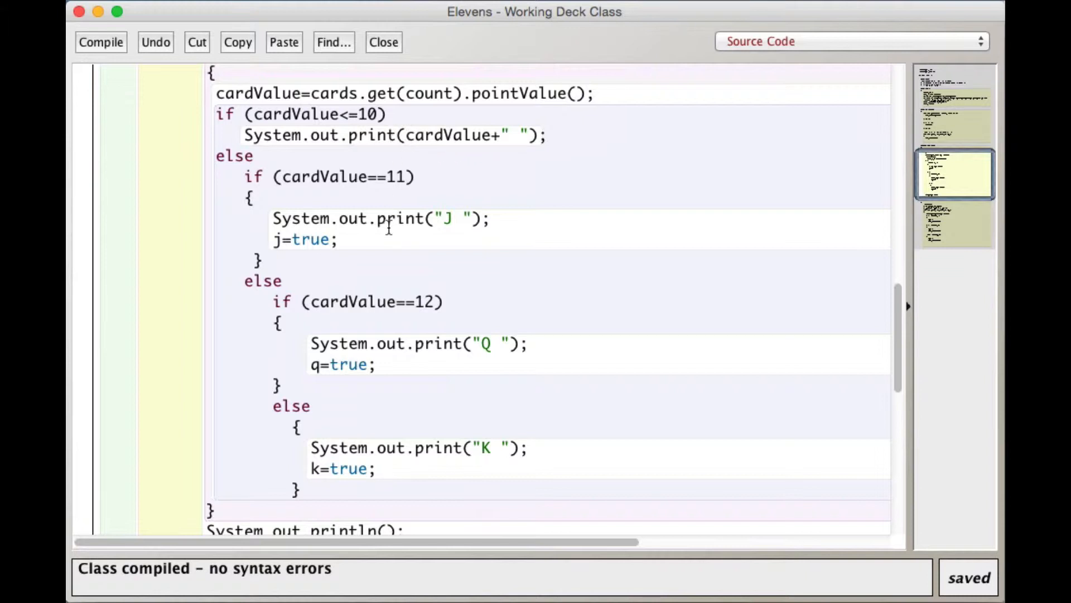
{"action": "scroll", "scroll_direction": "down", "scroll_amount": 3}
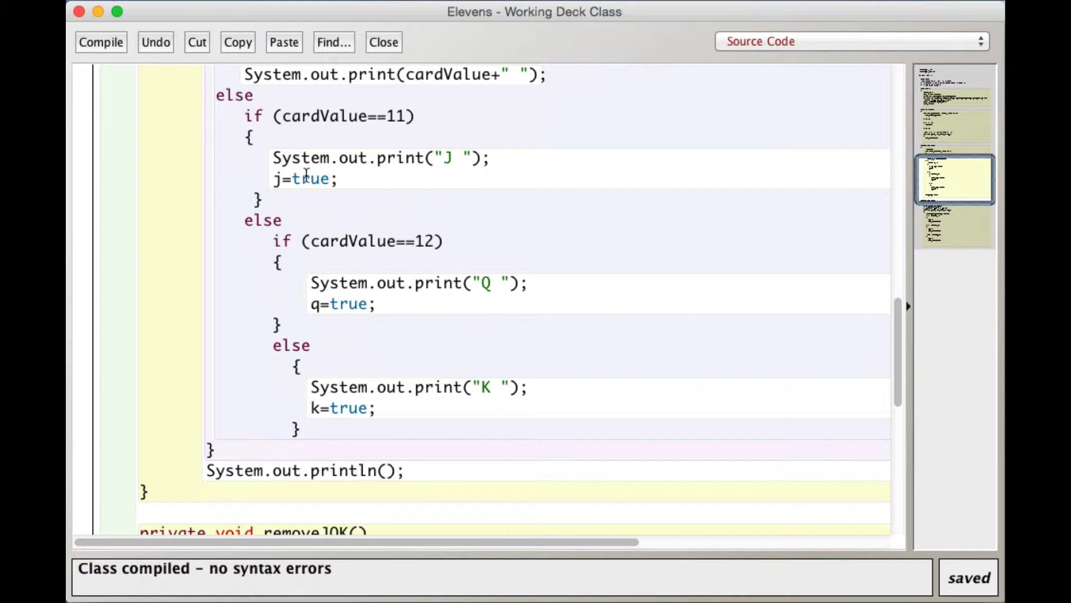
{"action": "mouse_move", "coordinate": [302, 193]}
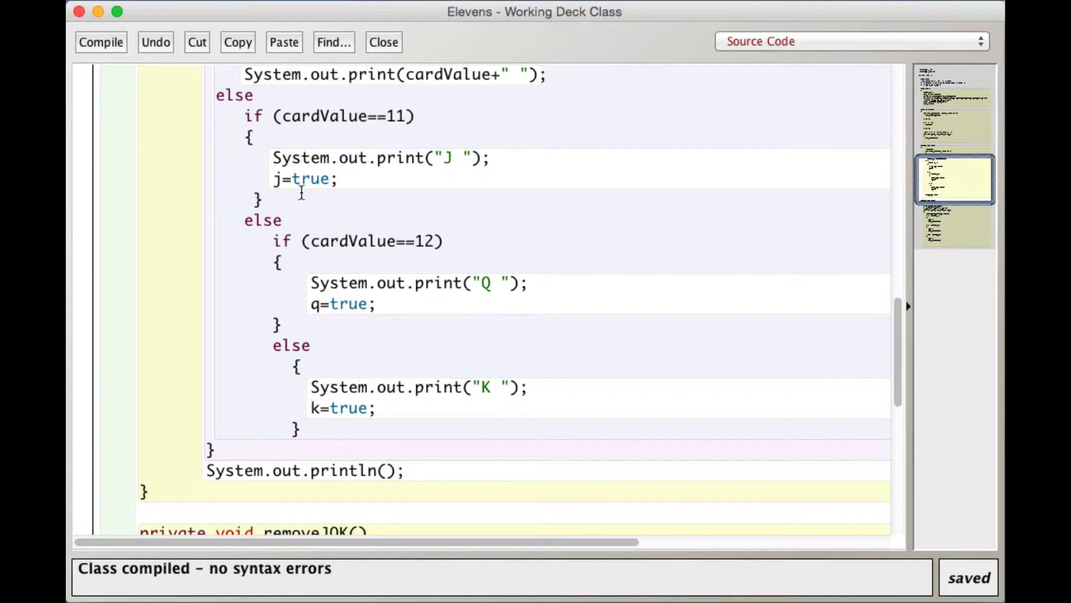
{"action": "mouse_move", "coordinate": [355, 219]}
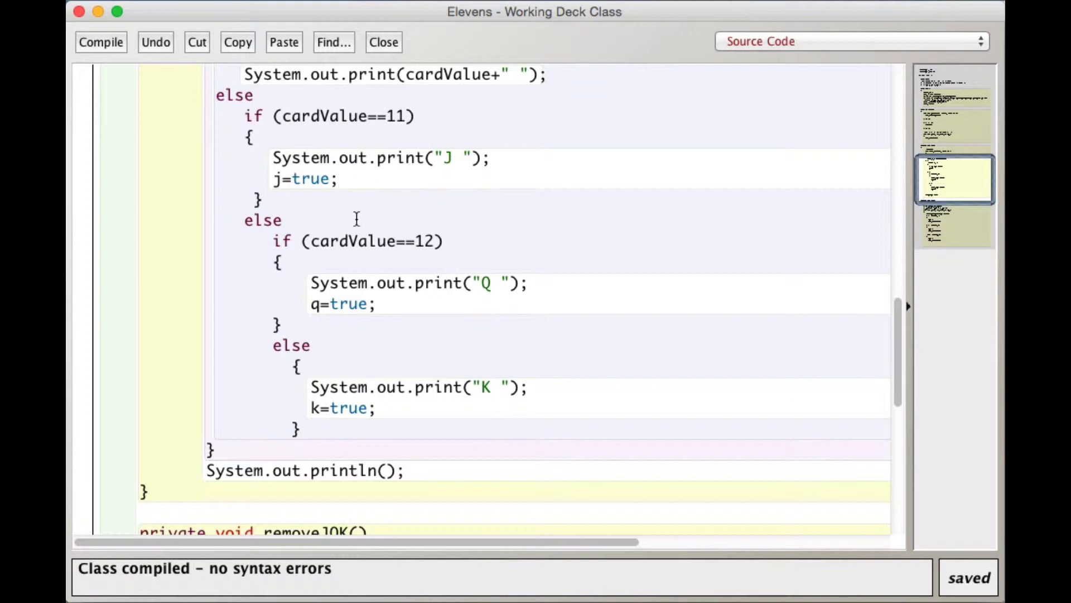
{"action": "scroll", "scroll_direction": "down", "scroll_amount": 3}
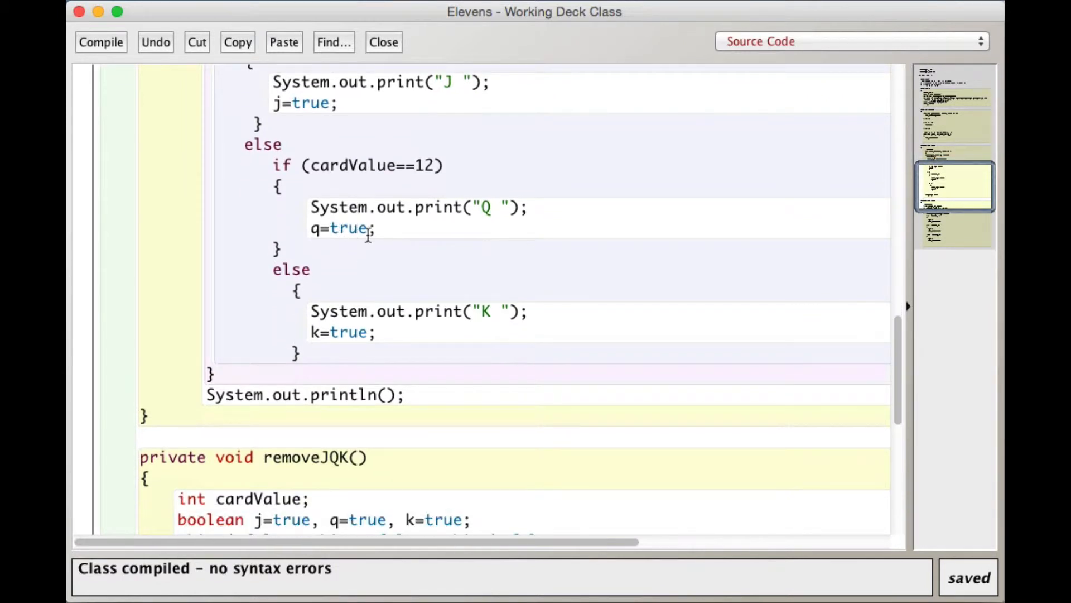
{"action": "mouse_move", "coordinate": [470, 248]}
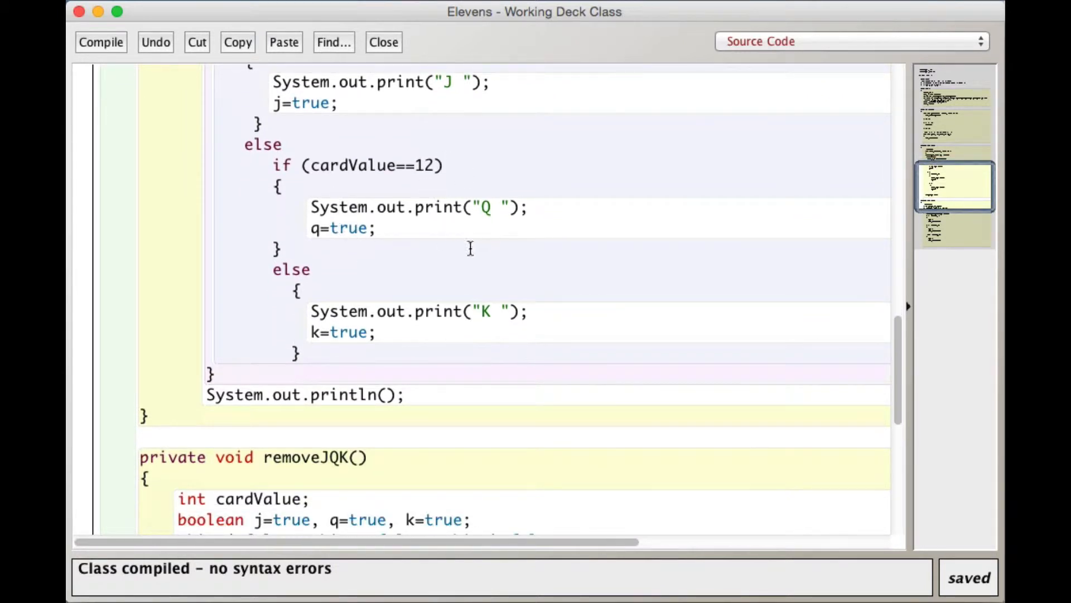
{"action": "scroll", "scroll_direction": "down", "scroll_amount": 3}
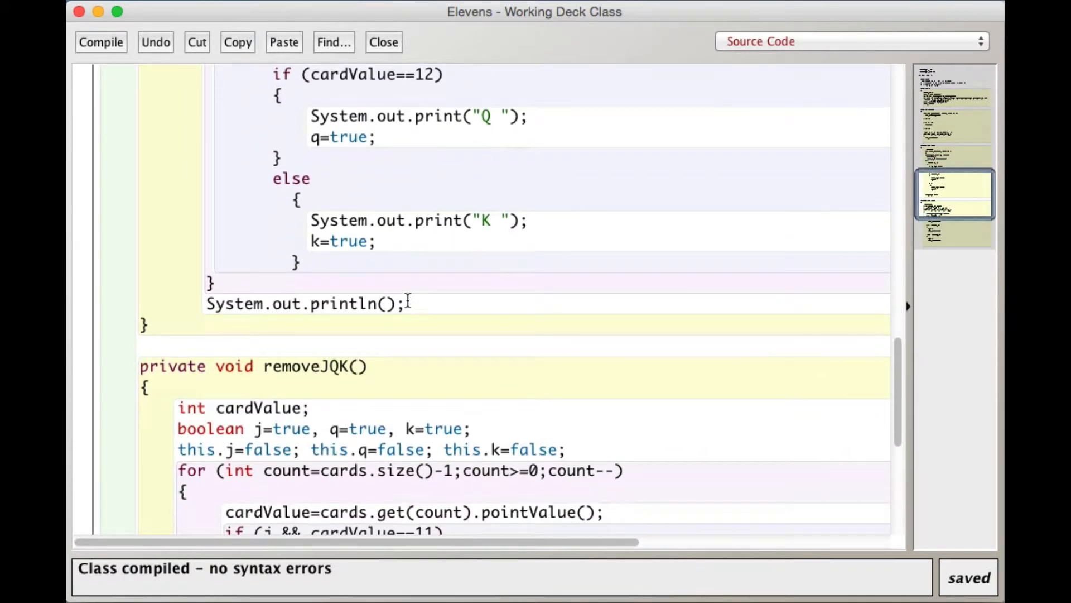
{"action": "scroll", "scroll_direction": "up", "scroll_amount": 3}
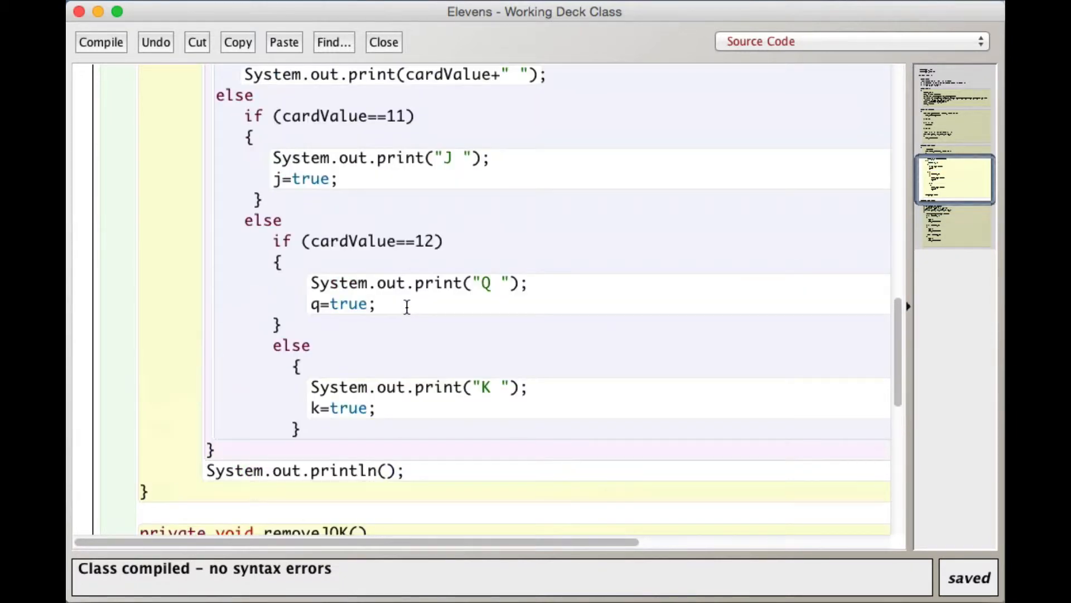
{"action": "scroll", "scroll_direction": "down", "scroll_amount": 3}
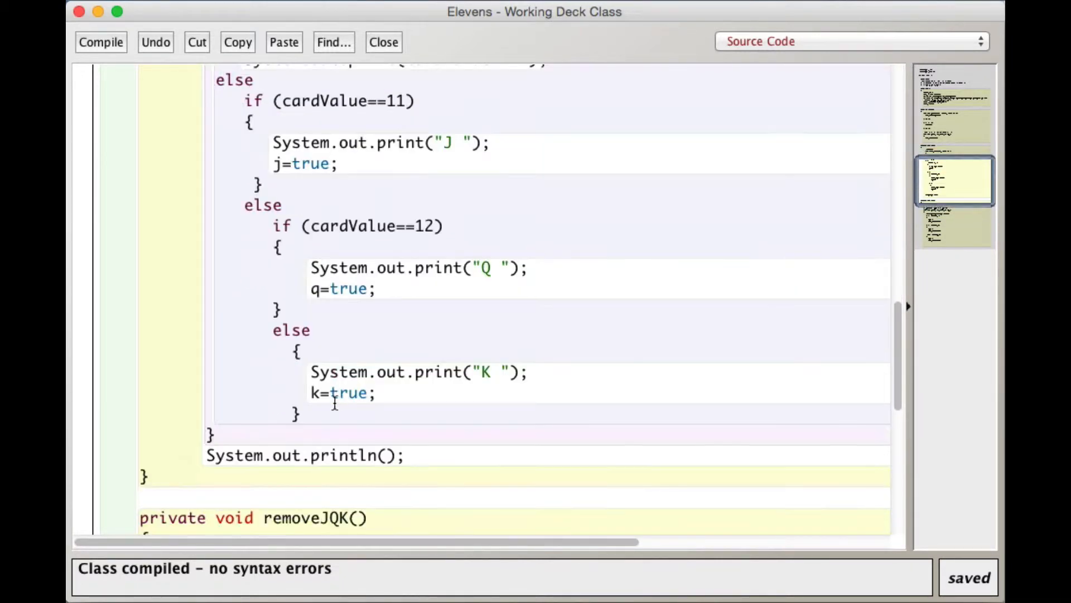
{"action": "scroll", "scroll_direction": "up", "scroll_amount": 3}
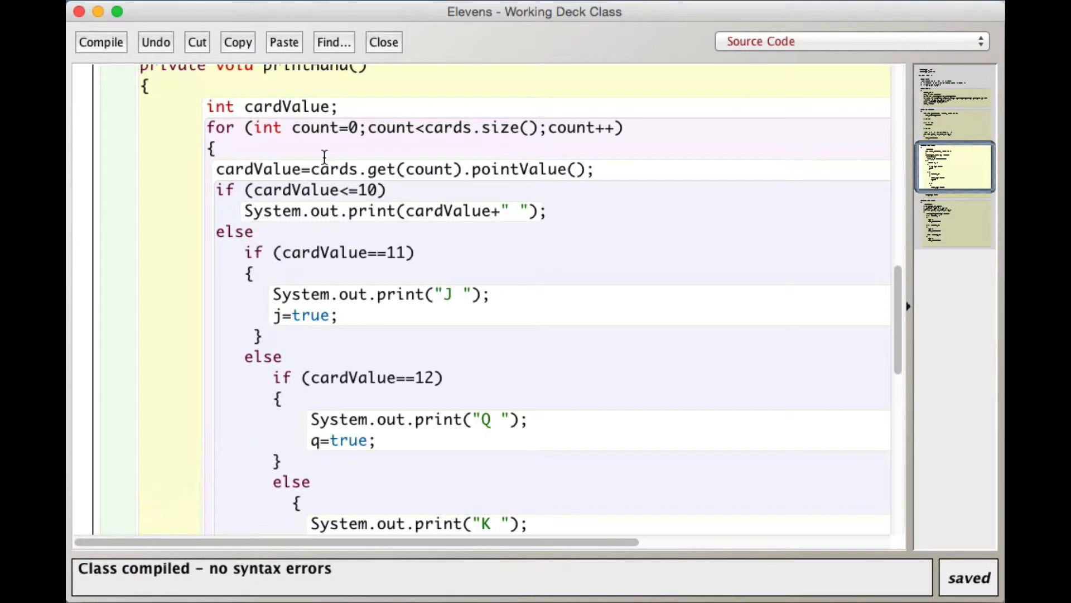
{"action": "scroll", "scroll_direction": "down", "scroll_amount": 3}
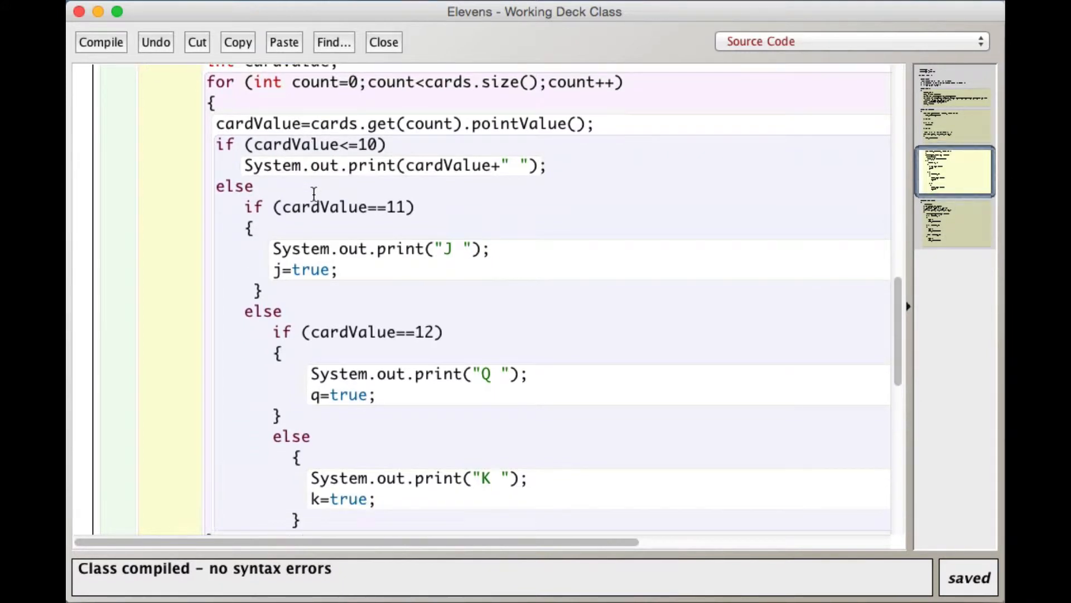
{"action": "scroll", "scroll_direction": "down", "scroll_amount": 3}
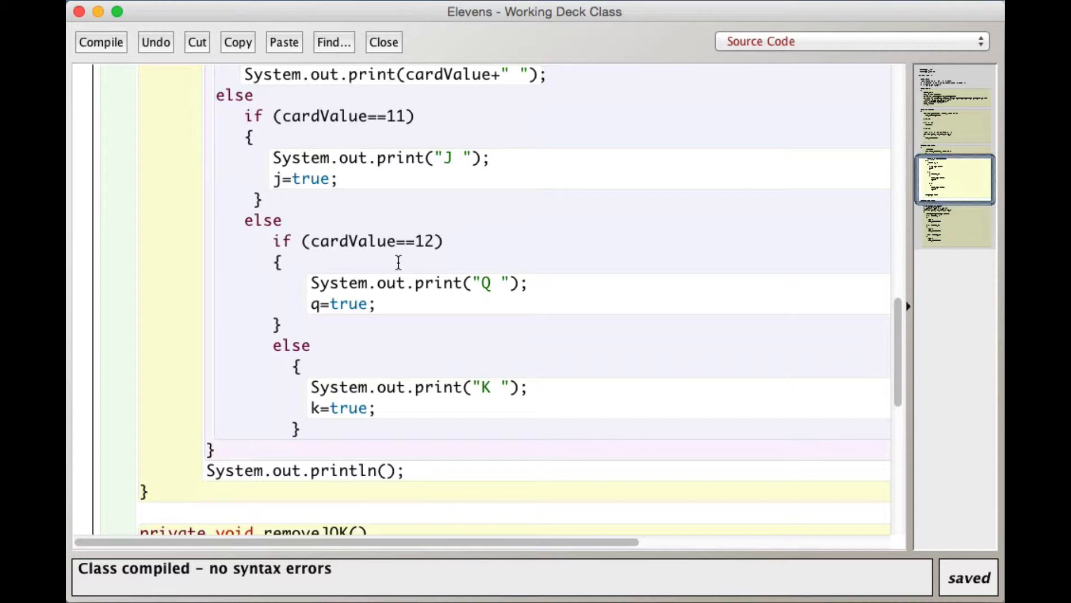
{"action": "scroll", "scroll_direction": "up", "scroll_amount": 3}
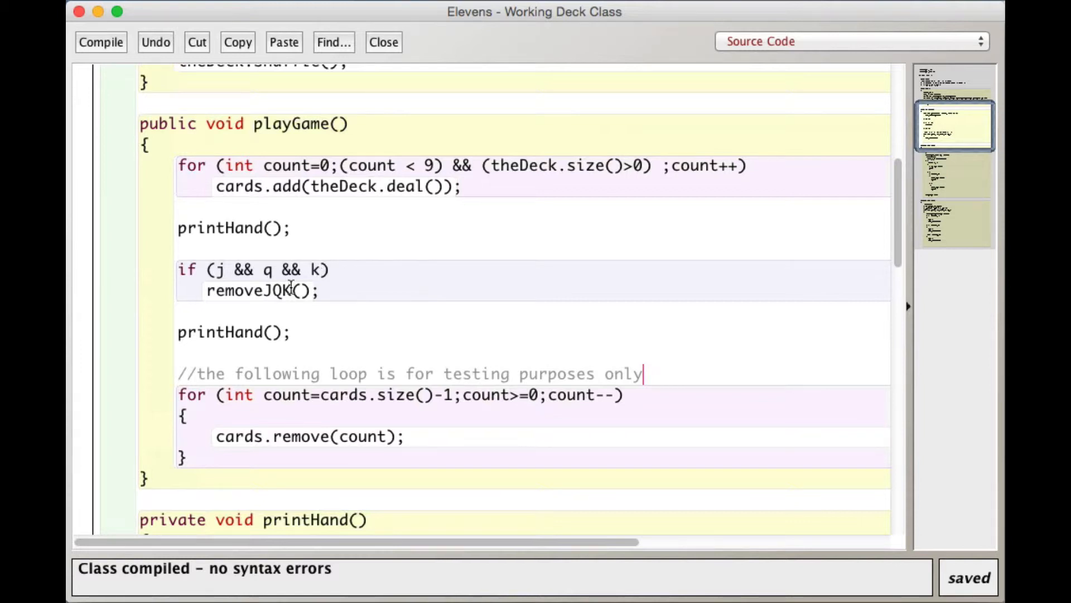
{"action": "mouse_move", "coordinate": [294, 304]}
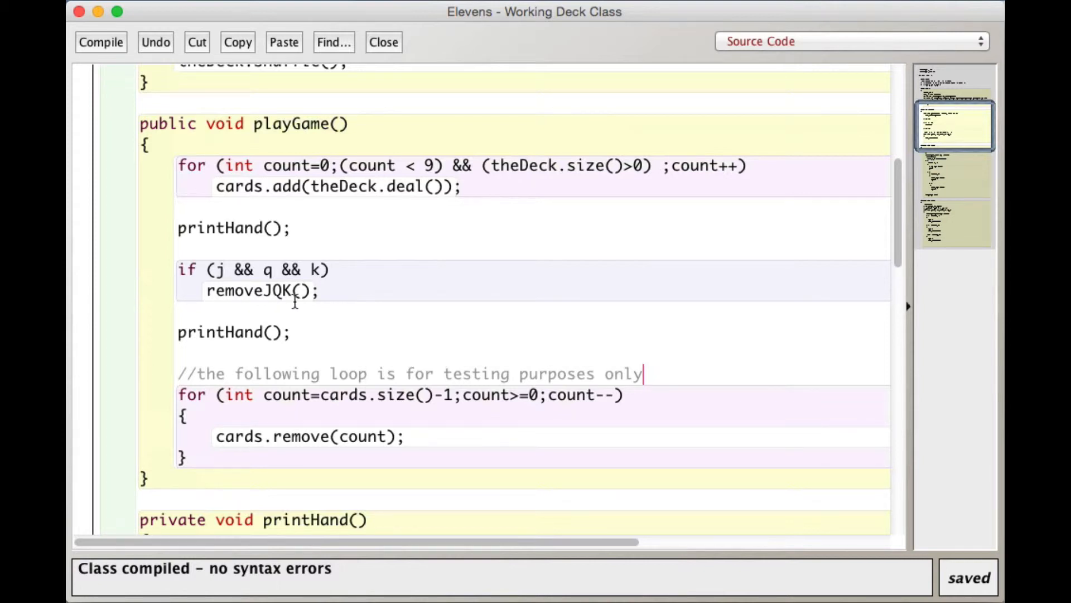
{"action": "mouse_move", "coordinate": [279, 307]}
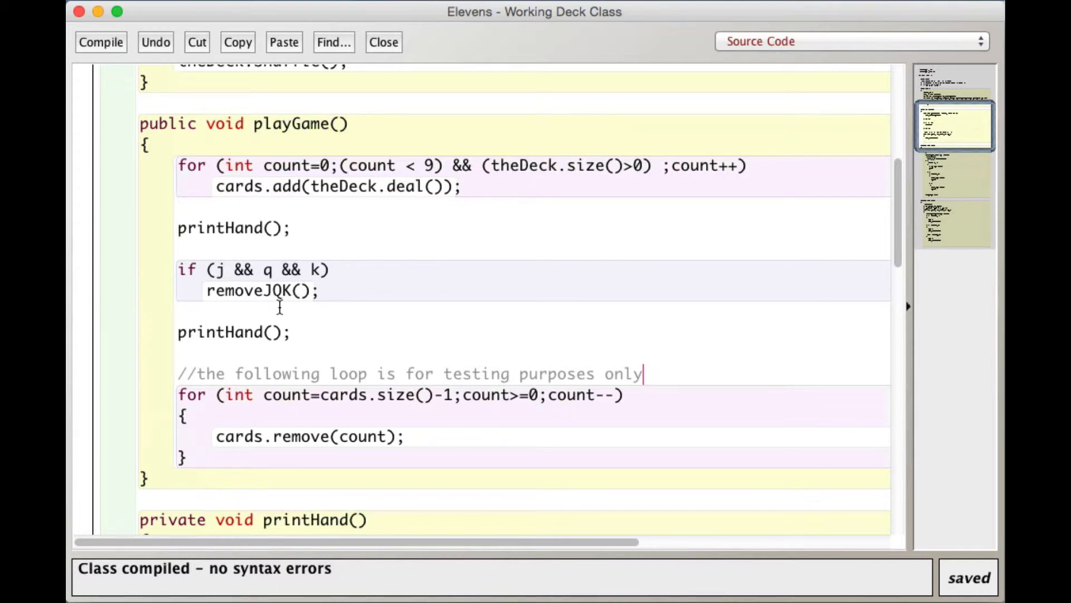
{"action": "scroll", "scroll_direction": "down", "scroll_amount": 3}
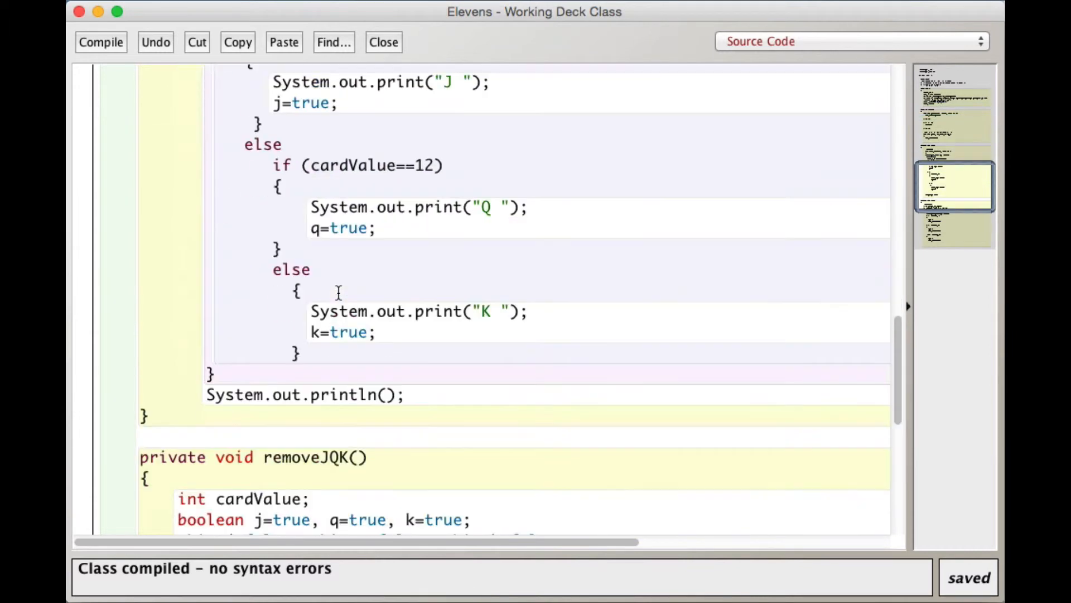
{"action": "scroll", "scroll_direction": "down", "scroll_amount": 3}
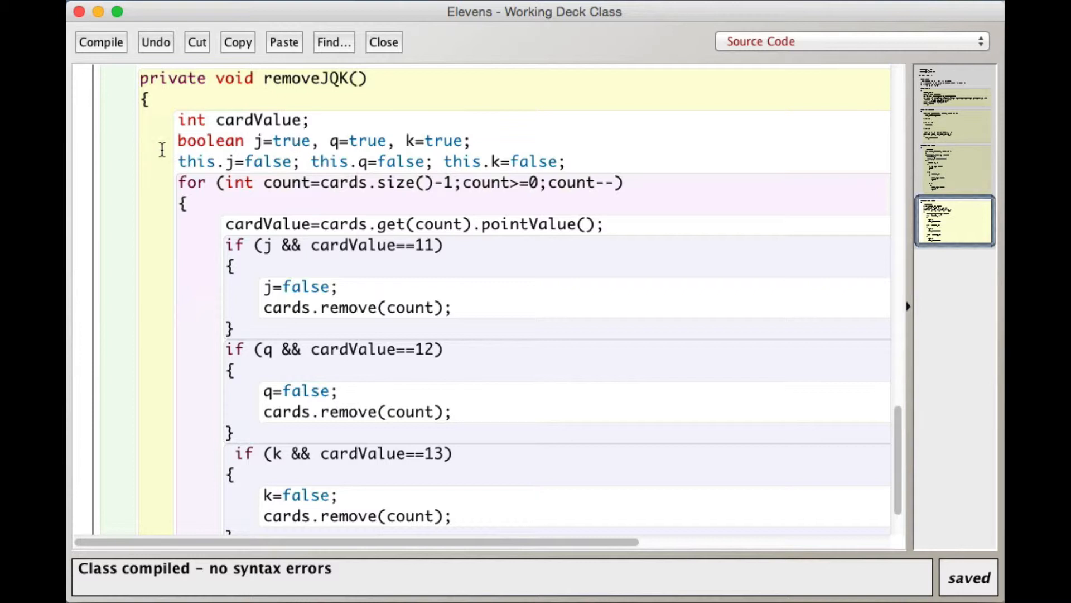
{"action": "mouse_move", "coordinate": [307, 142]}
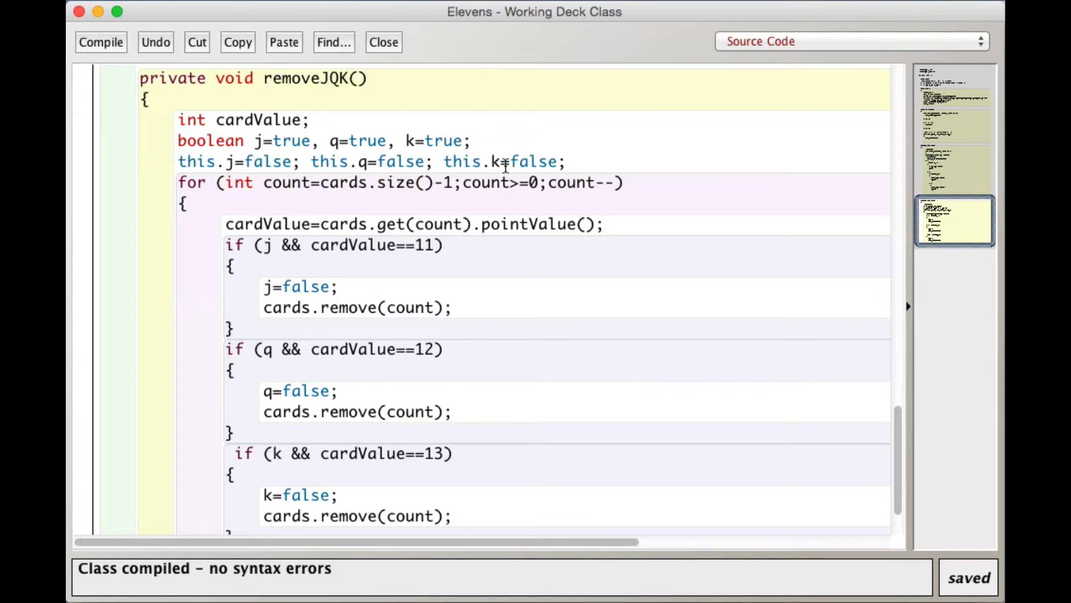
{"action": "mouse_move", "coordinate": [465, 164]}
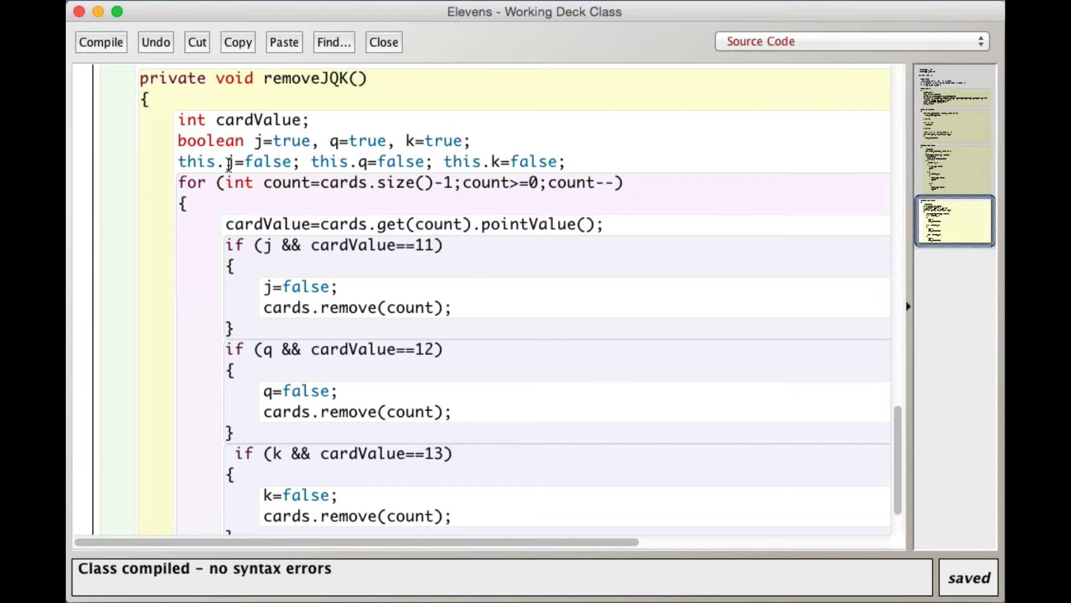
{"action": "mouse_move", "coordinate": [227, 164]}
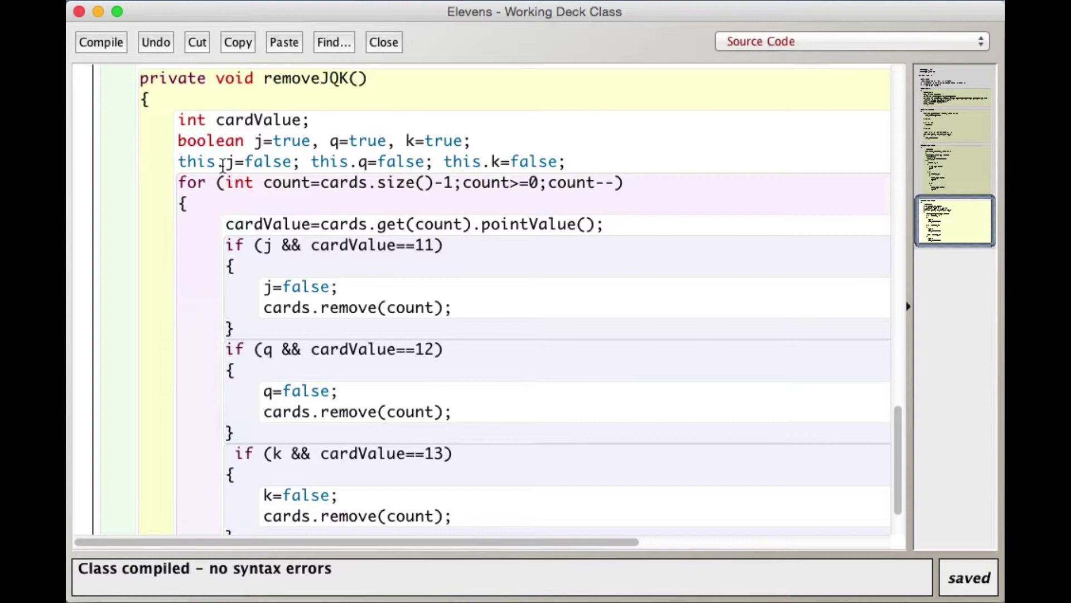
{"action": "scroll", "scroll_direction": "down", "scroll_amount": 3}
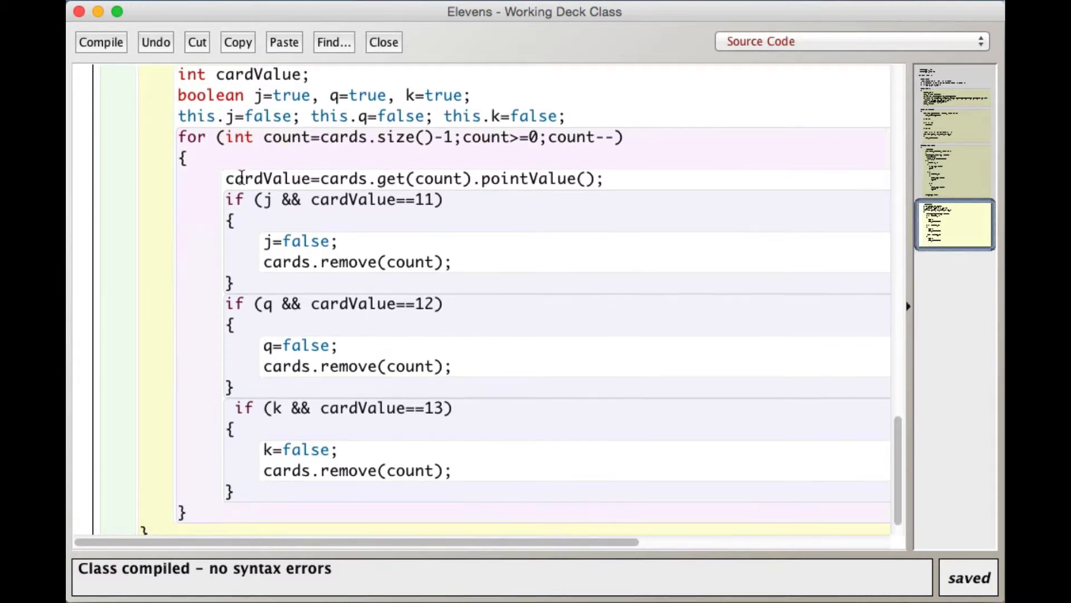
{"action": "scroll", "scroll_direction": "up", "scroll_amount": 3}
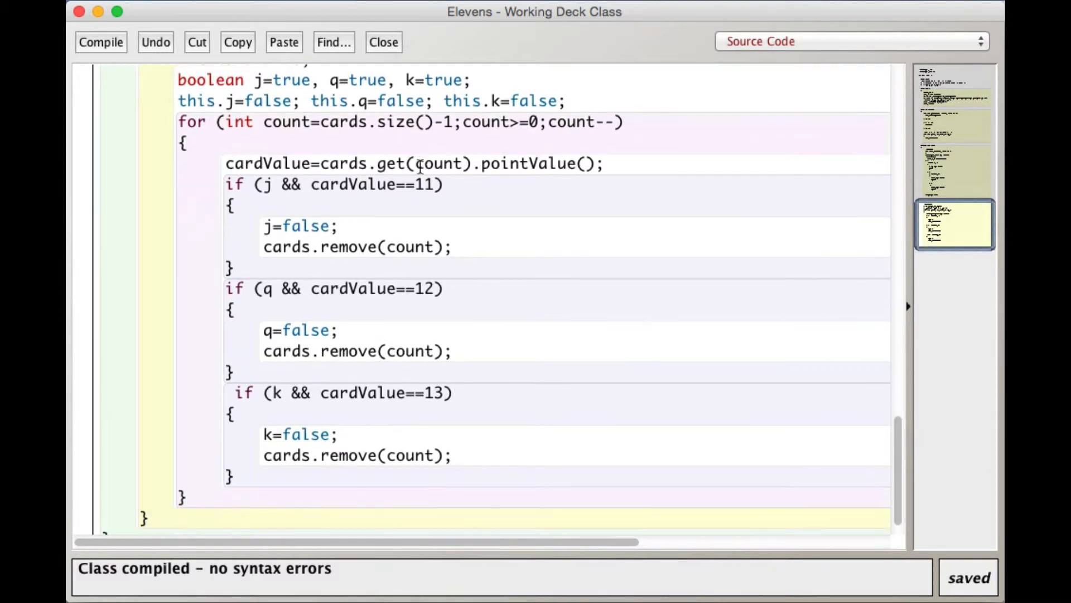
{"action": "scroll", "scroll_direction": "down", "scroll_amount": 3}
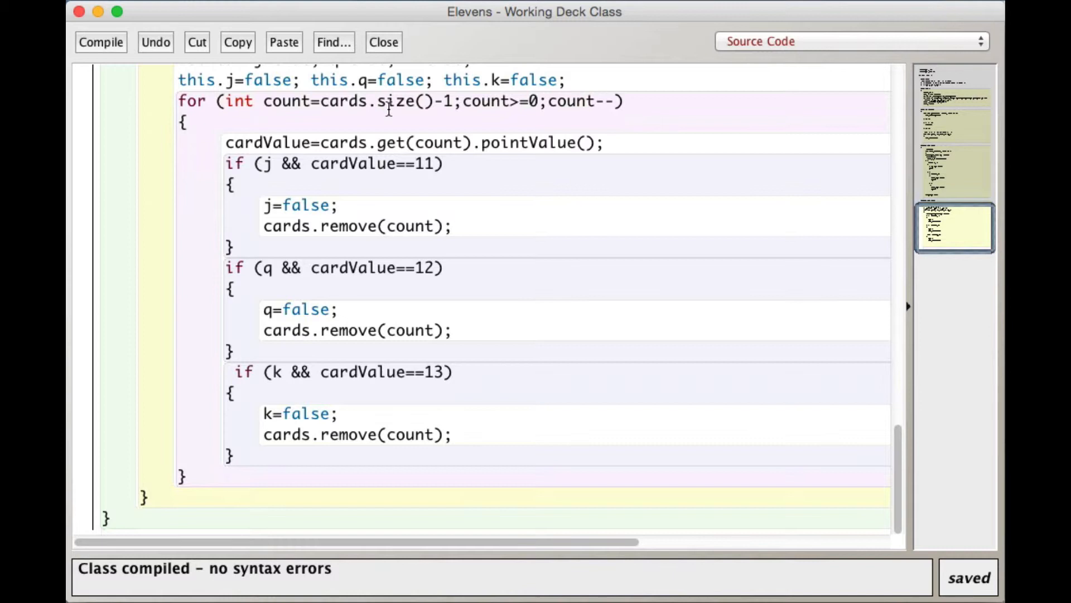
{"action": "mouse_move", "coordinate": [519, 117]}
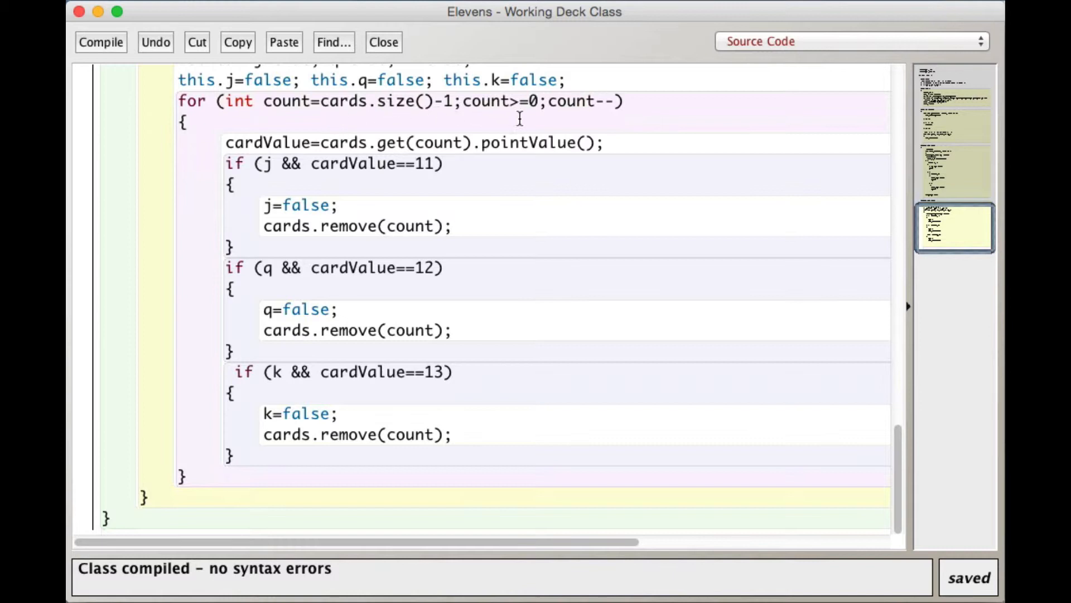
{"action": "mouse_move", "coordinate": [383, 133]}
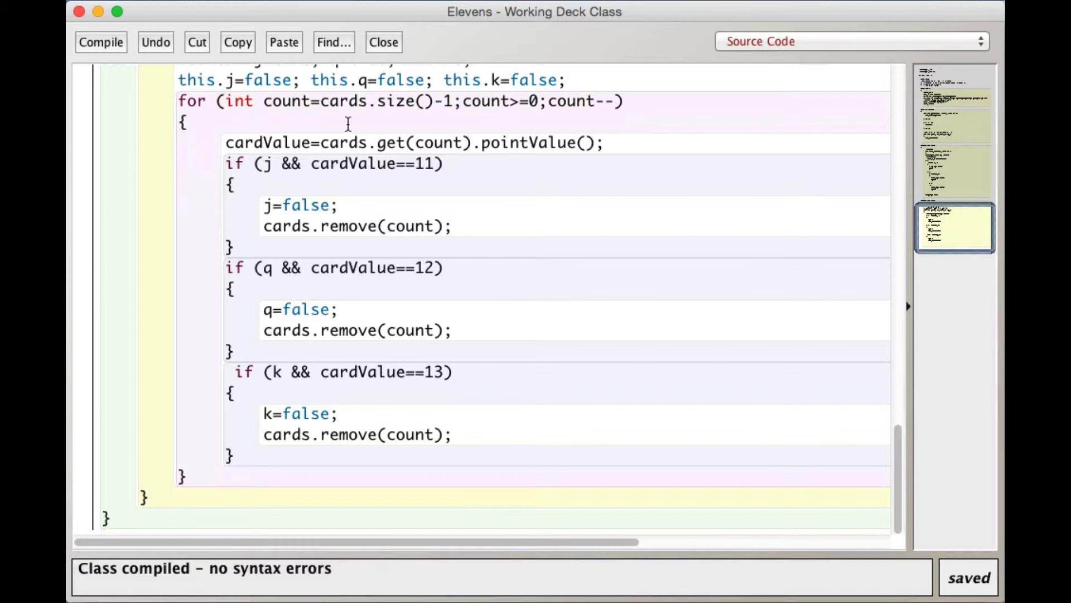
{"action": "mouse_move", "coordinate": [344, 121]}
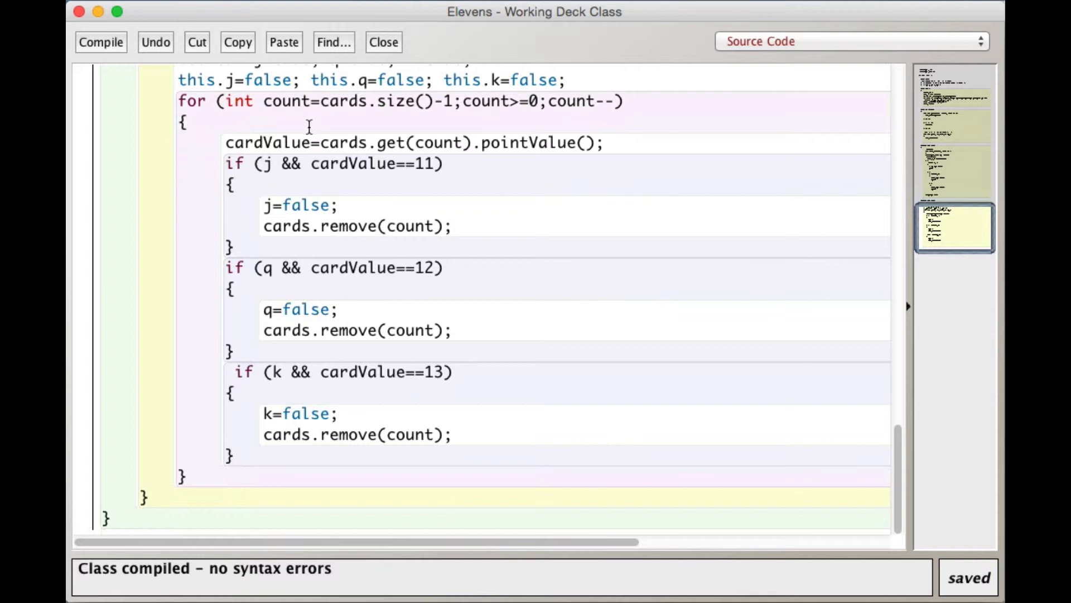
{"action": "mouse_move", "coordinate": [377, 123]}
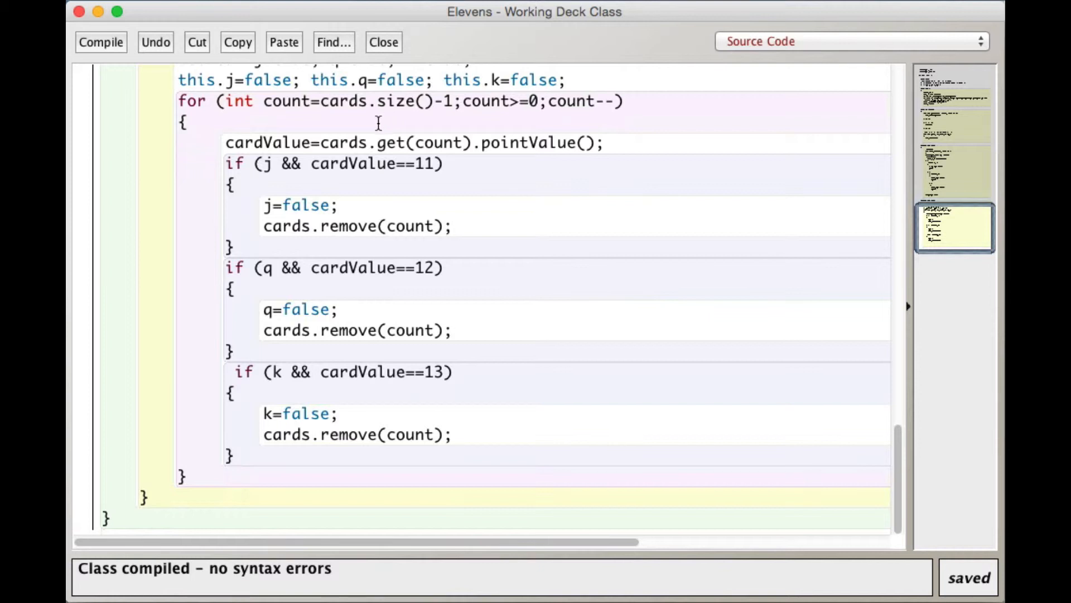
{"action": "mouse_move", "coordinate": [536, 168]}
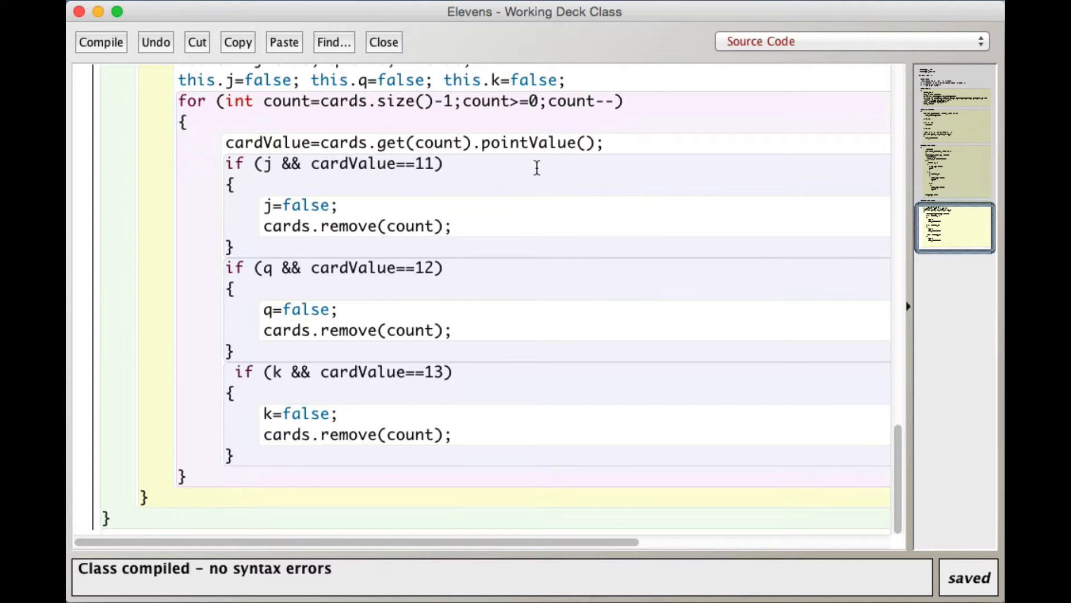
{"action": "mouse_move", "coordinate": [474, 192]}
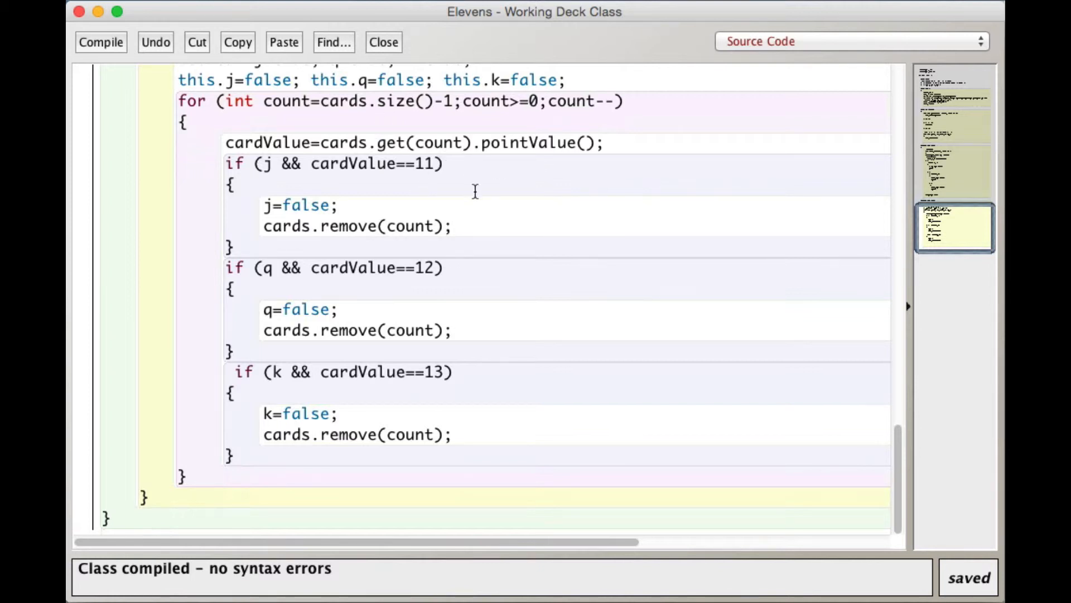
{"action": "mouse_move", "coordinate": [287, 147]}
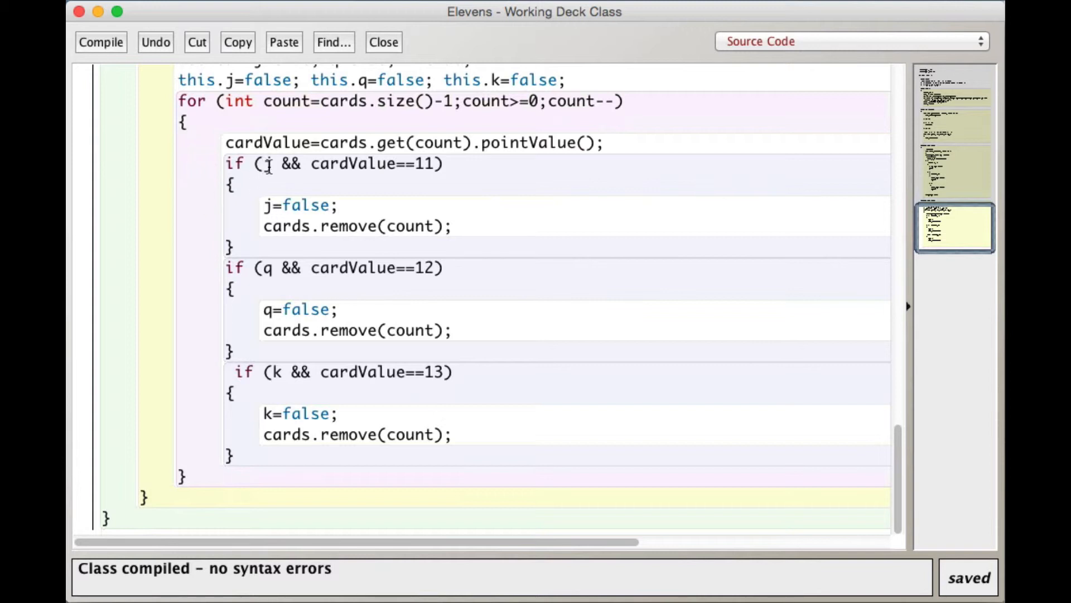
Review removeJQK, then return to the top showing the j, q, k flag fields.
{"action": "scroll", "scroll_direction": "up", "scroll_amount": 3}
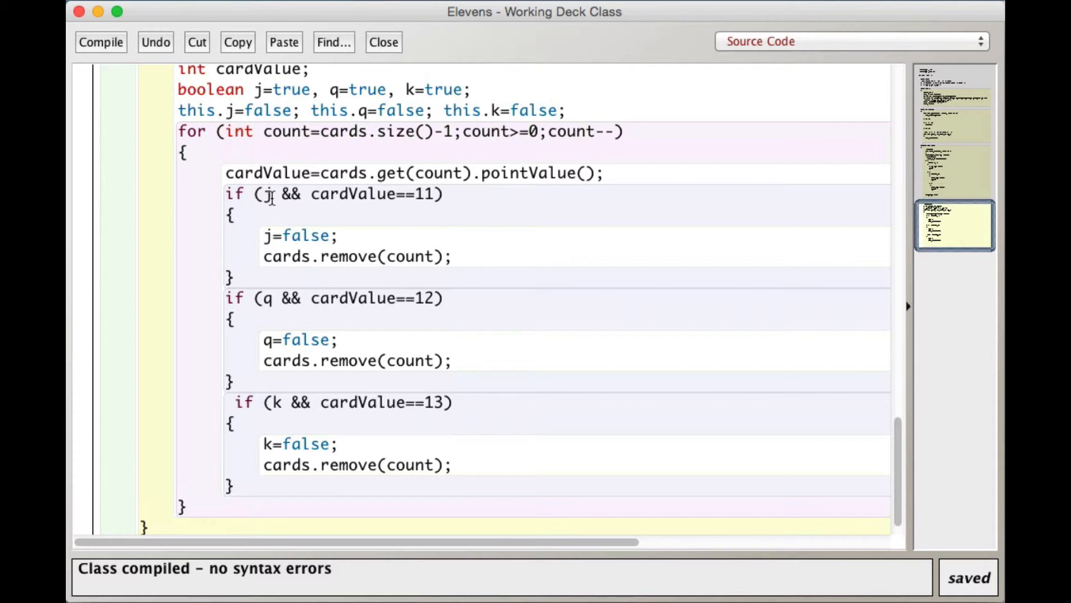
{"action": "mouse_move", "coordinate": [454, 82]}
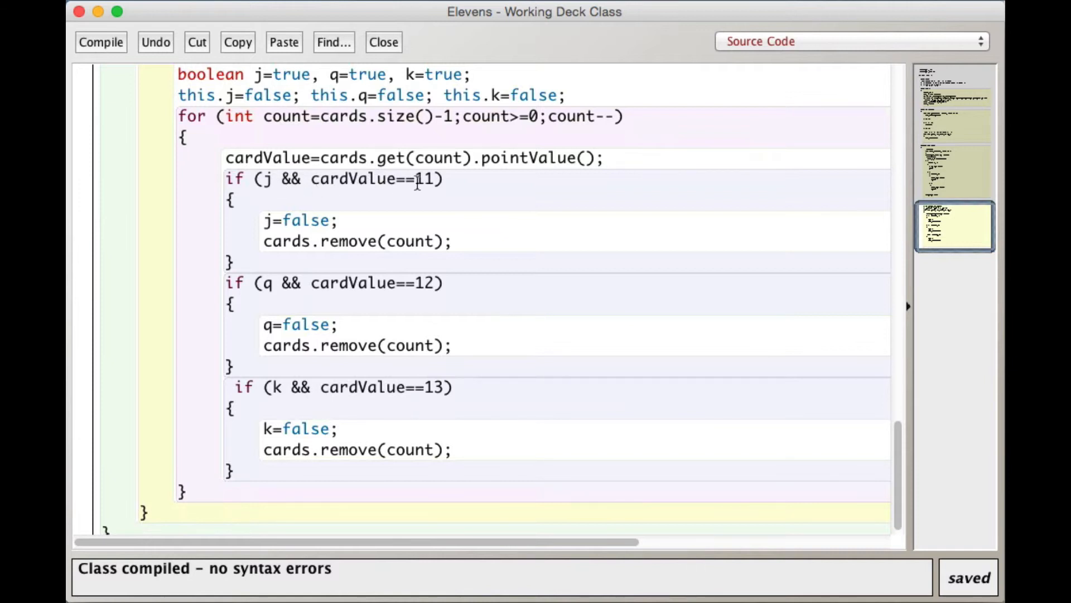
{"action": "mouse_move", "coordinate": [269, 197]}
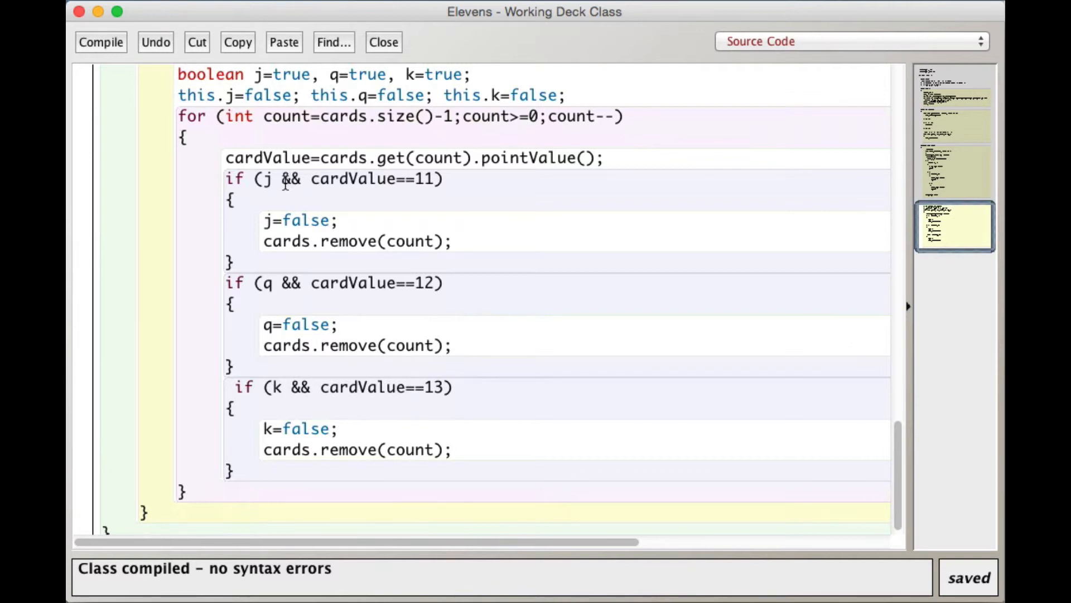
{"action": "mouse_move", "coordinate": [352, 221]}
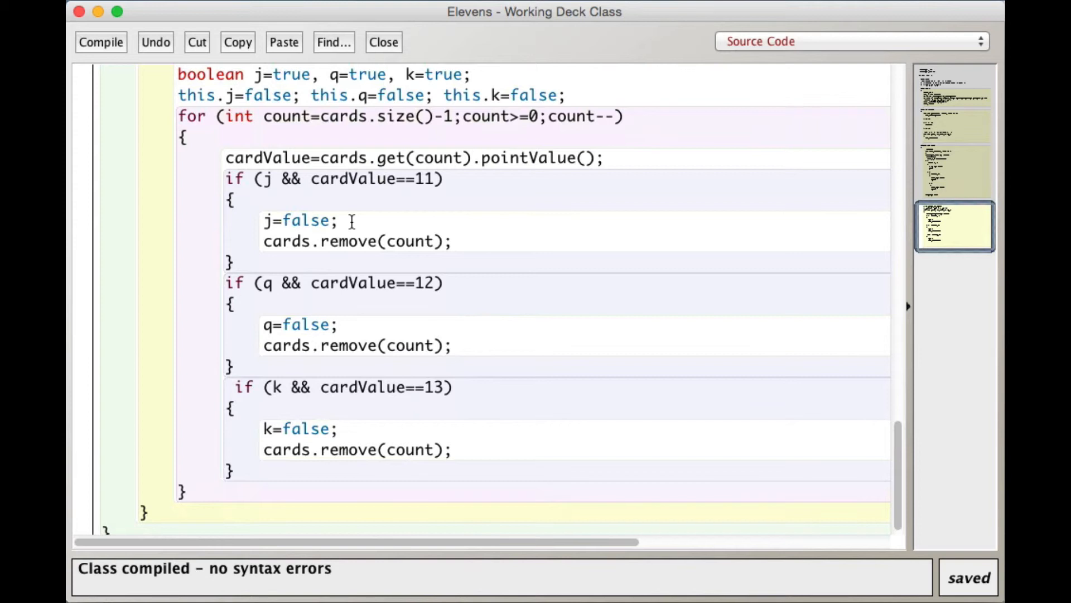
{"action": "mouse_move", "coordinate": [417, 241]}
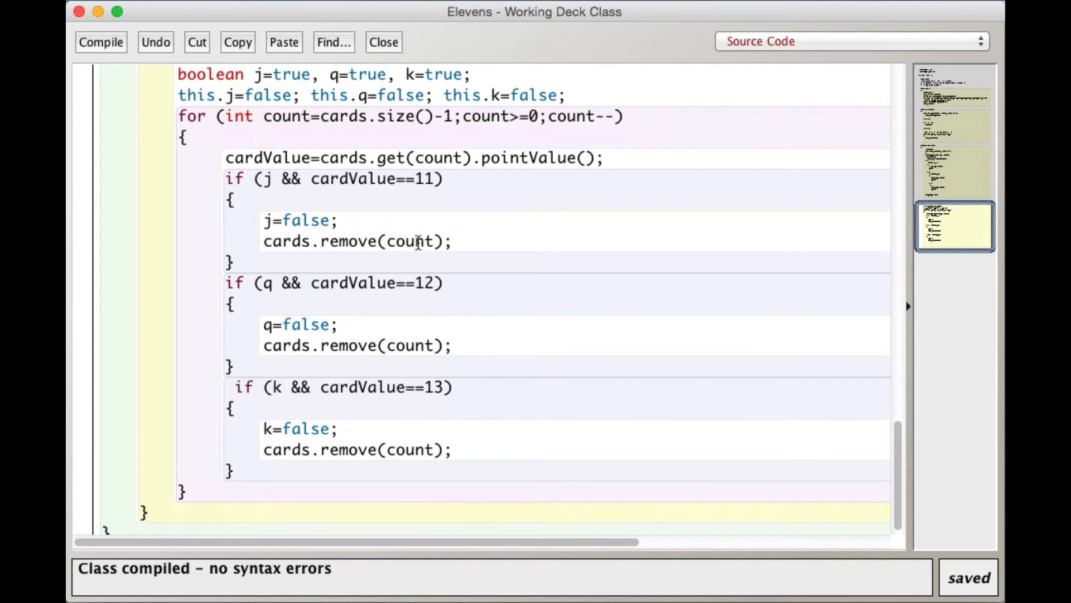
{"action": "scroll", "scroll_direction": "down", "scroll_amount": 3}
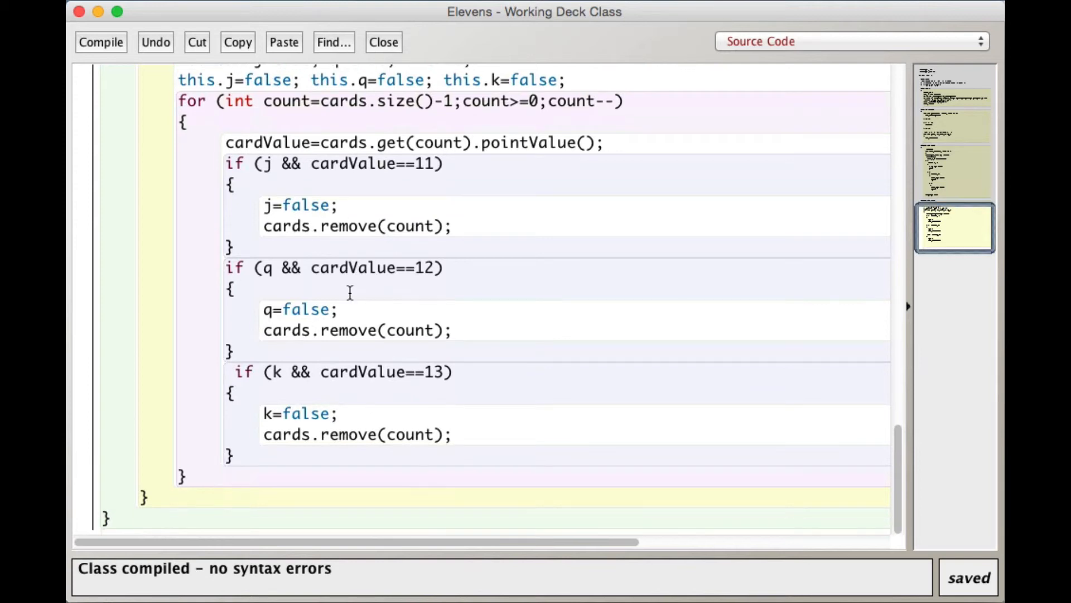
{"action": "mouse_move", "coordinate": [345, 274]}
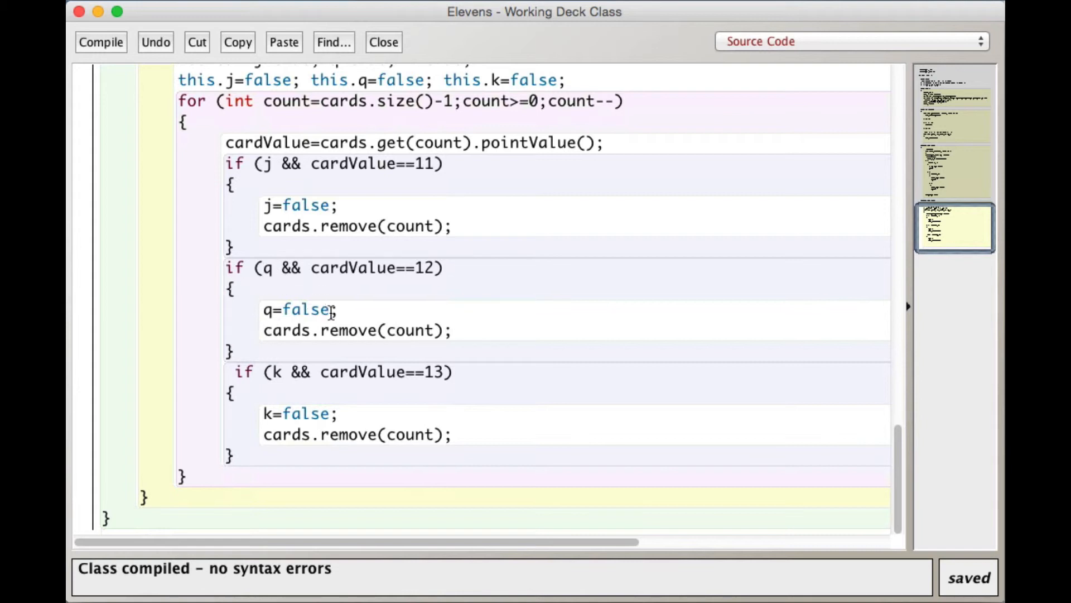
{"action": "mouse_move", "coordinate": [457, 329]}
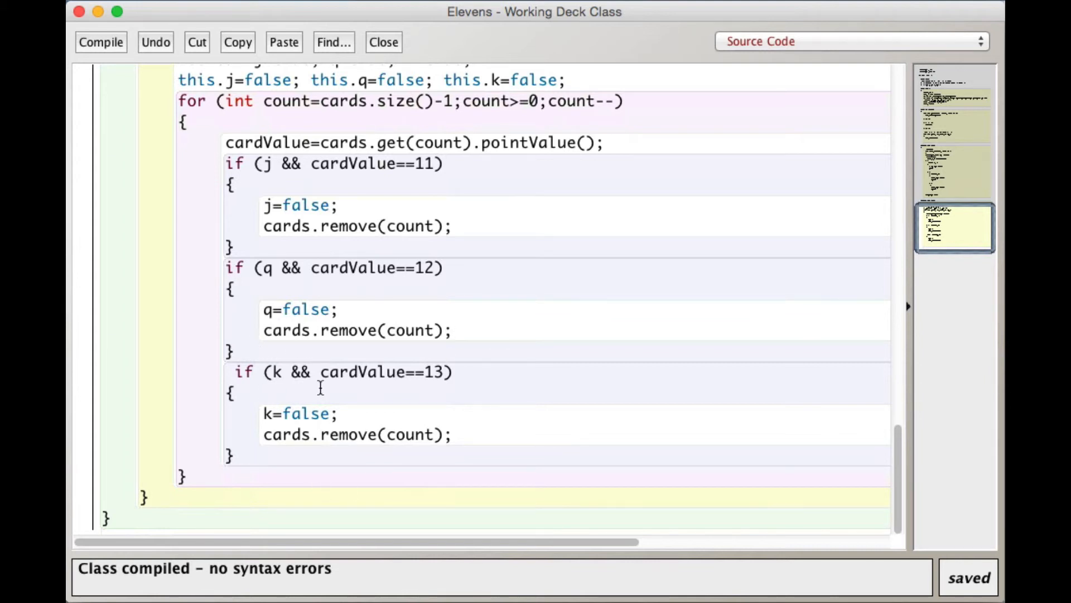
{"action": "mouse_move", "coordinate": [347, 413]}
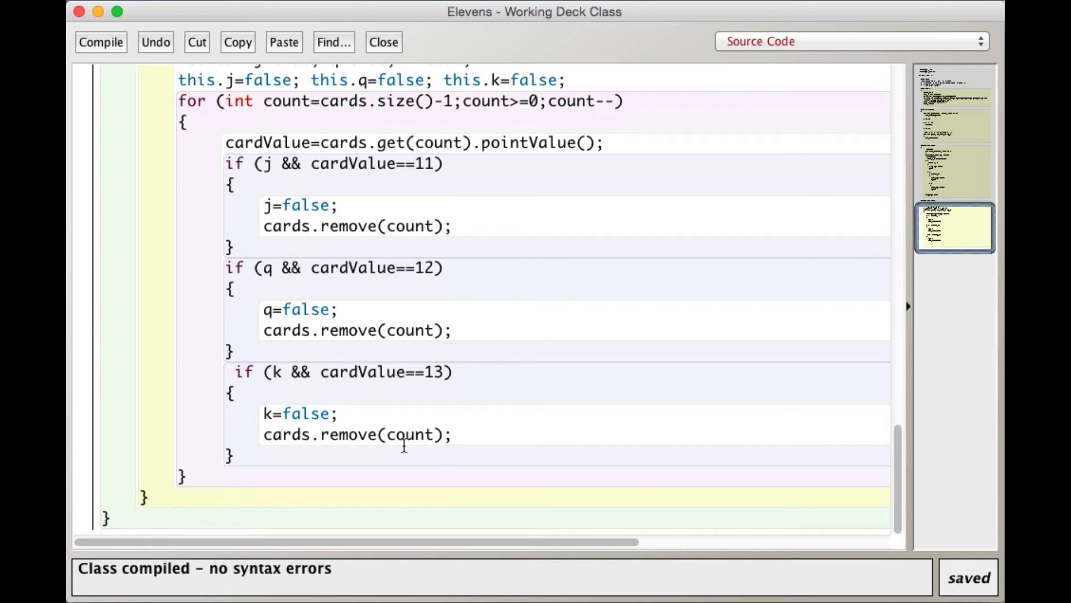
{"action": "scroll", "scroll_direction": "up", "scroll_amount": 3}
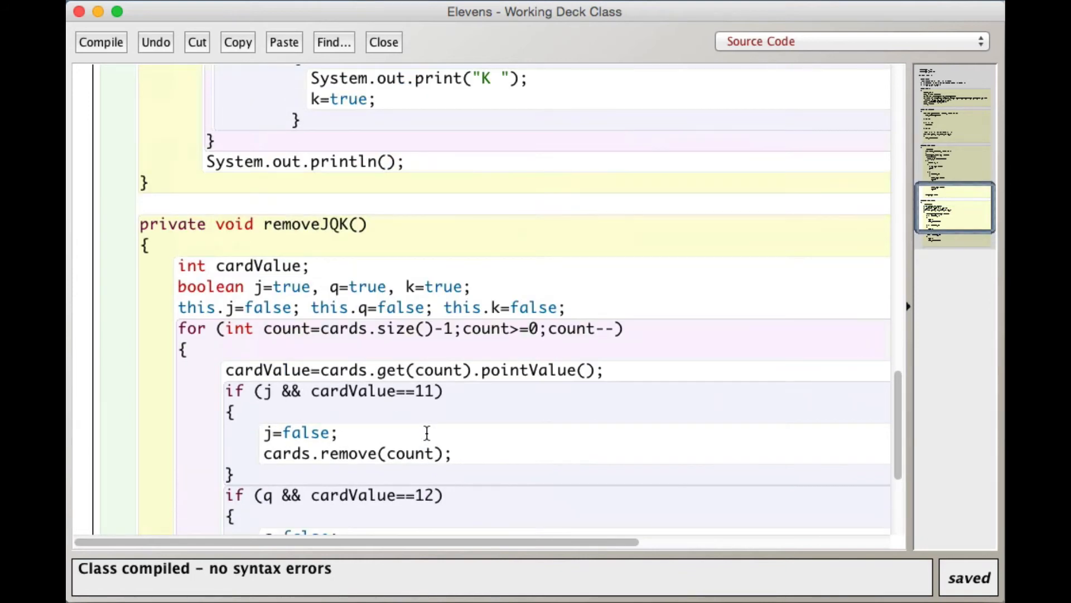
{"action": "scroll", "scroll_direction": "up", "scroll_amount": 3}
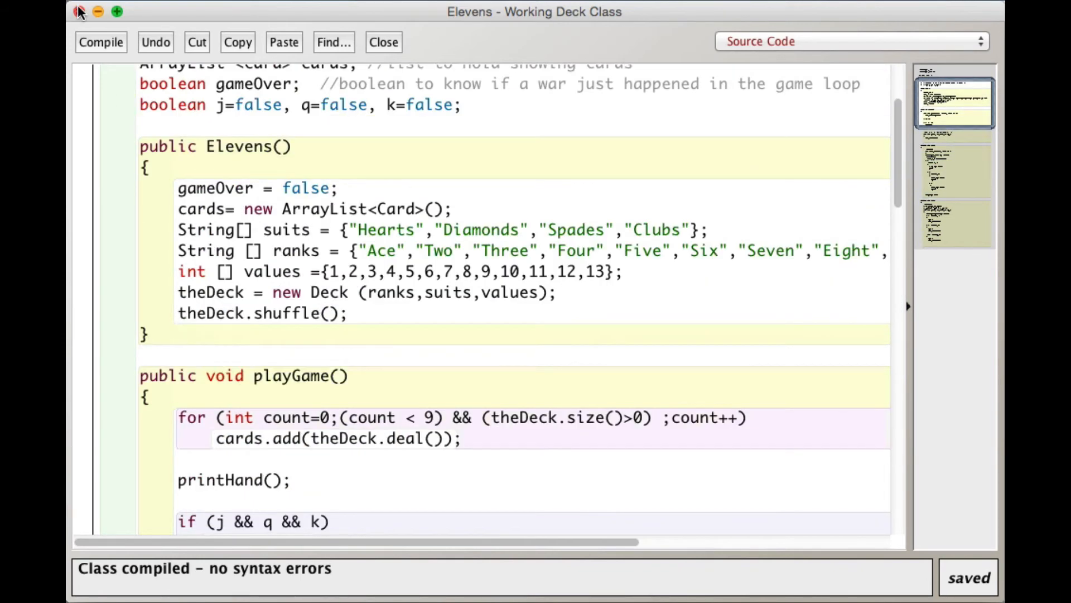
Create elevens1 and run playGame, printing the nine-card hand twice in the terminal.
{"action": "left_click", "coordinate": [383, 42]}
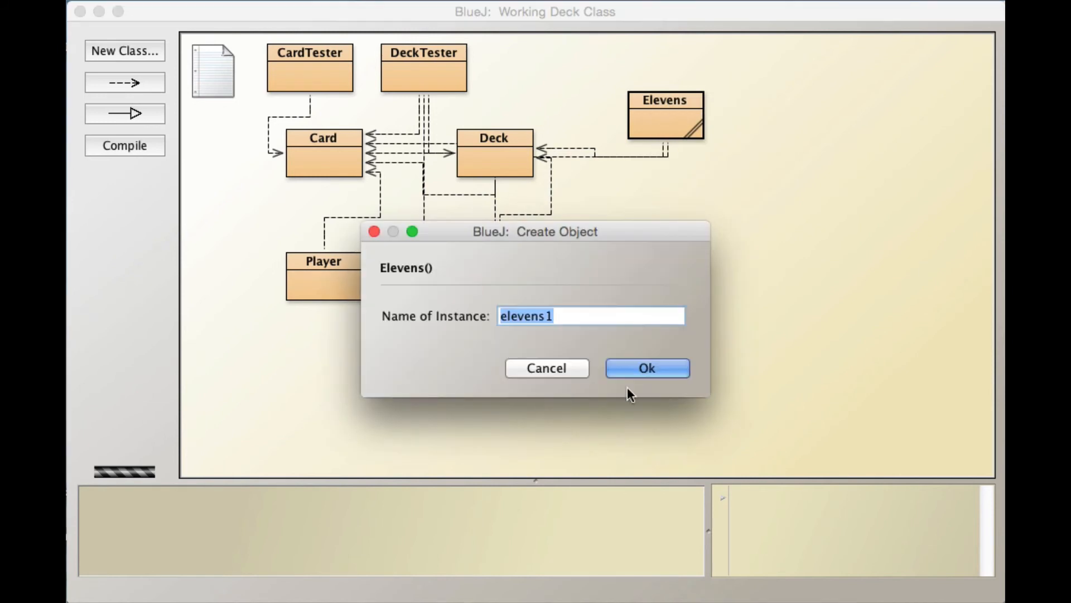
{"action": "left_click", "coordinate": [646, 368]}
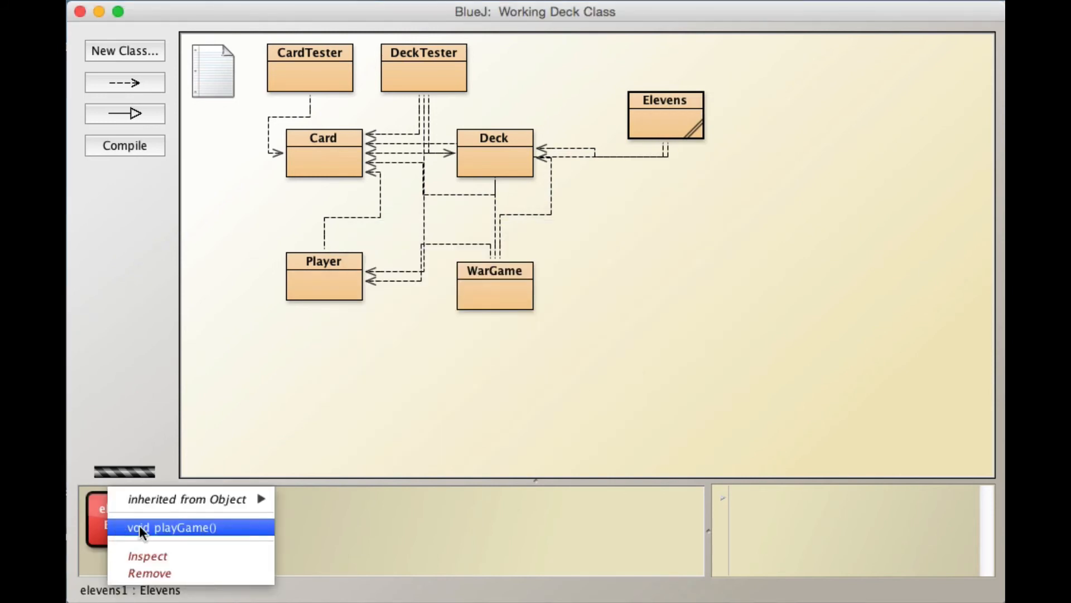
{"action": "left_click", "coordinate": [170, 526]}
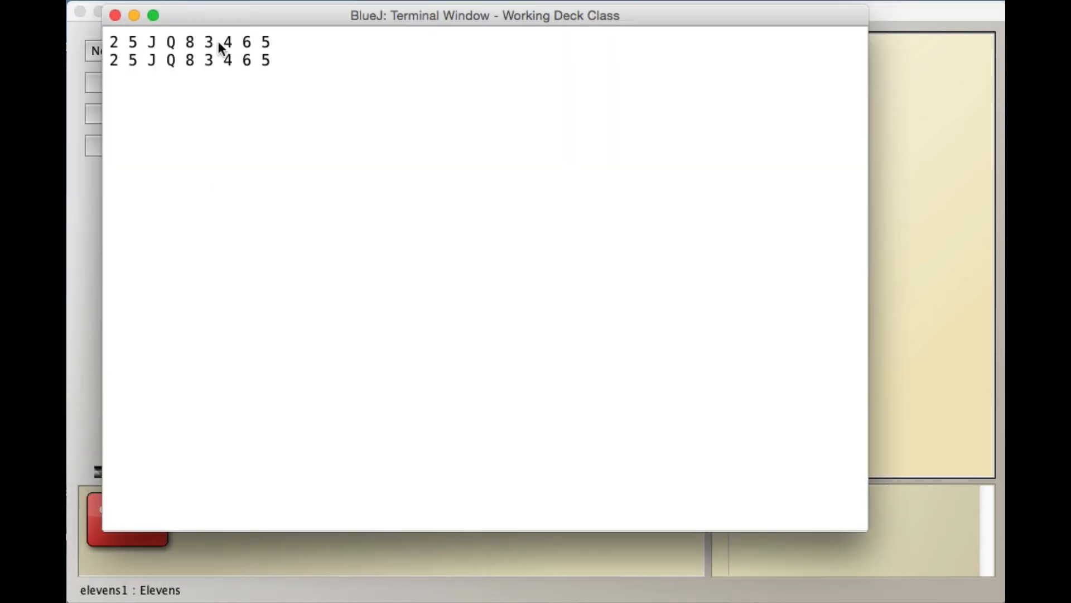
{"action": "mouse_move", "coordinate": [196, 48]}
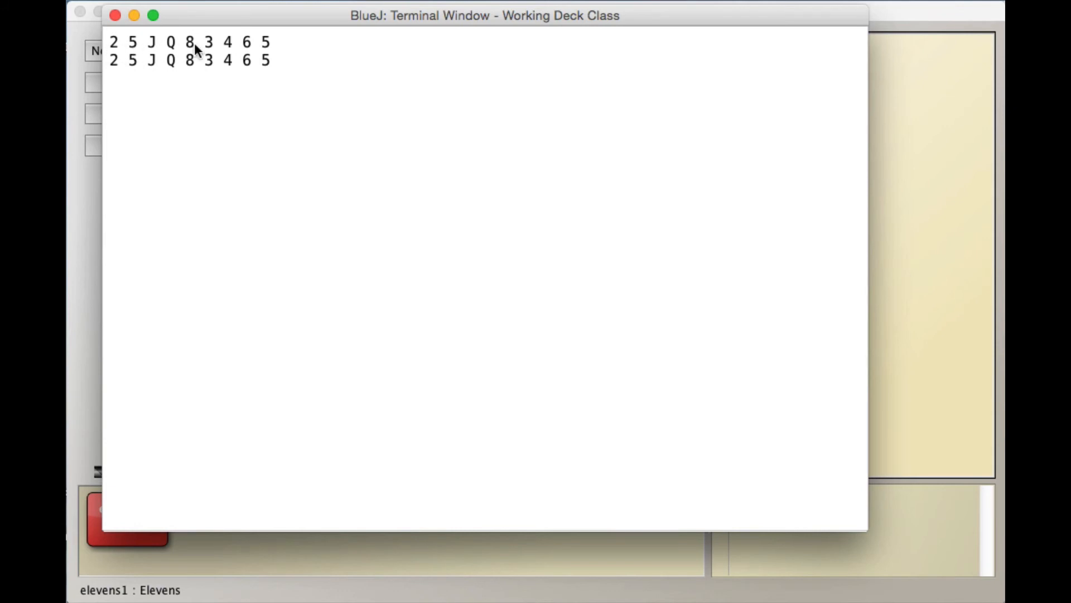
{"action": "mouse_move", "coordinate": [274, 60]}
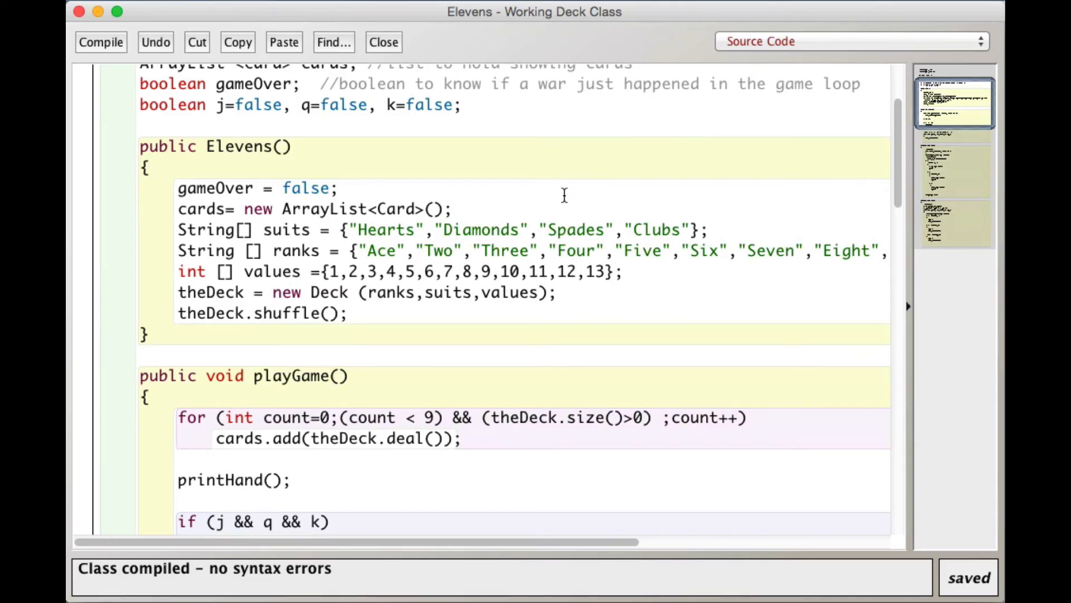
Check the removeJQK call and test loop in playGame, then close the editor.
{"action": "scroll", "scroll_direction": "down", "scroll_amount": 3}
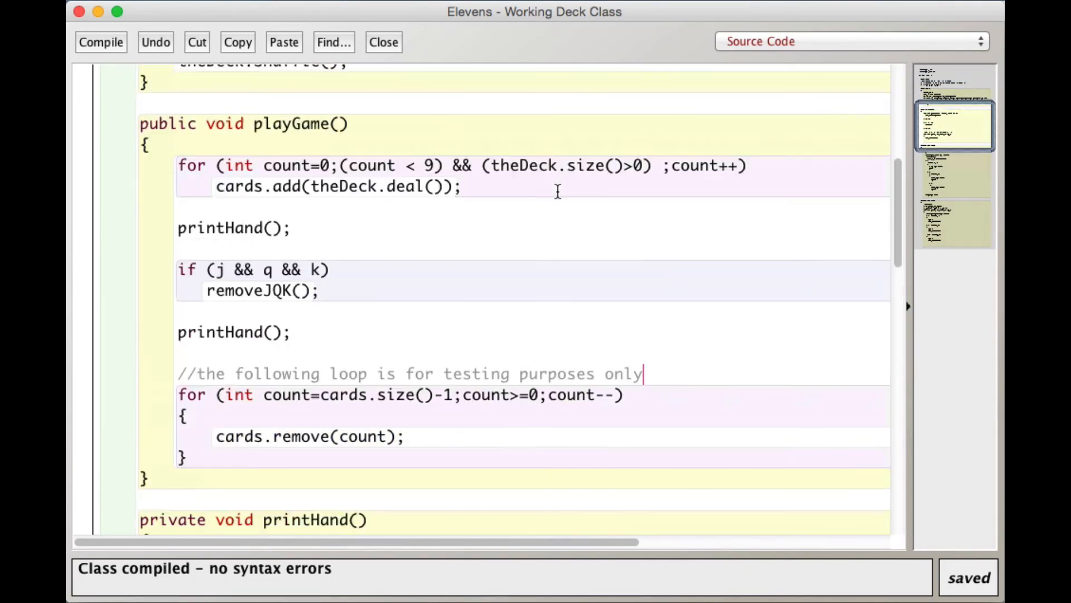
{"action": "mouse_move", "coordinate": [325, 290]}
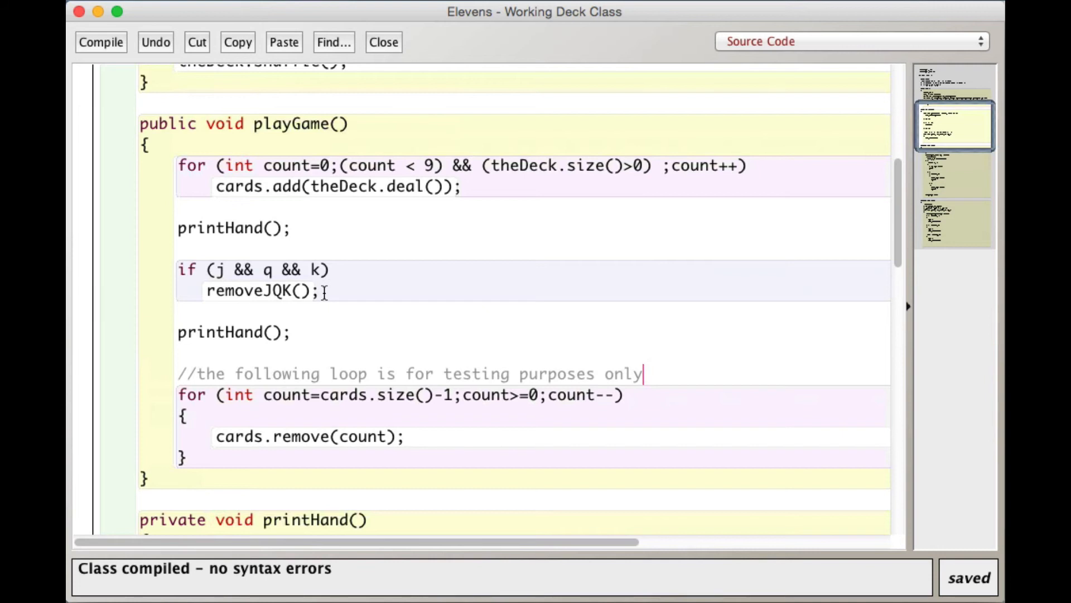
{"action": "mouse_move", "coordinate": [299, 290]}
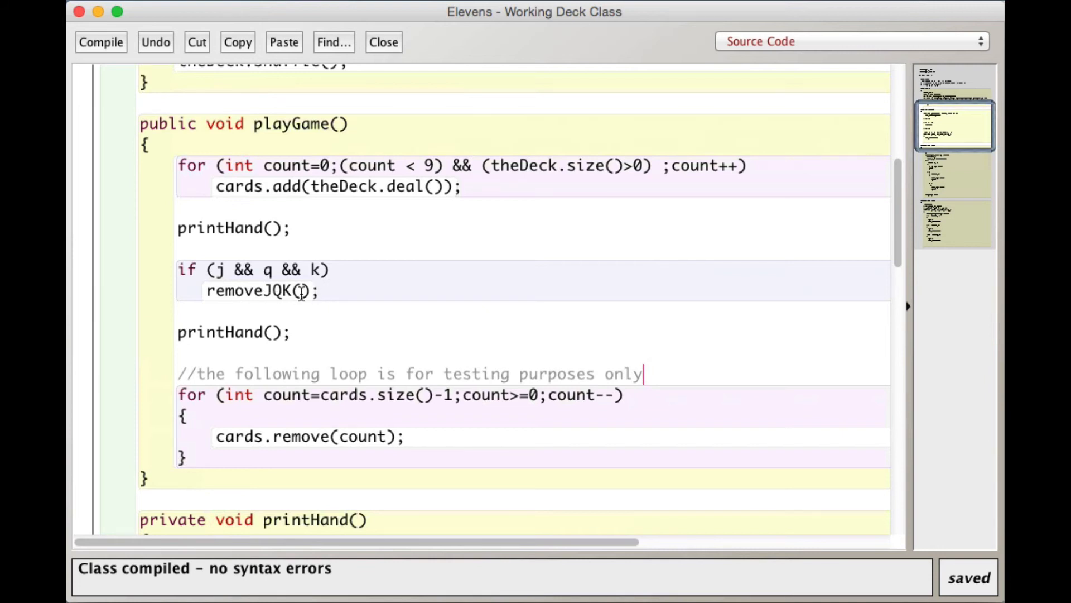
{"action": "mouse_move", "coordinate": [208, 331]}
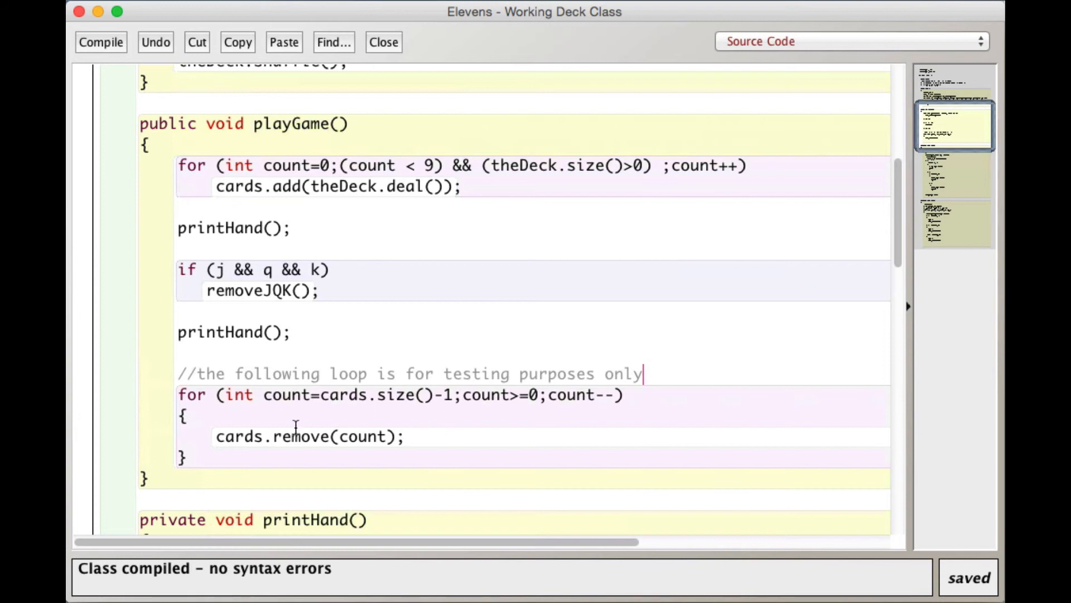
{"action": "mouse_move", "coordinate": [279, 453]}
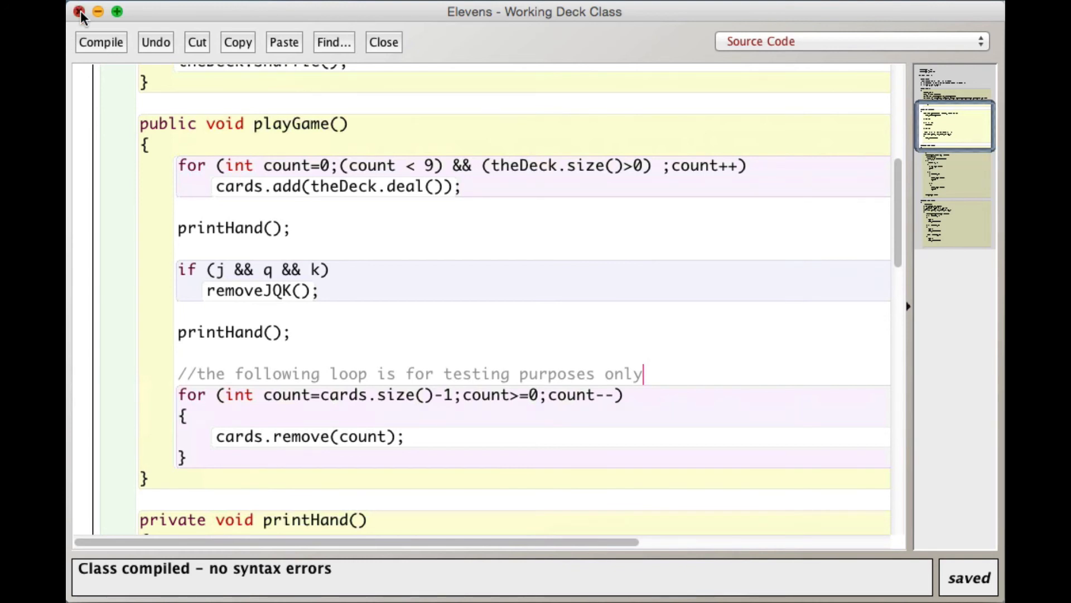
{"action": "left_click", "coordinate": [384, 42]}
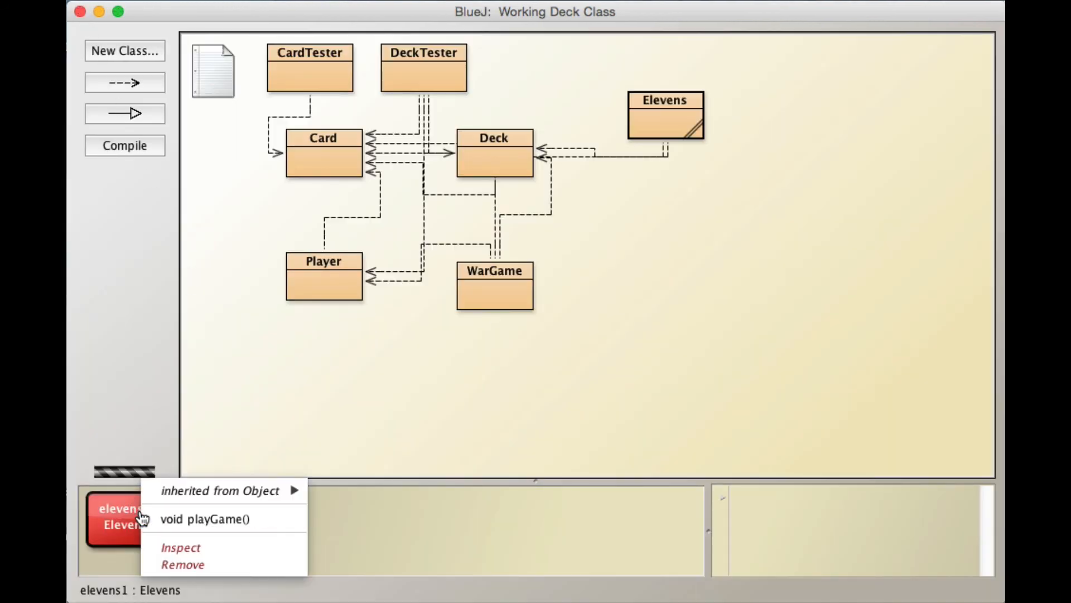
Run playGame on elevens1 twice more until a Jack, Queen and King are removed.
{"action": "left_click", "coordinate": [204, 519]}
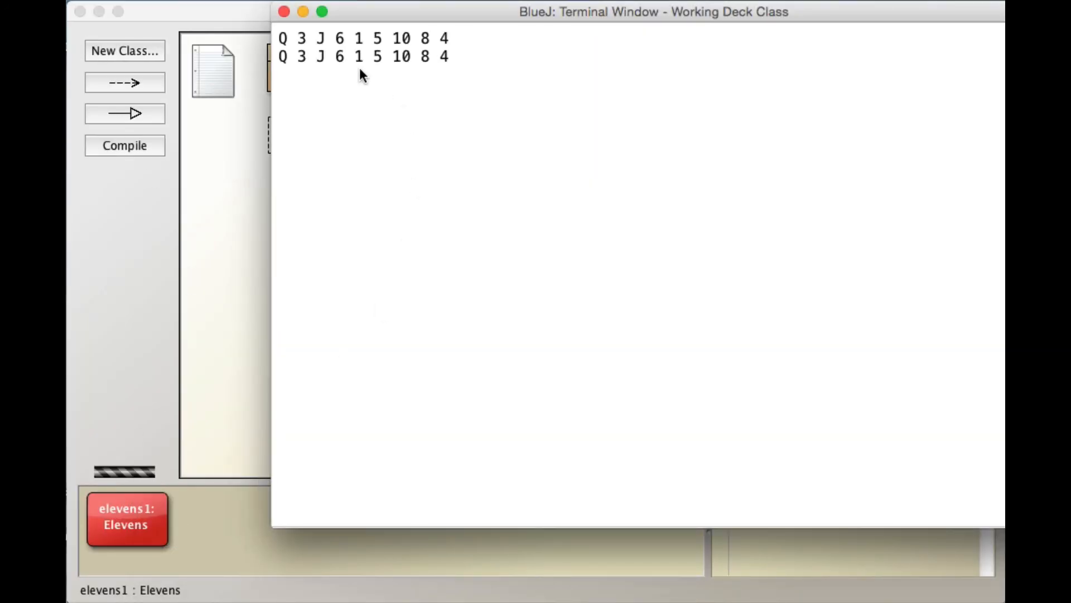
{"action": "right_click", "coordinate": [127, 519]}
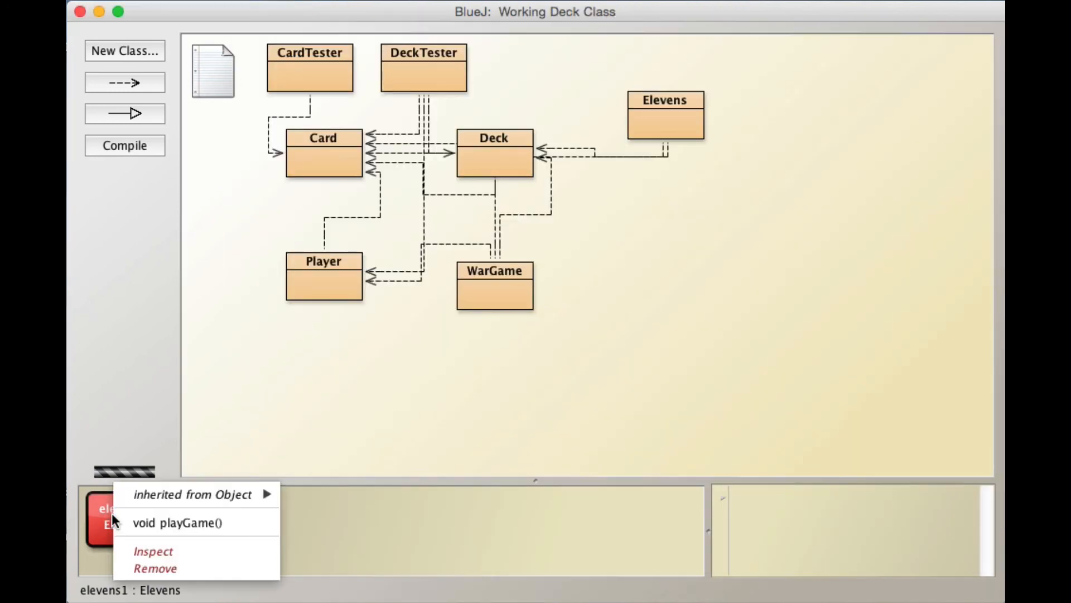
{"action": "left_click", "coordinate": [176, 523]}
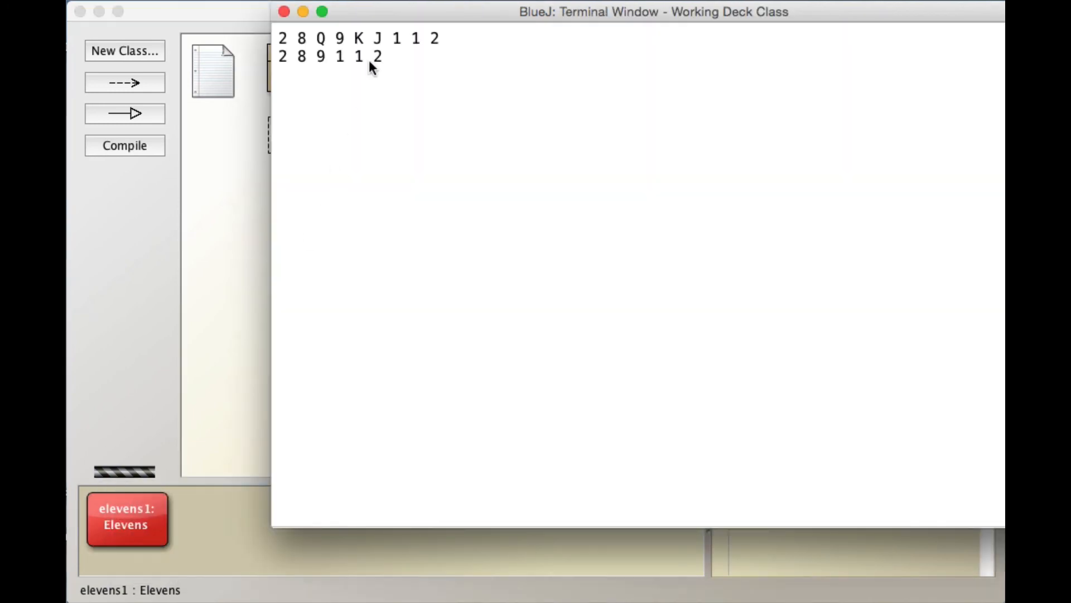
{"action": "mouse_move", "coordinate": [358, 43]}
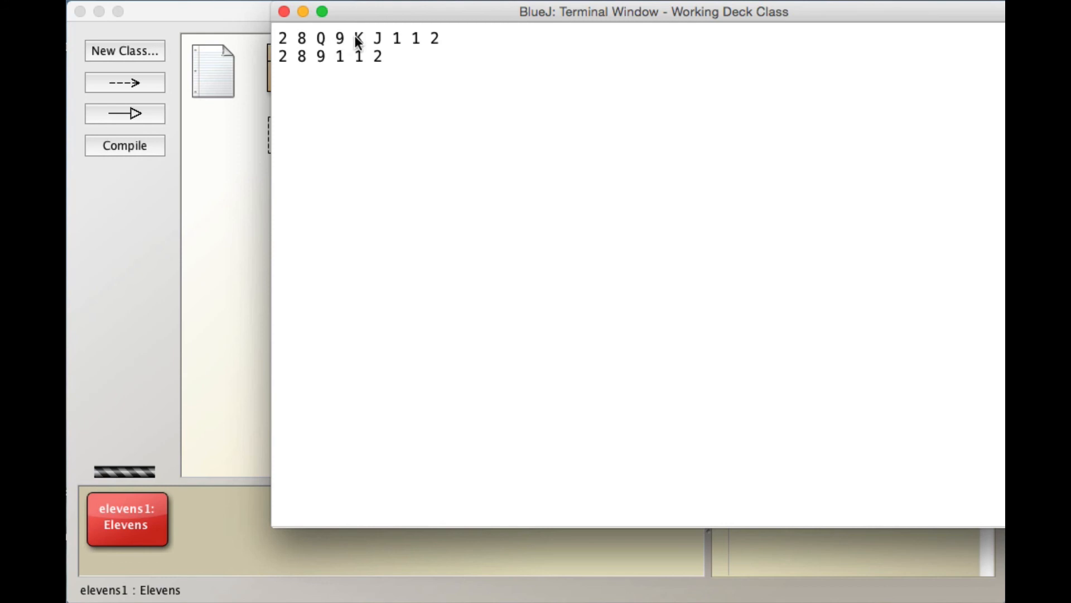
{"action": "mouse_move", "coordinate": [284, 62]}
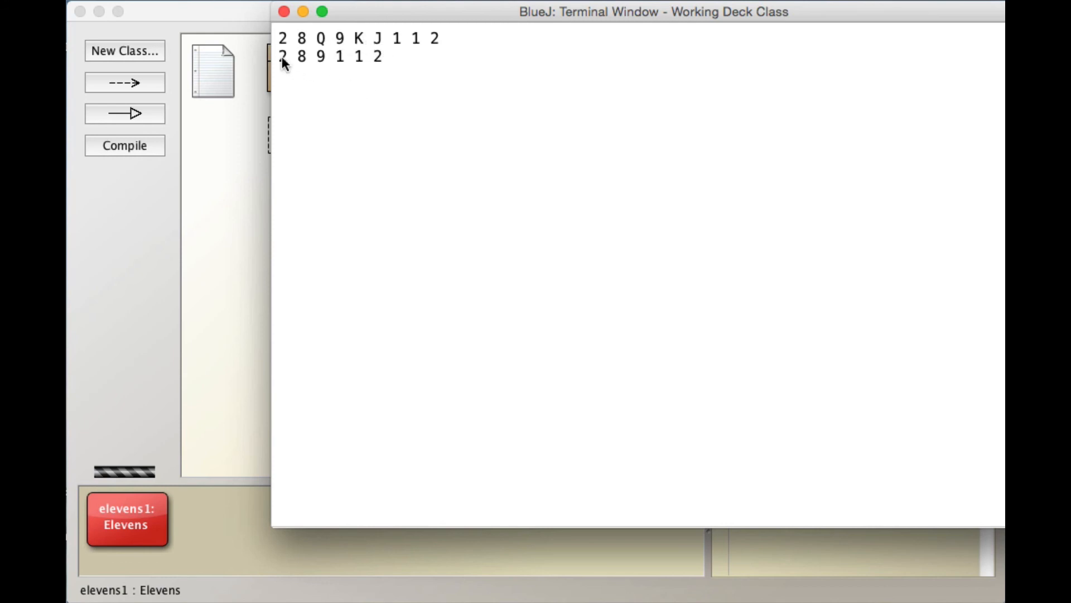
{"action": "mouse_move", "coordinate": [382, 67]}
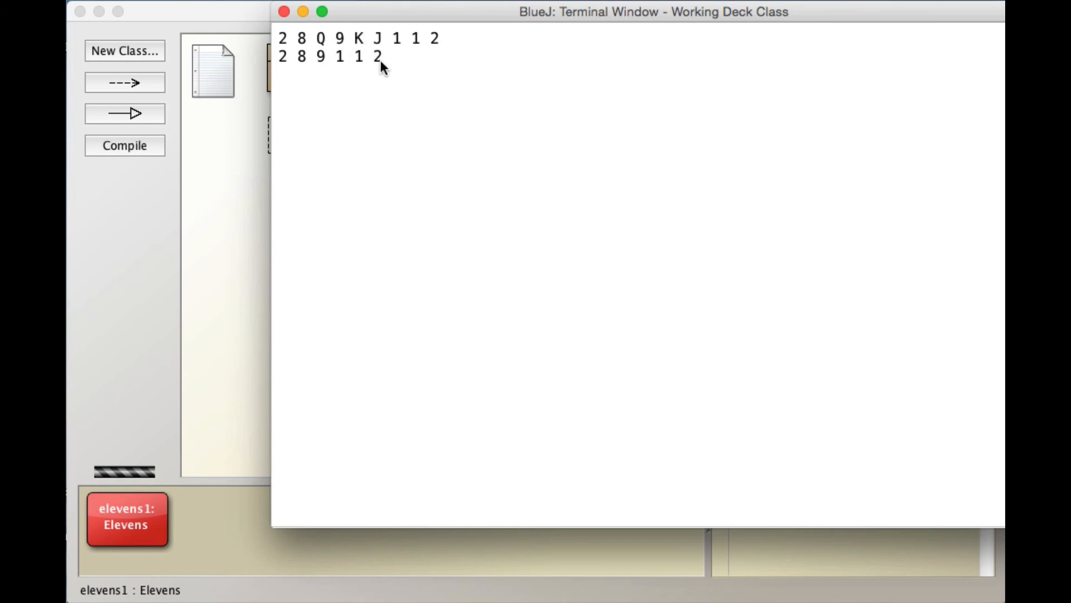
{"action": "mouse_move", "coordinate": [439, 60]}
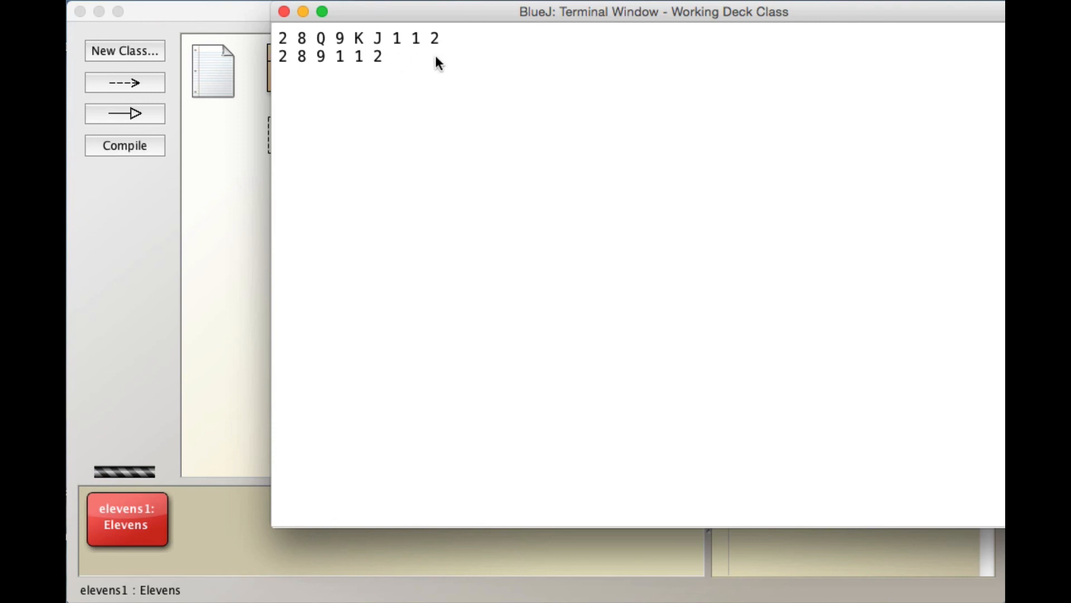
{"action": "mouse_move", "coordinate": [354, 64]}
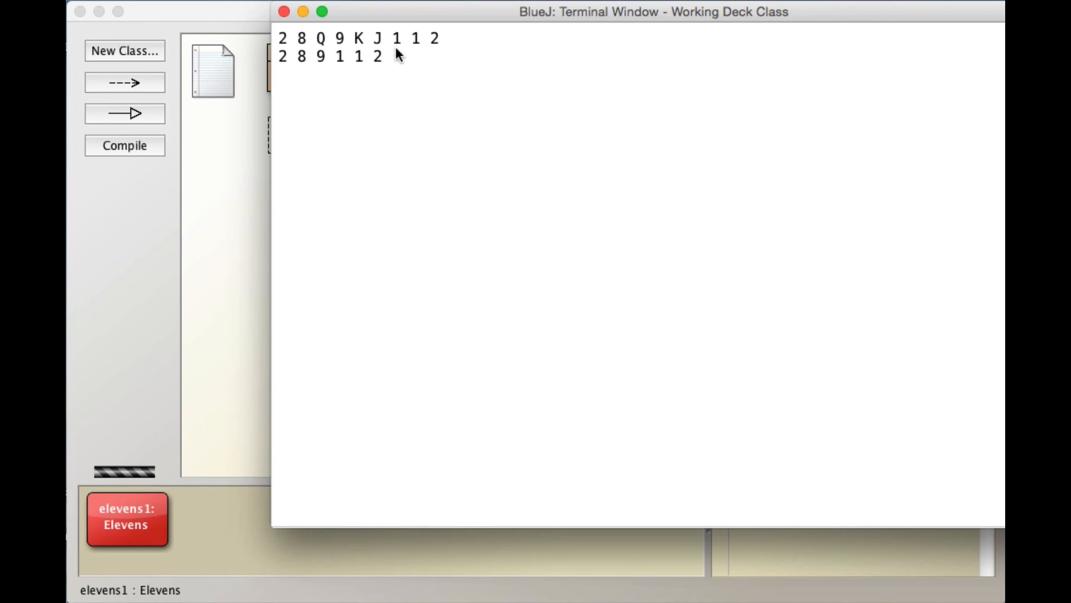
{"action": "mouse_move", "coordinate": [441, 73]}
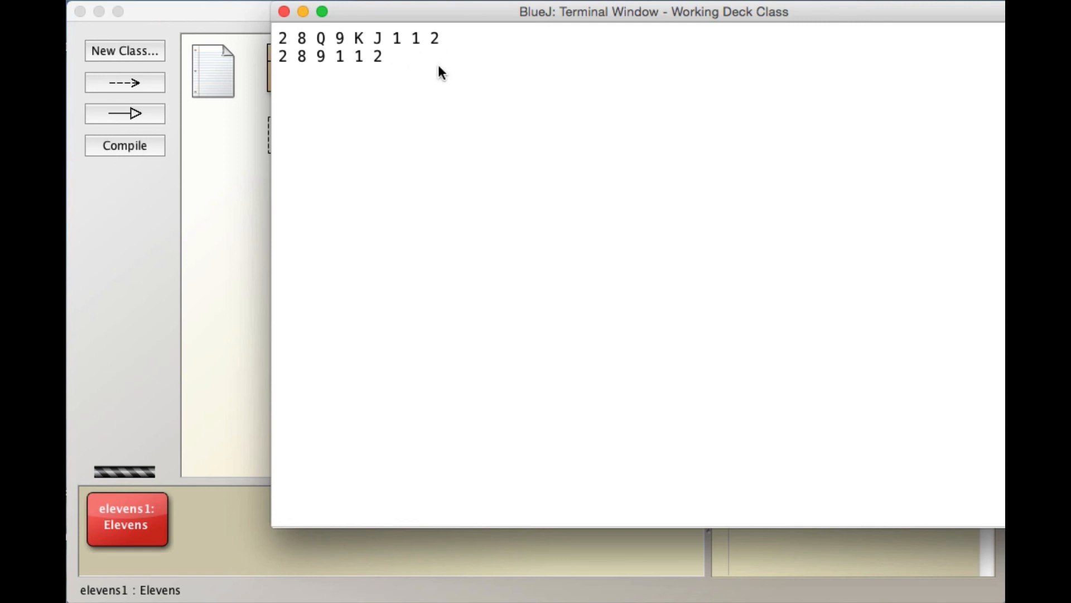
{"action": "mouse_move", "coordinate": [385, 61]}
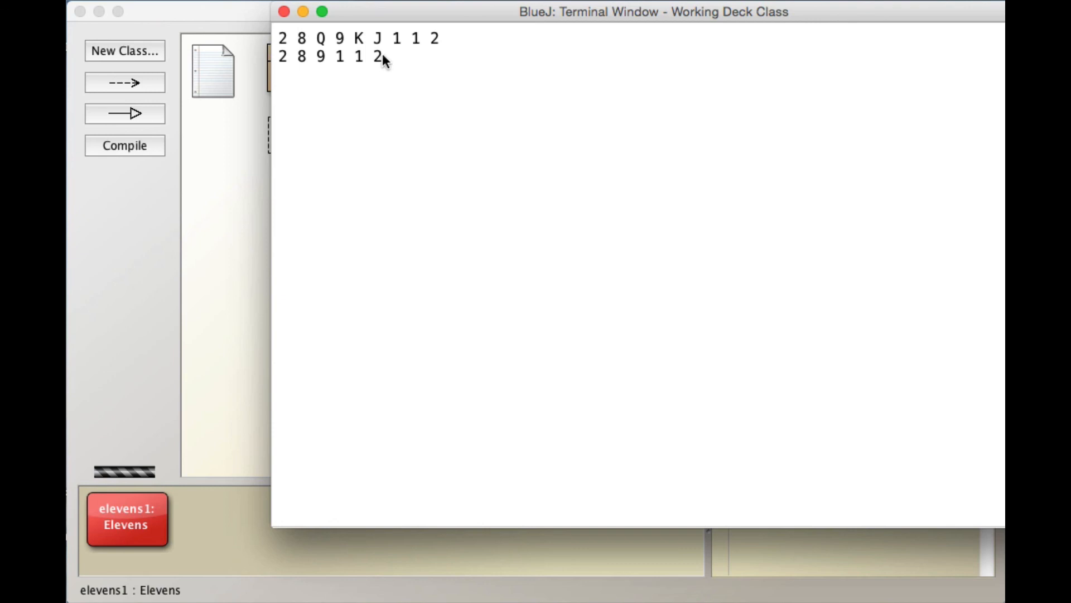
{"action": "mouse_move", "coordinate": [390, 73]}
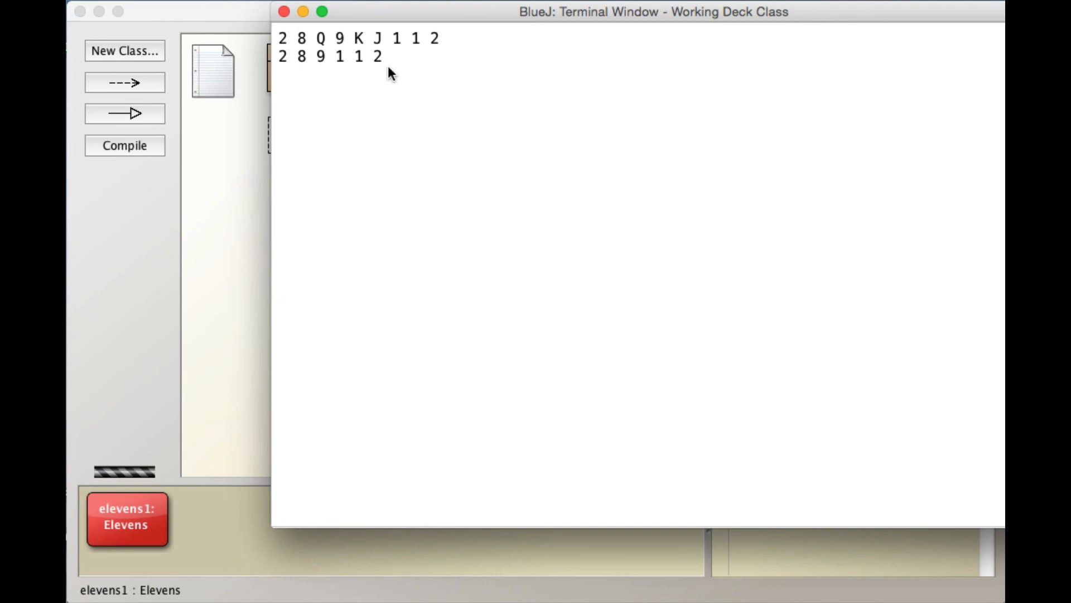